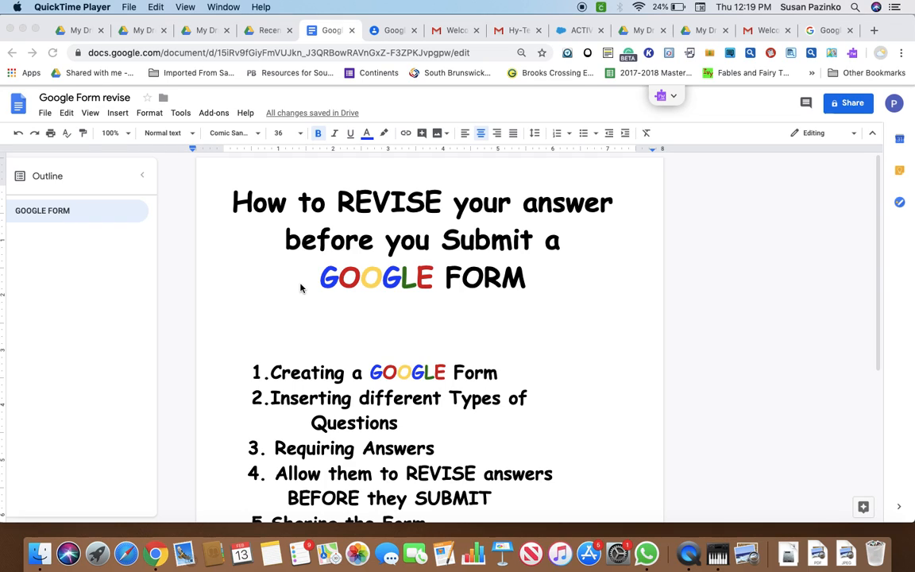
mouse_move(578, 399)
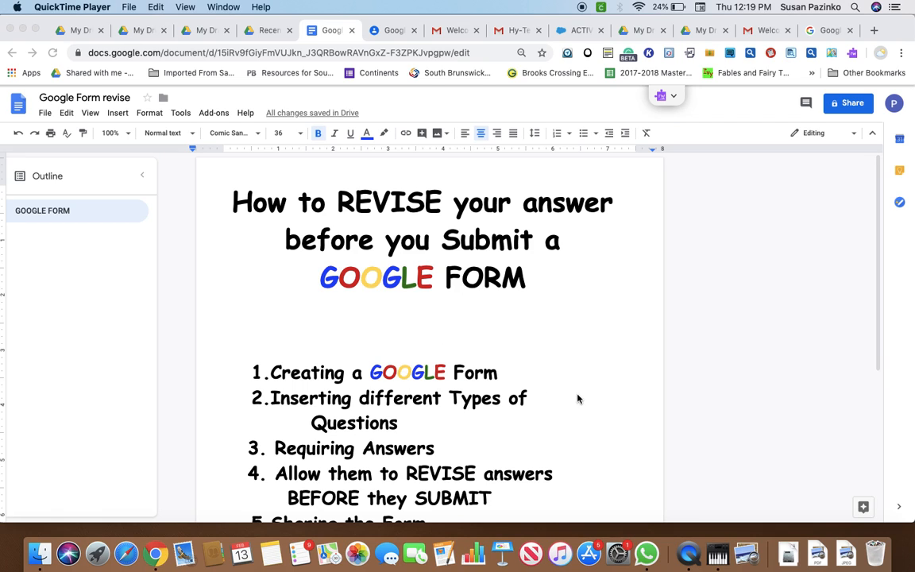
- Open Google Drive from the Apps page and switch to the second signed-in account
scroll(down, 3)
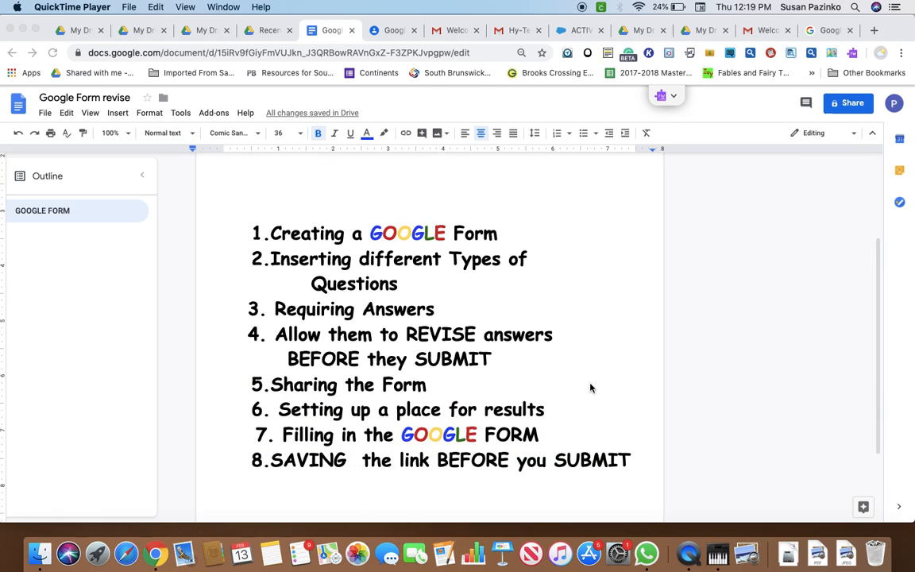
scroll(up, 3)
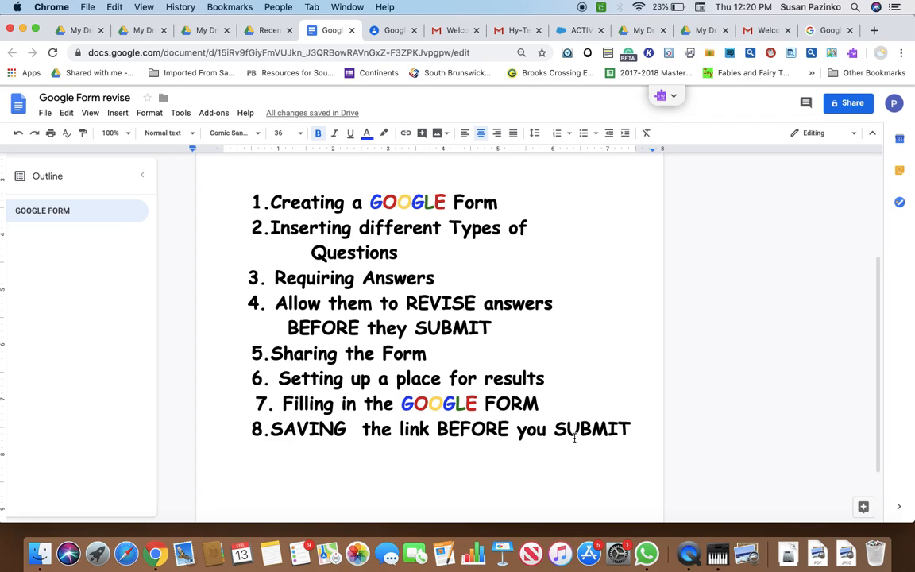
mouse_move(671, 175)
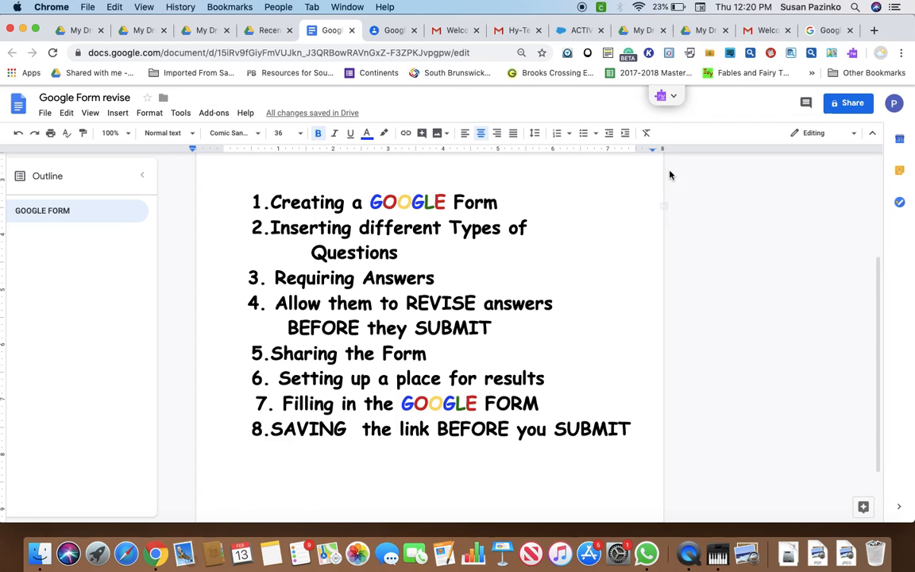
mouse_move(140, 233)
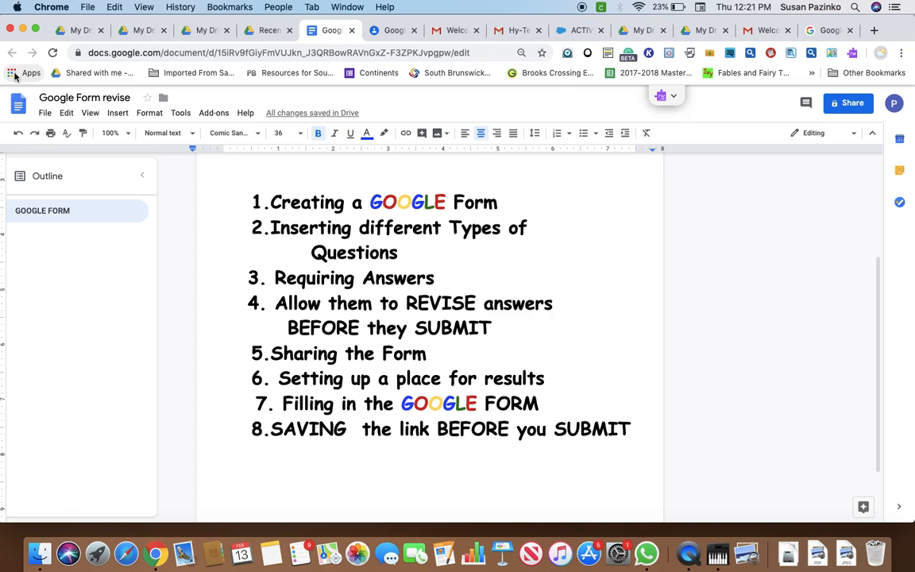
click(31, 73)
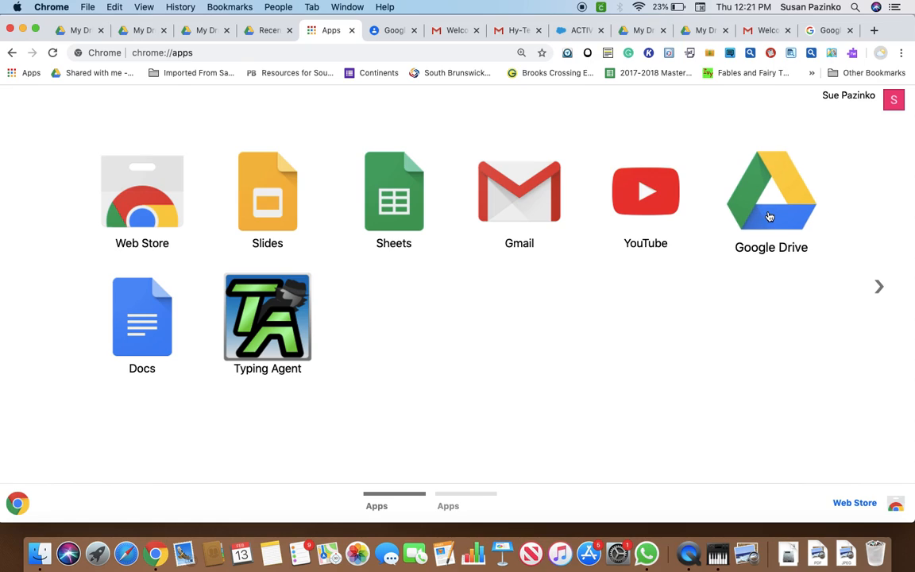
click(771, 191)
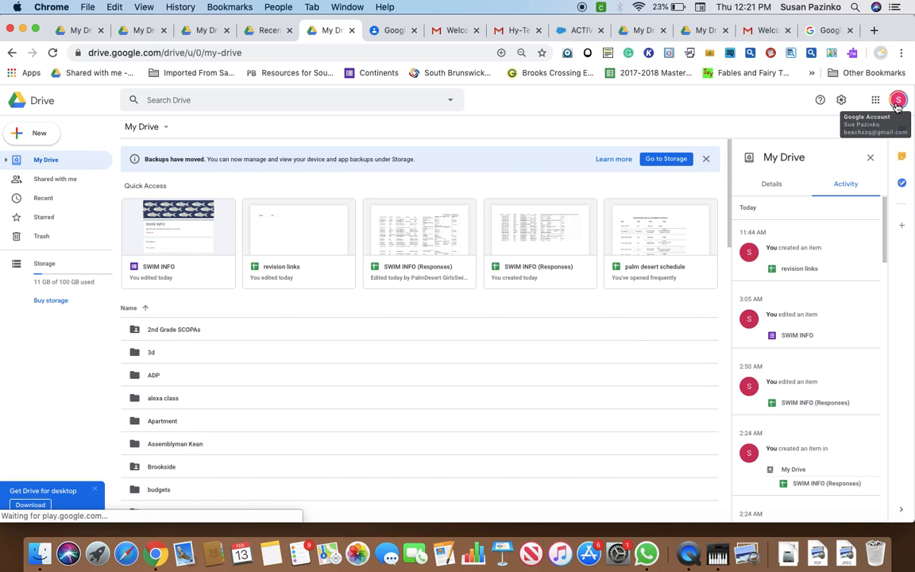
click(899, 100)
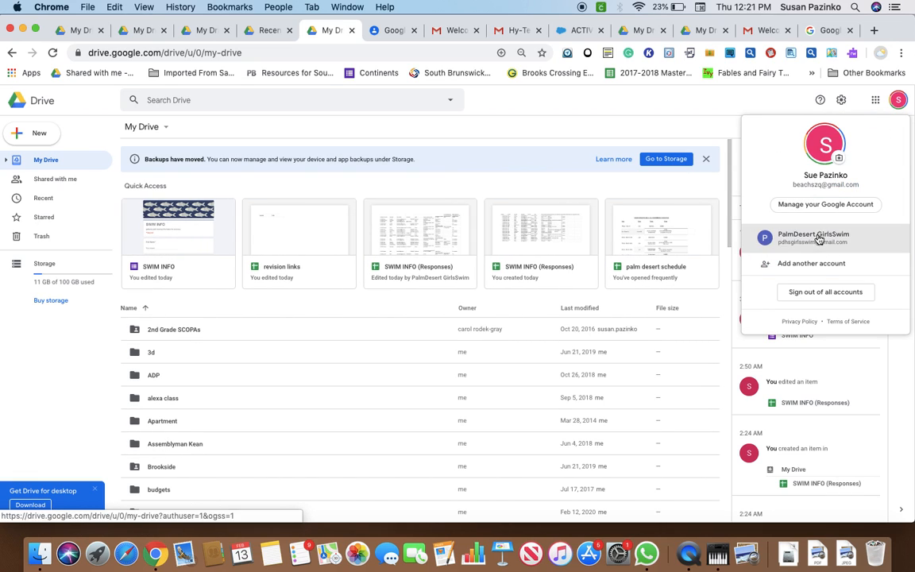
click(814, 238)
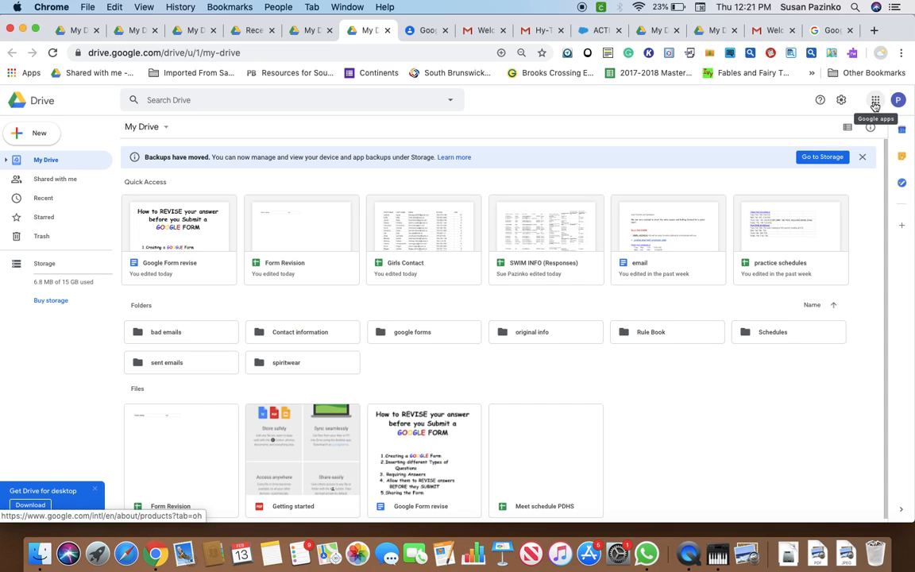
click(875, 99)
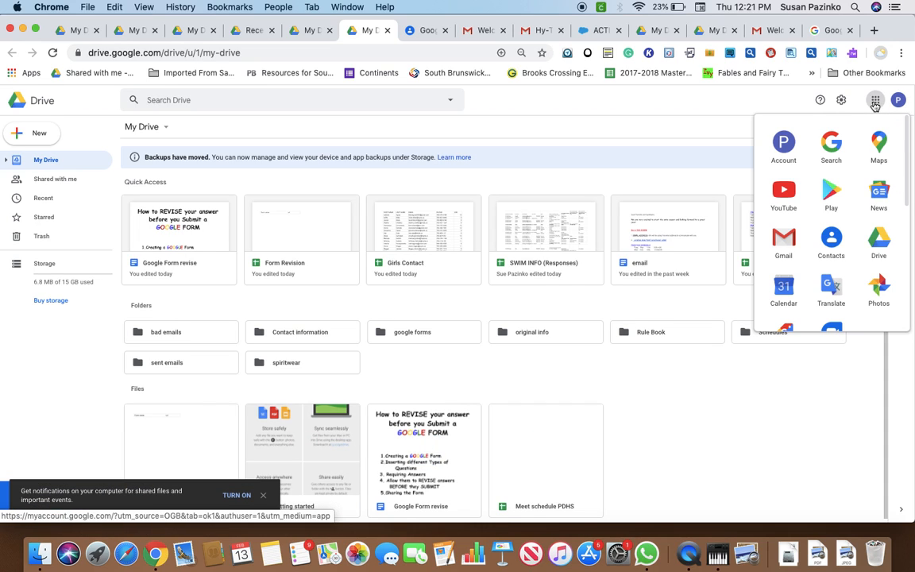
scroll(down, 3)
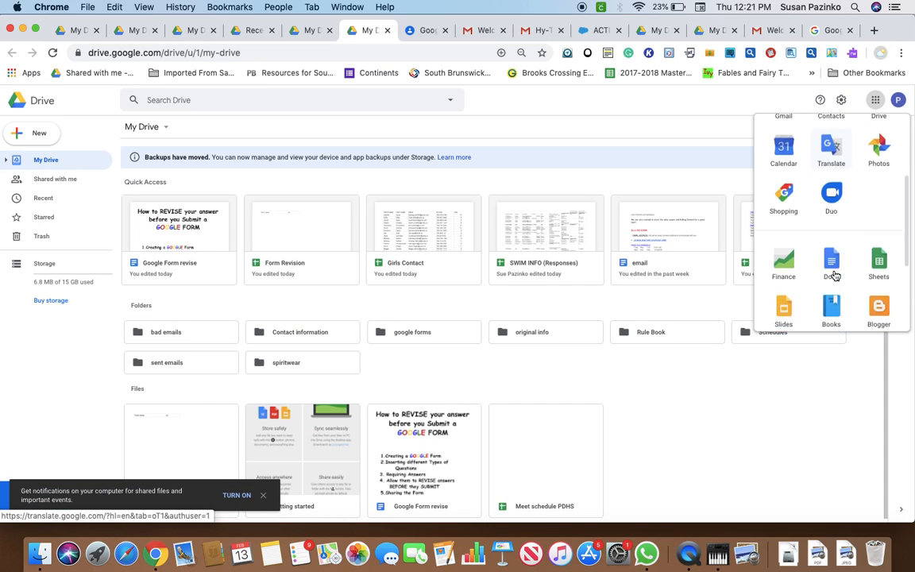
scroll(down, 3)
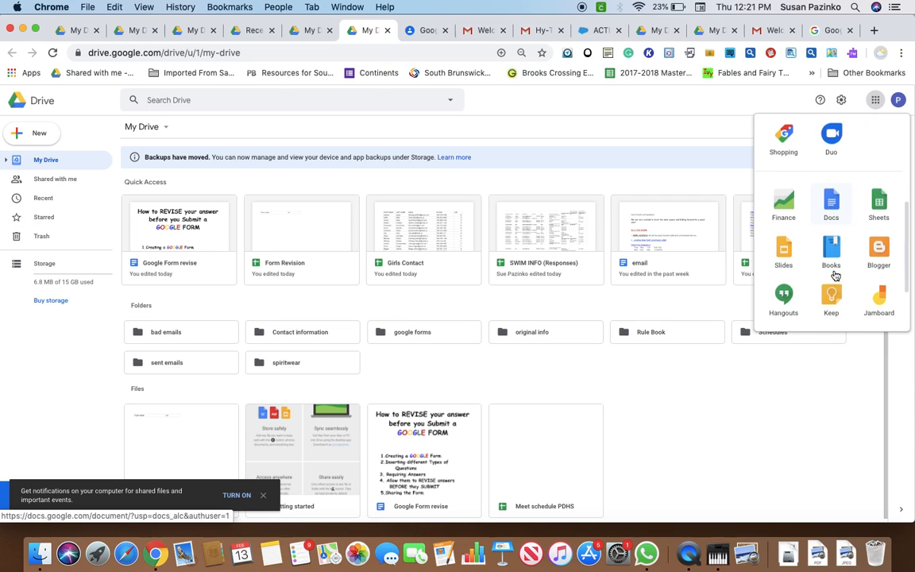
scroll(down, 3)
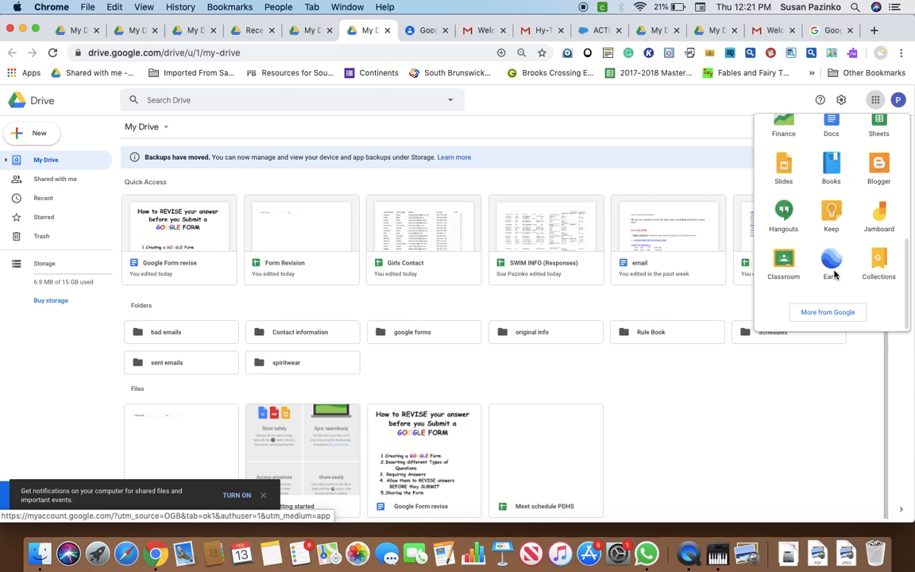
scroll(up, 3)
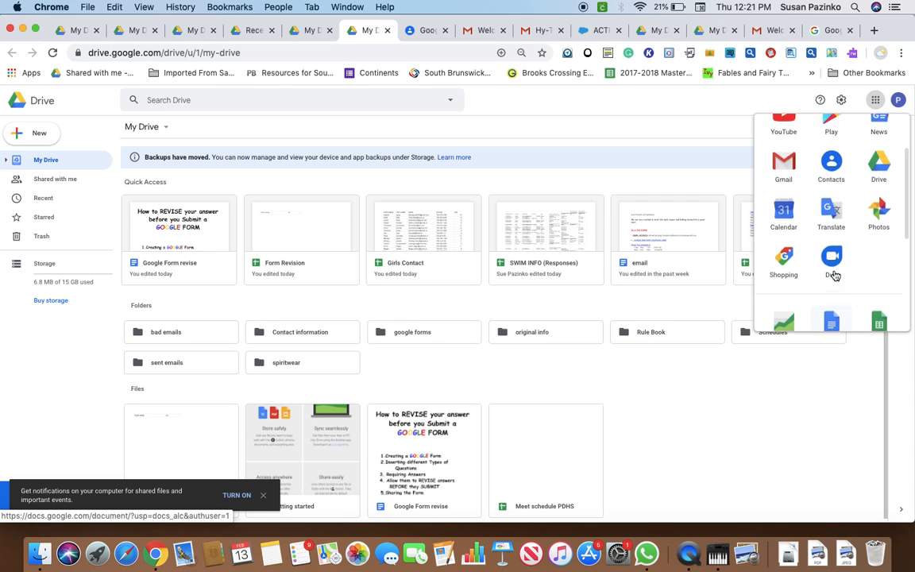
scroll(up, 3)
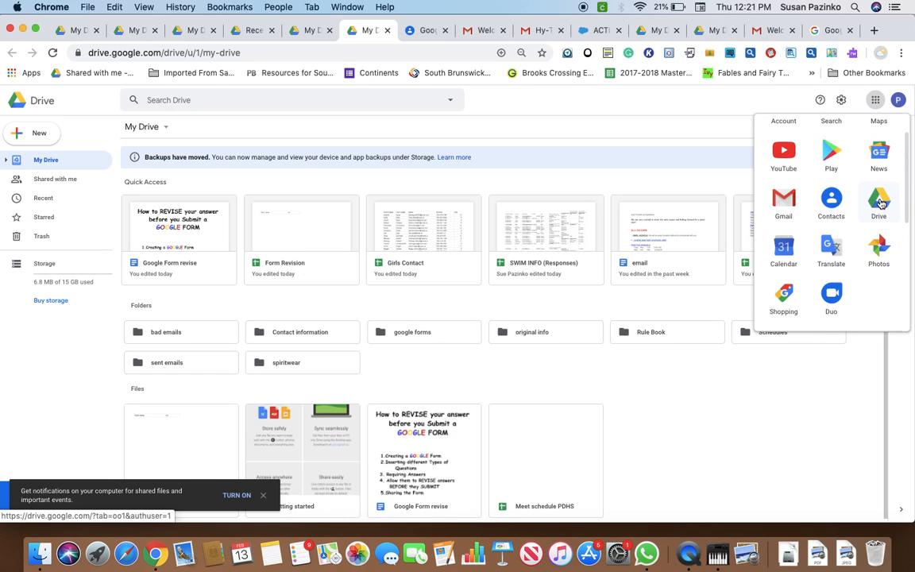
click(879, 203)
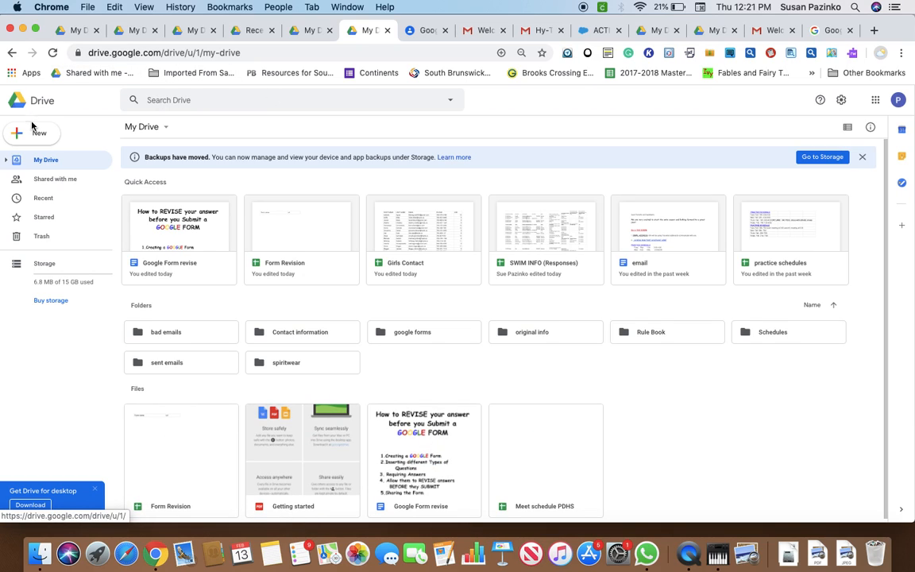
- Create a blank Google Form through Drive's New > More > Google Forms menu
click(32, 133)
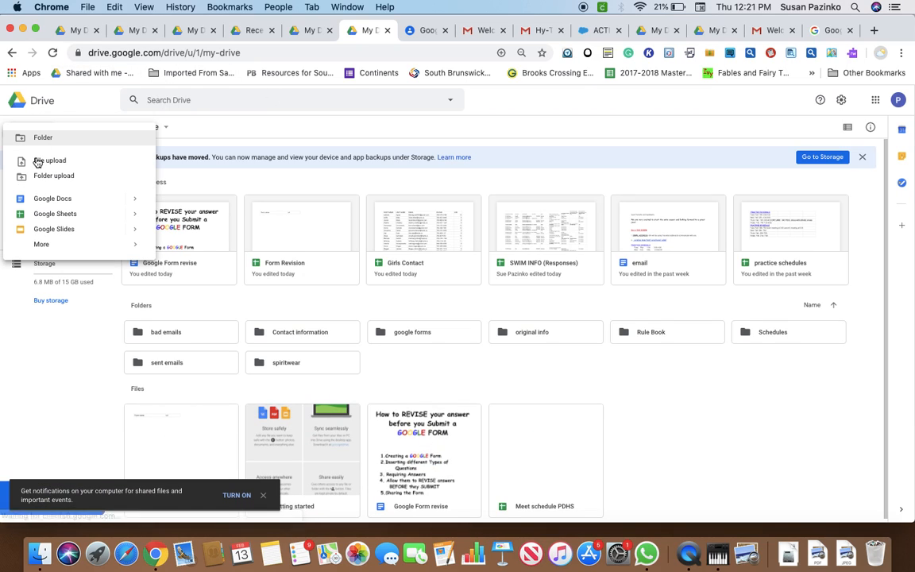
click(41, 244)
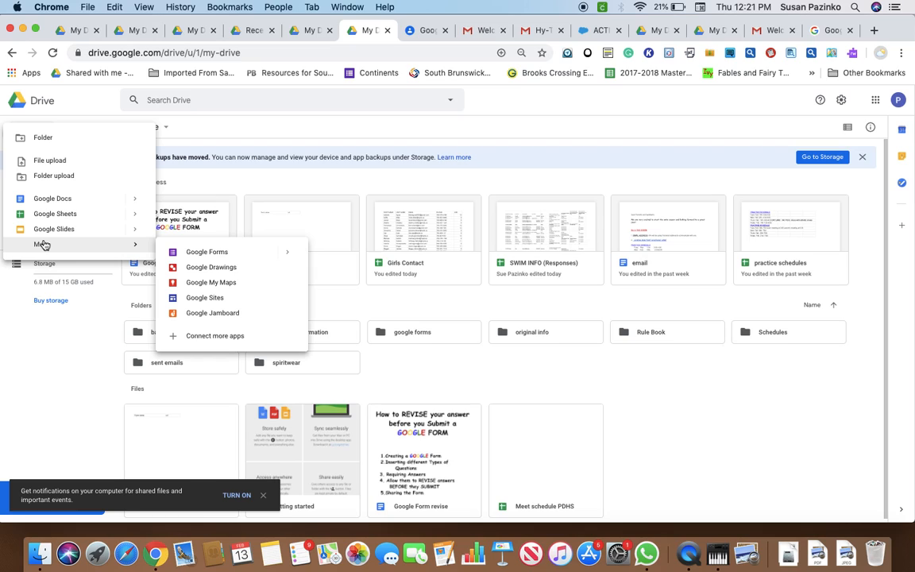
mouse_move(207, 251)
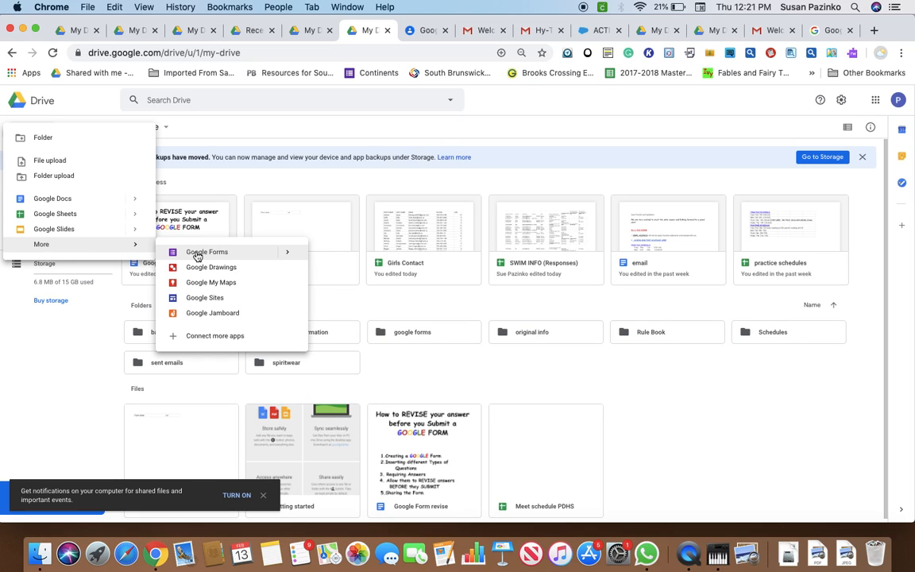
click(206, 252)
text(T)
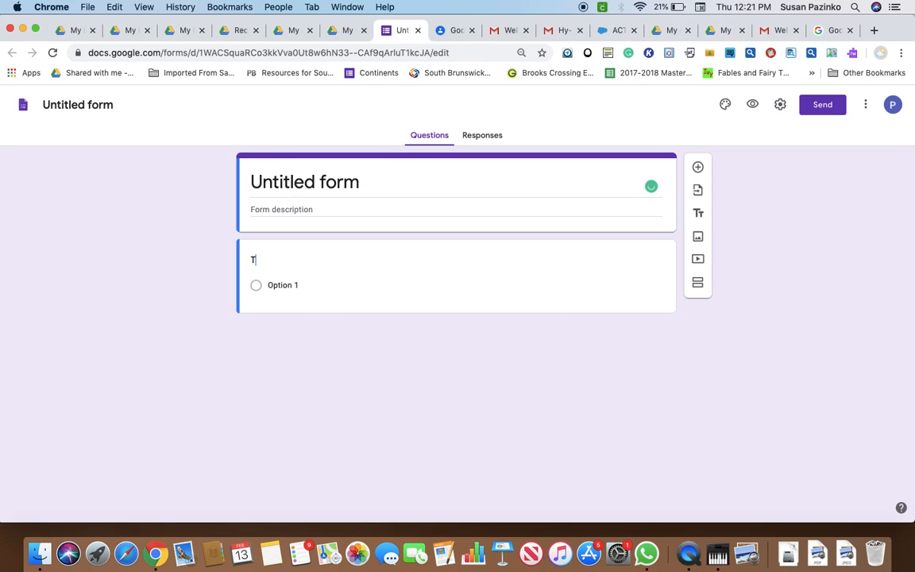
- Decline the tour and set the form title 'TEST' and description 'learning google forms'
text(E)
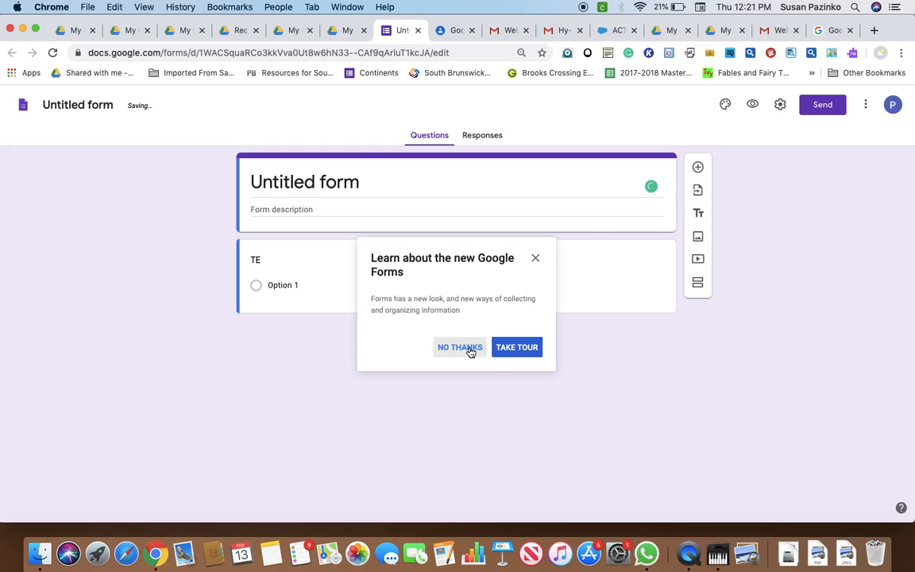
click(459, 347)
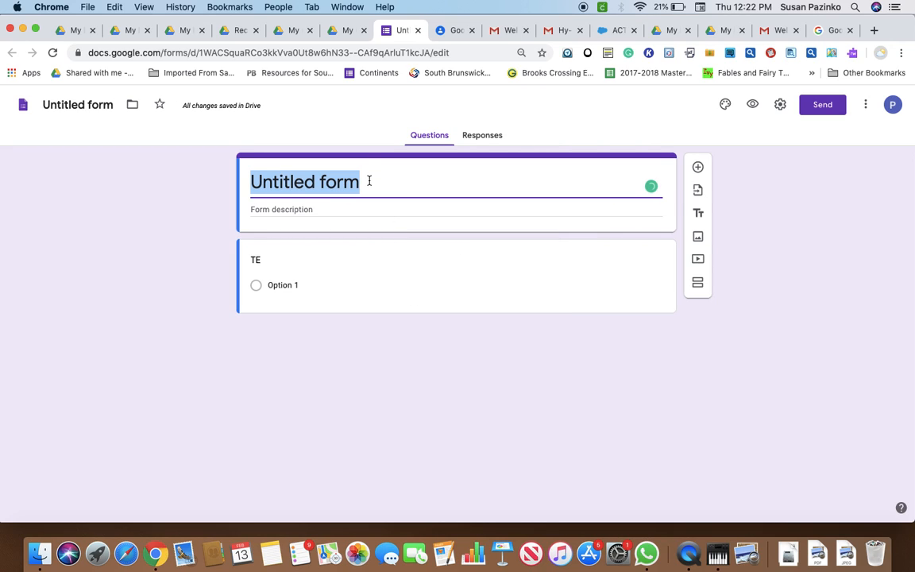
text(TEST)
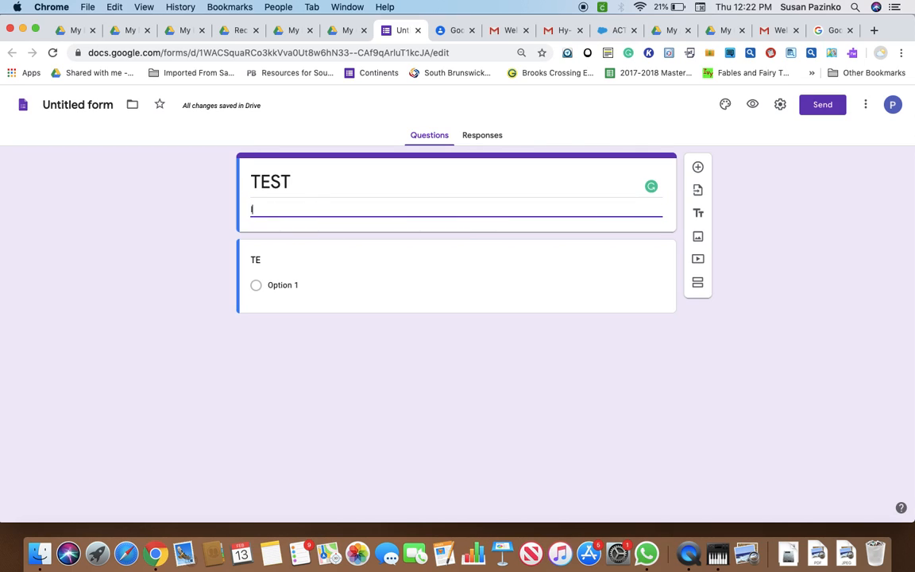
text(learning)
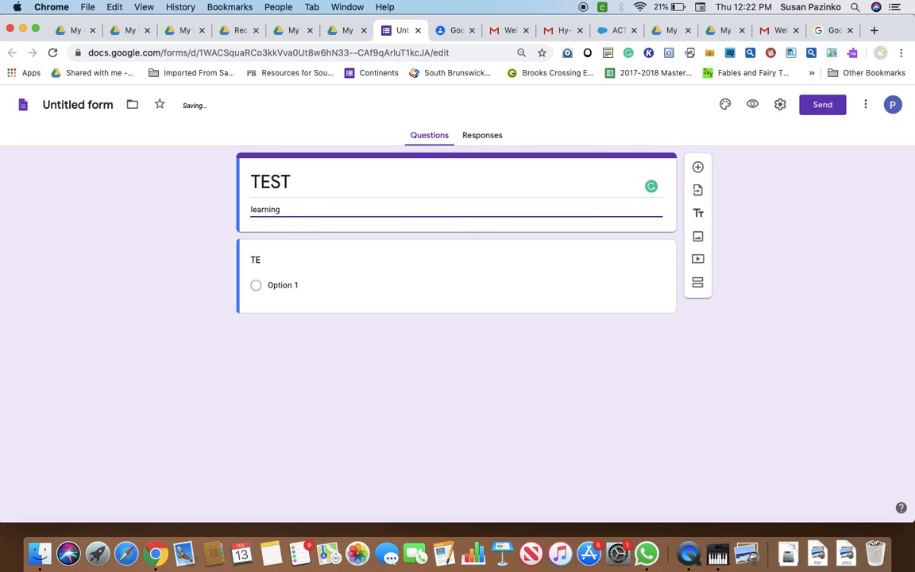
text(google)
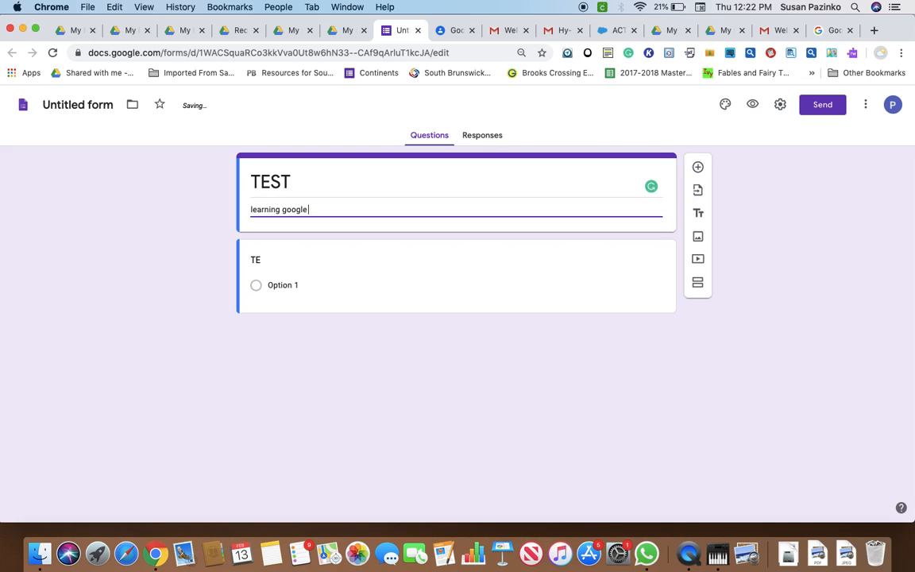
text(for)
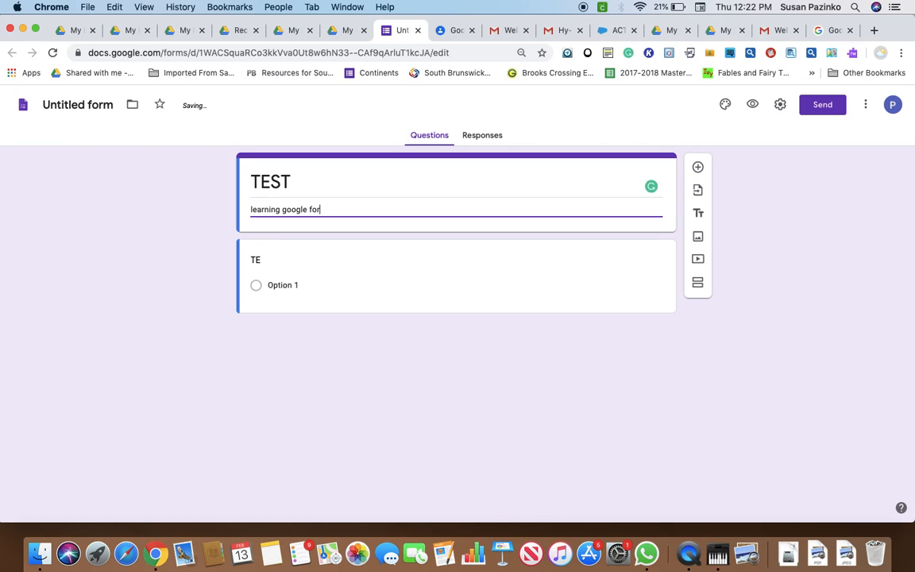
text(ms)
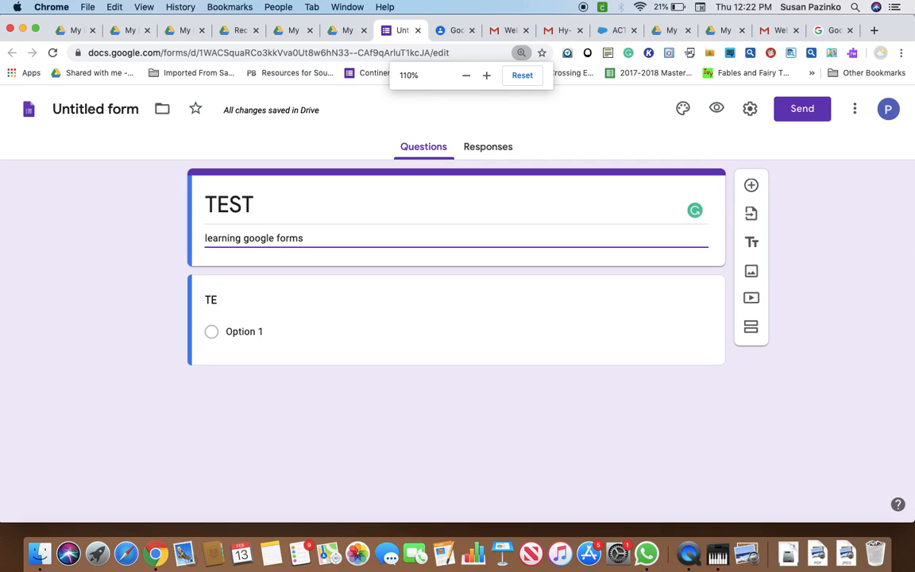
click(487, 75)
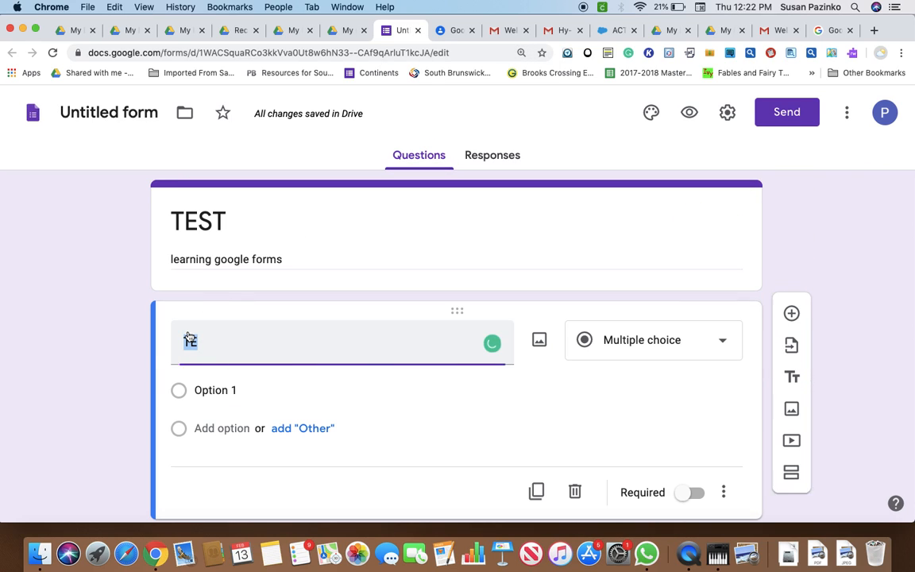
- Title the first question 'First Name' and switch on Required
text(TE)
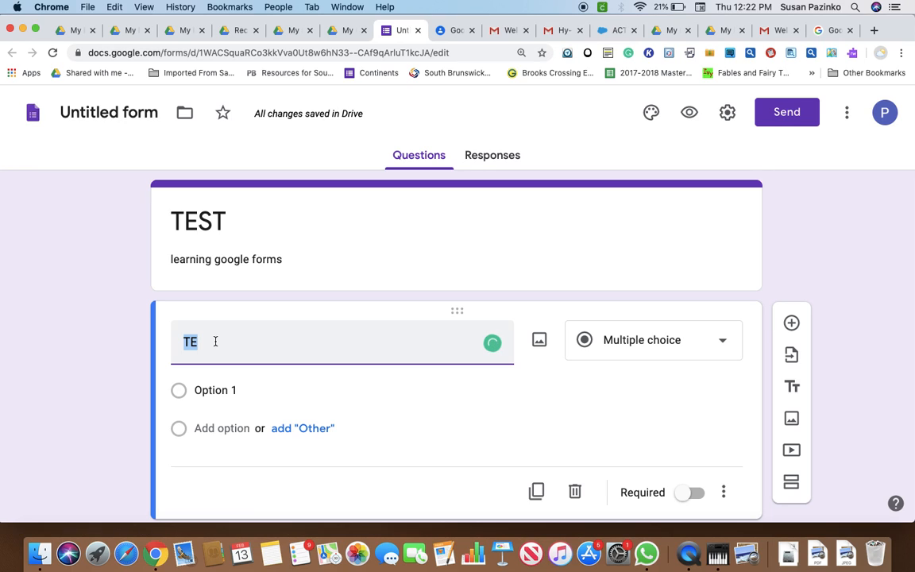
text(Nam)
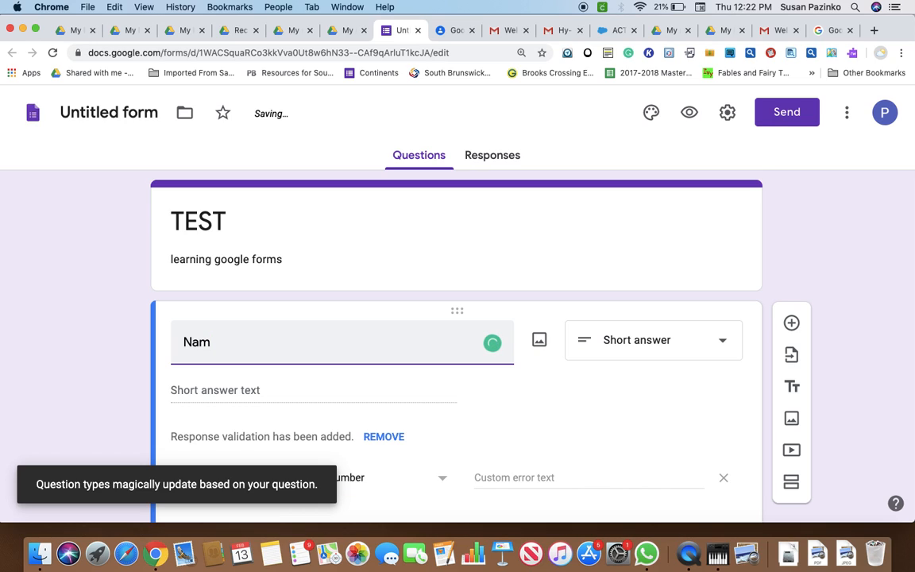
text(F)
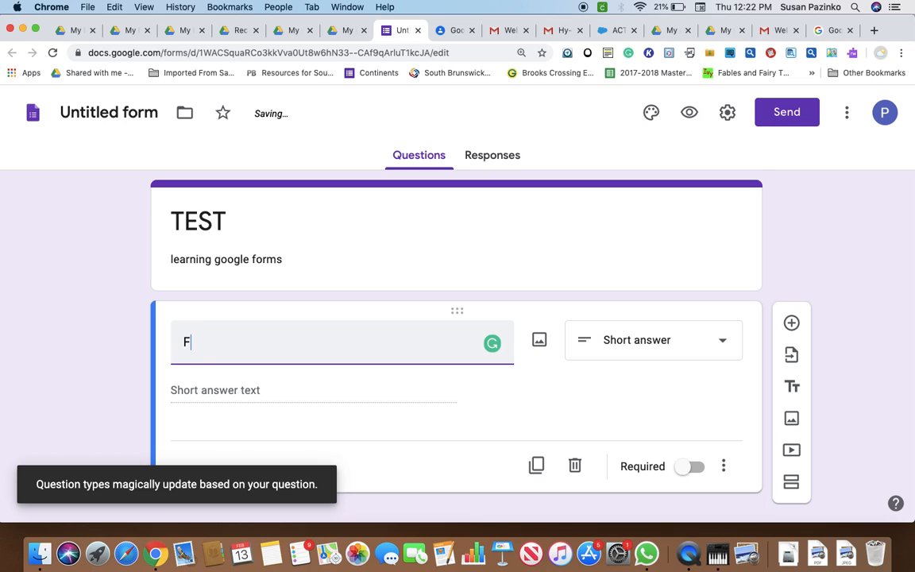
text(irst)
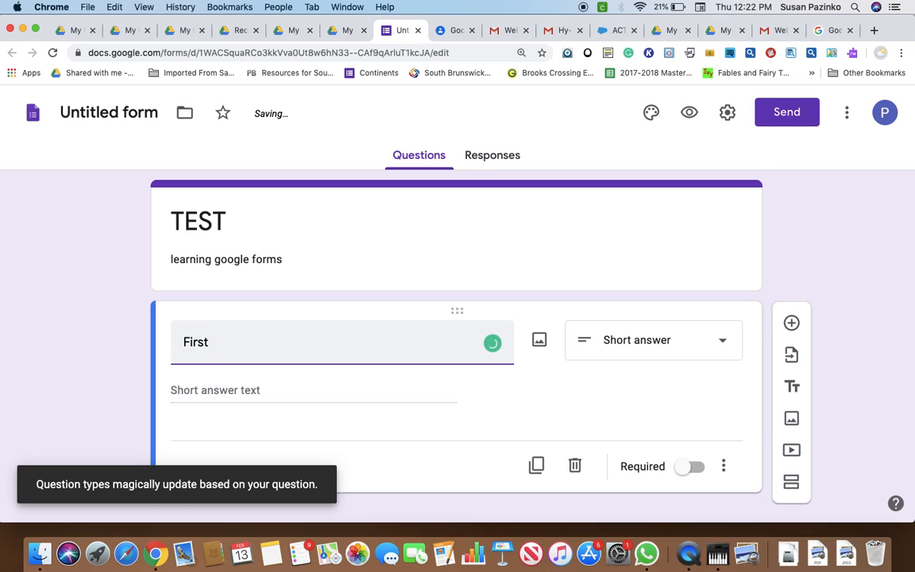
text(Name)
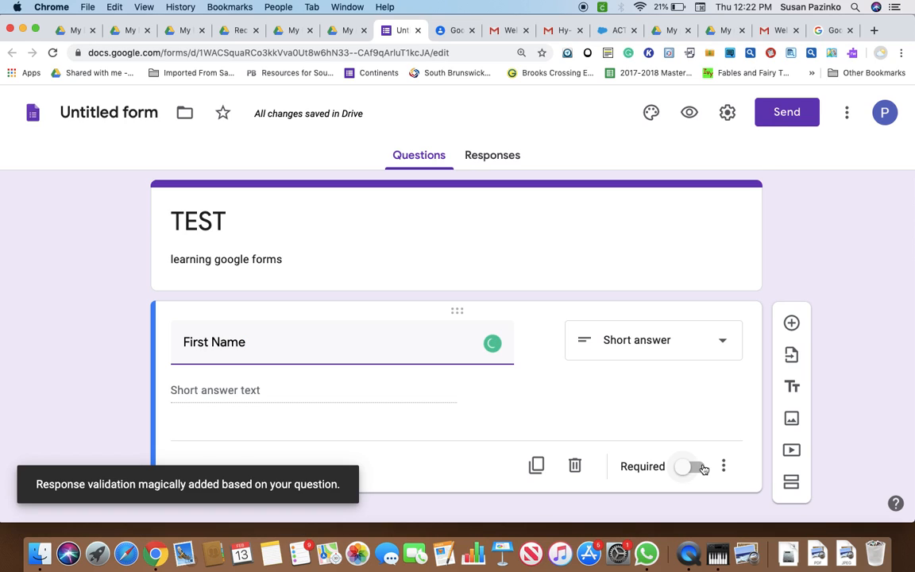
click(693, 467)
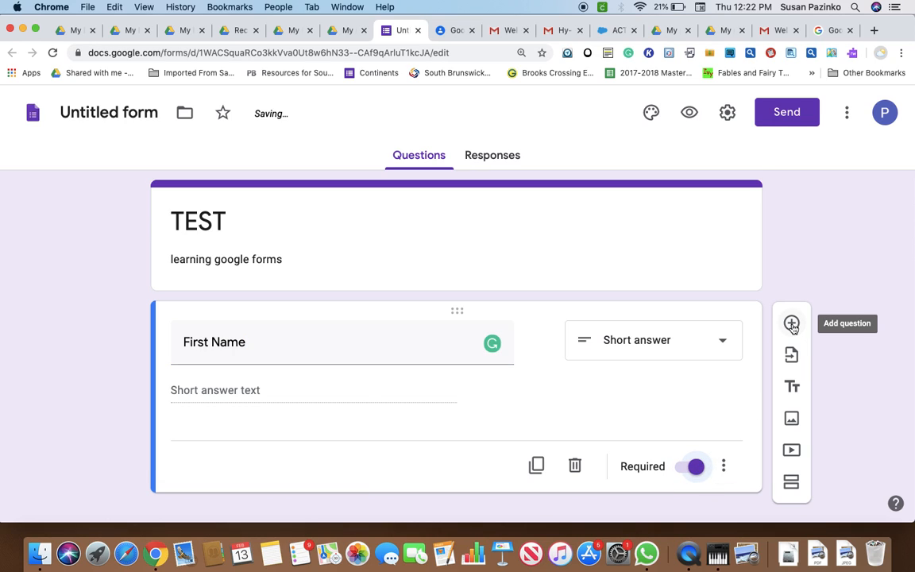
- Add a required short-answer 'Last Name' question, followed by another blank question
click(792, 322)
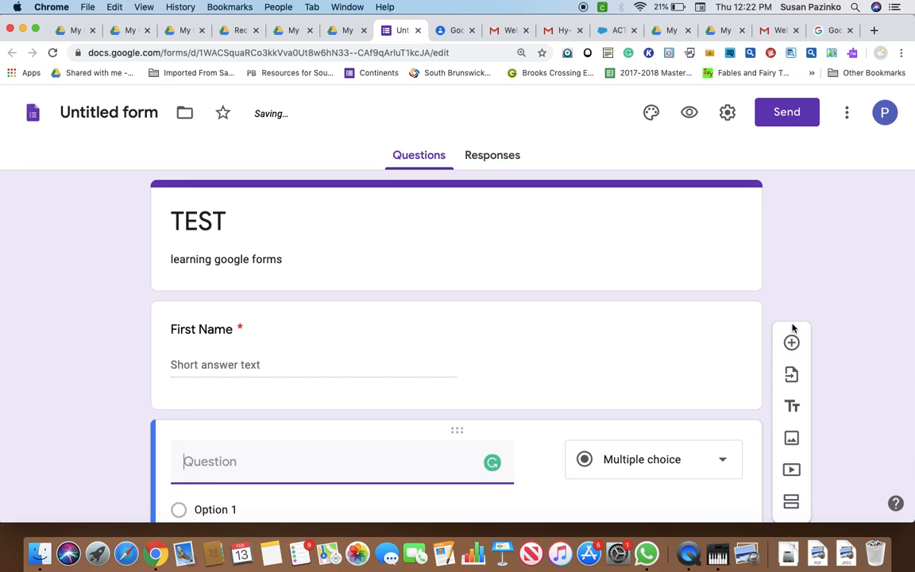
text(LAst)
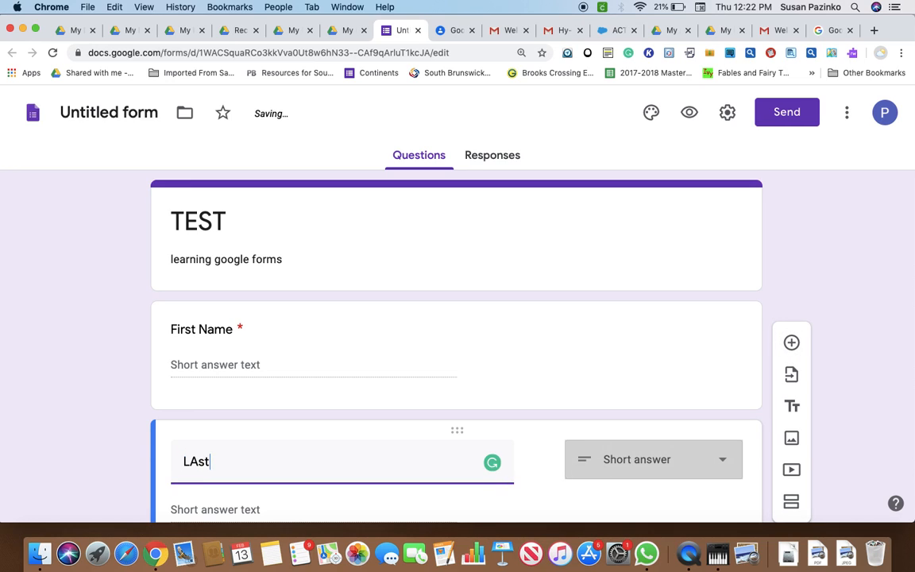
text(Last)
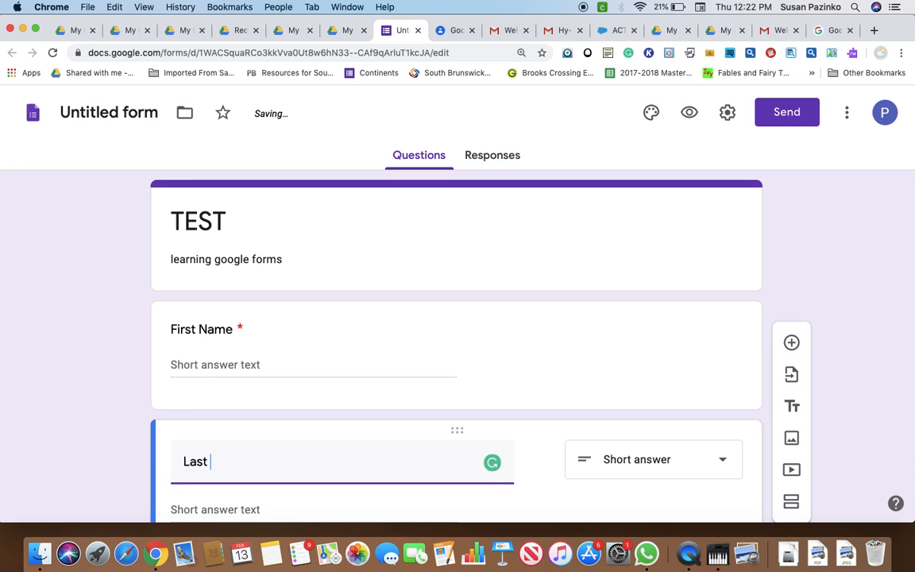
text(Name)
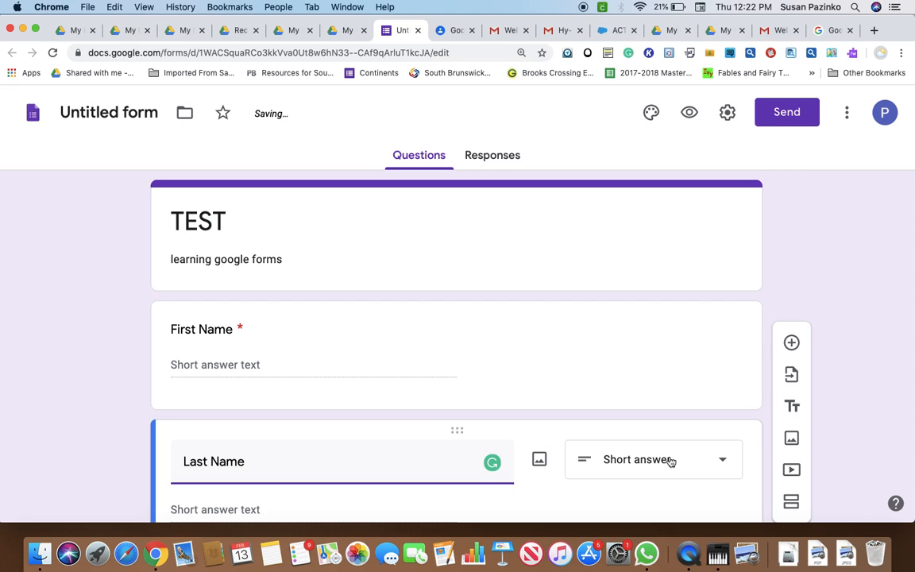
scroll(down, 3)
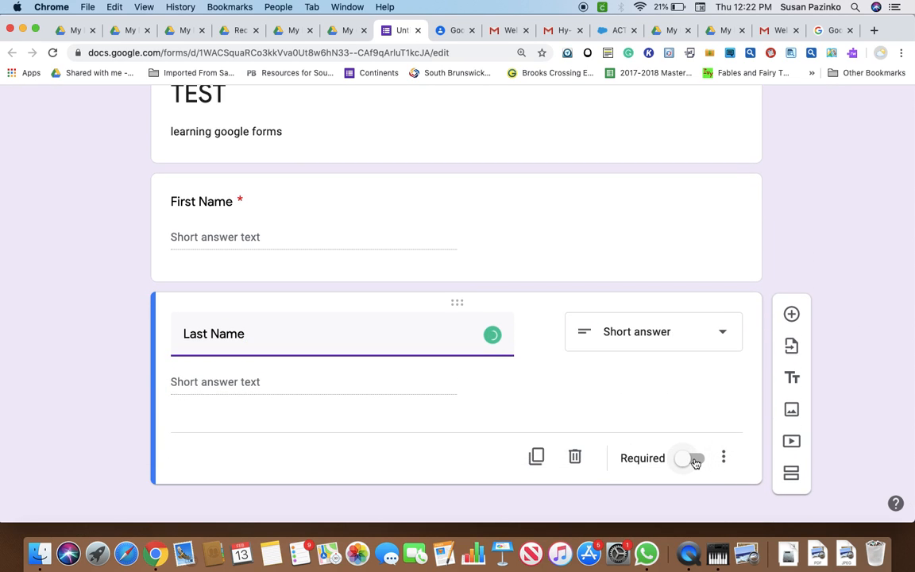
click(692, 459)
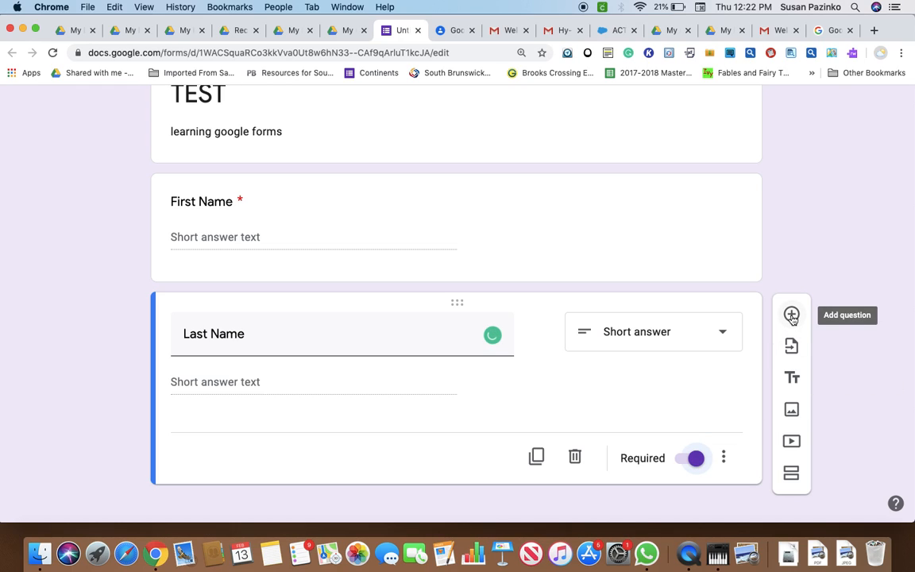
click(791, 314)
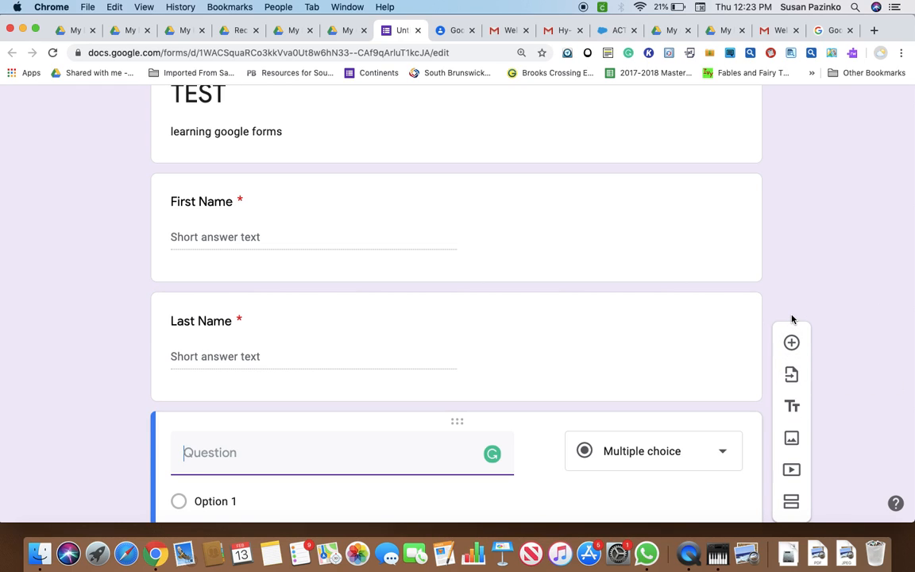
- Title the question 'What grade are you in', add Freshman–Senior options, and make it required
text(What g)
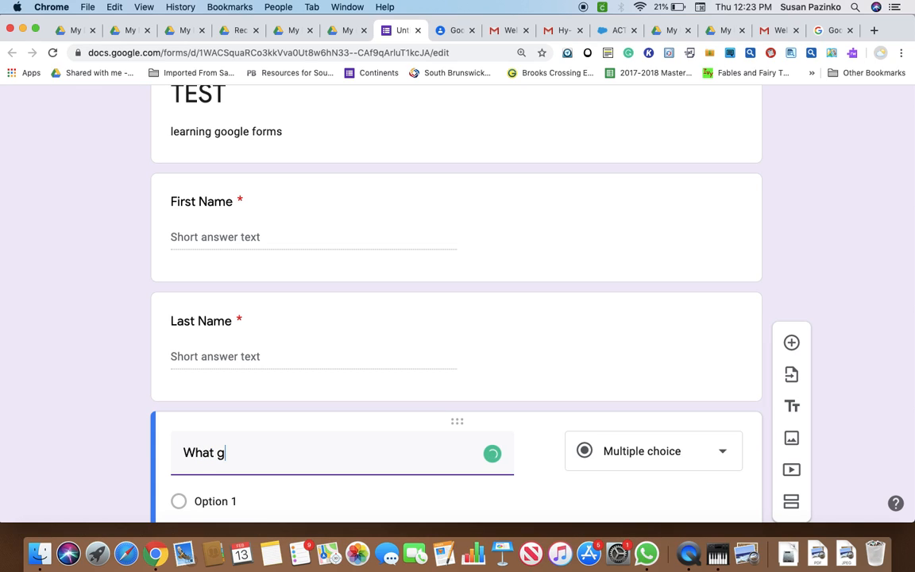
text(rade are)
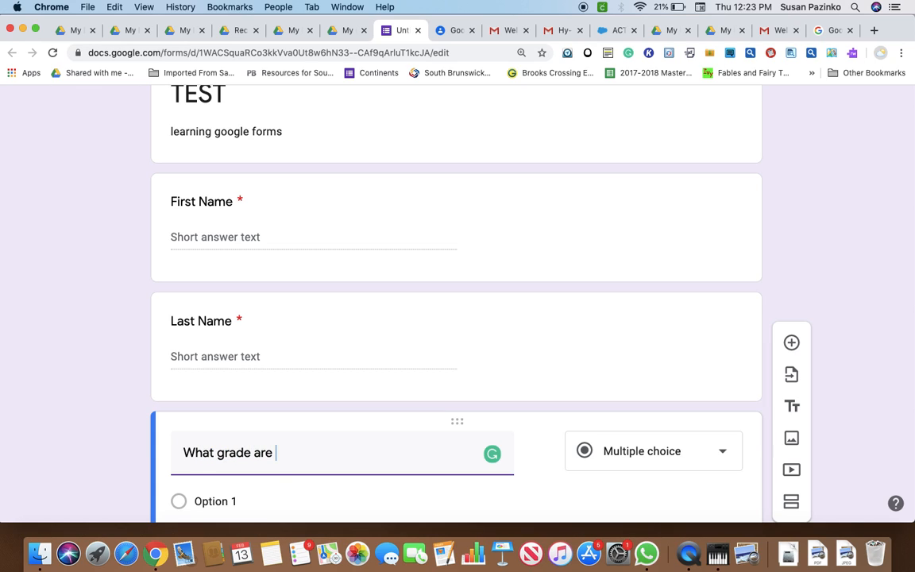
text(you in)
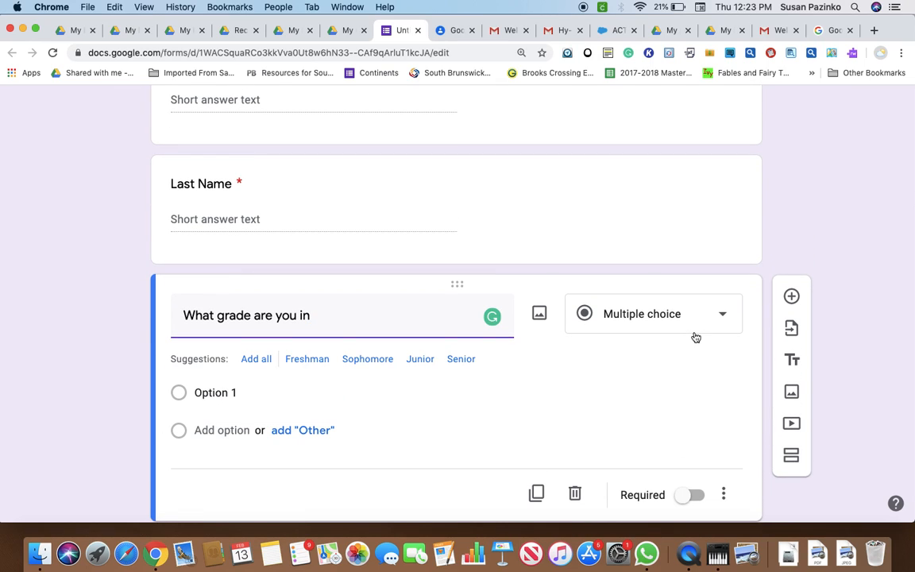
mouse_move(662, 323)
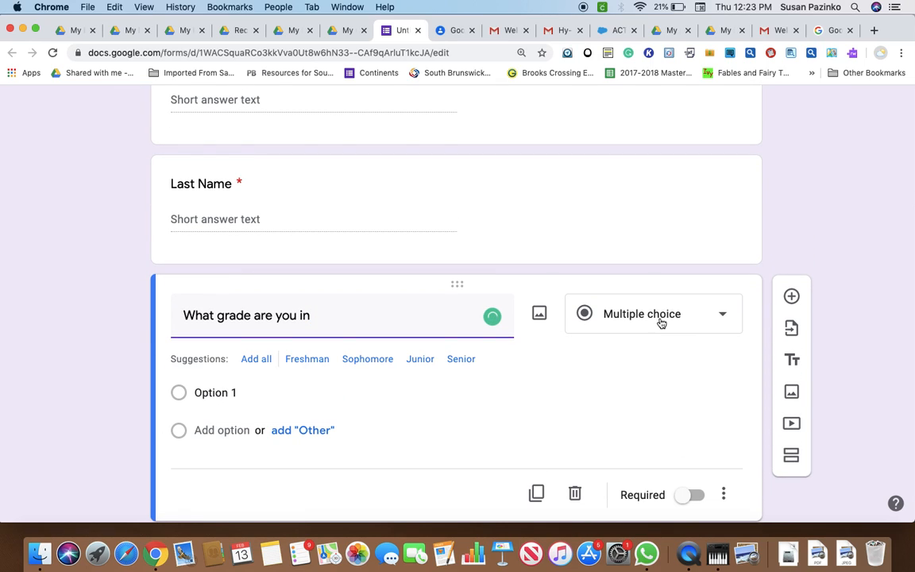
mouse_move(608, 340)
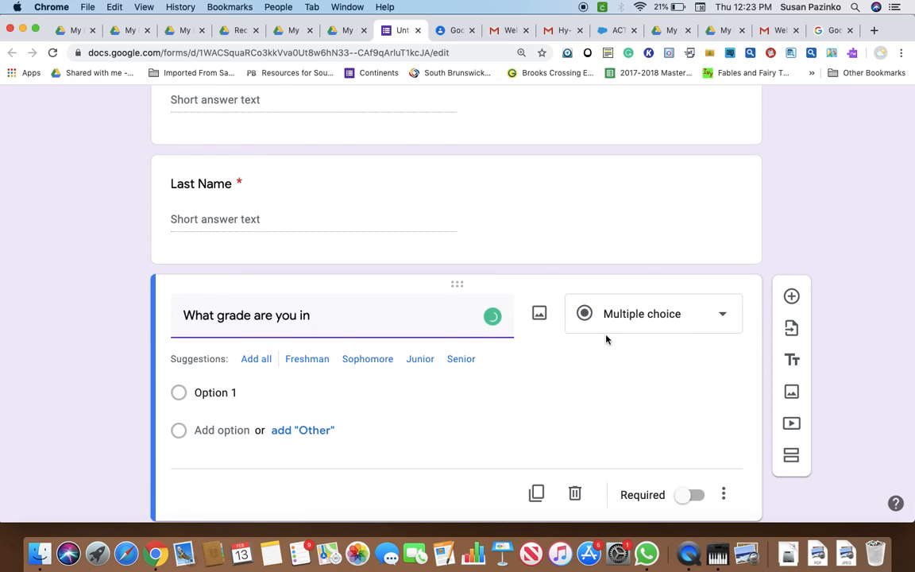
mouse_move(591, 323)
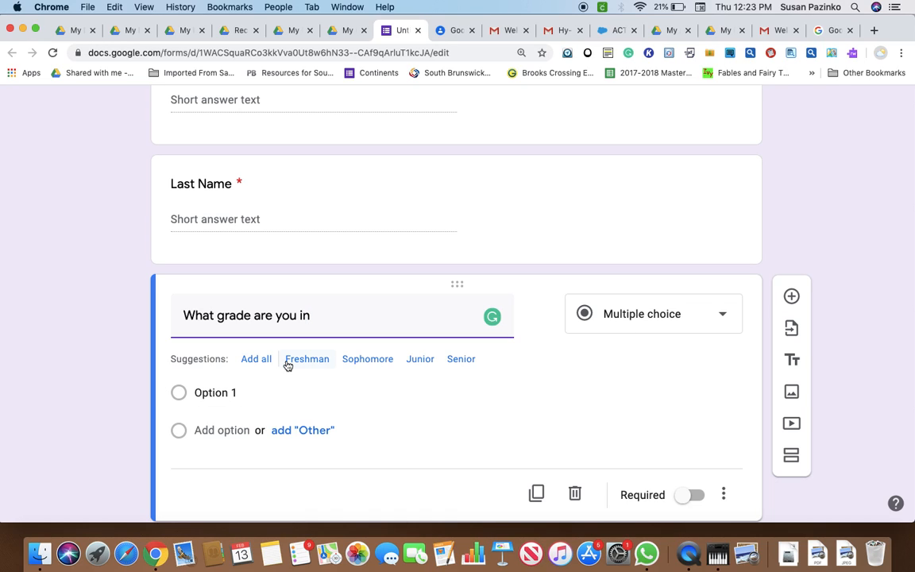
mouse_move(460, 358)
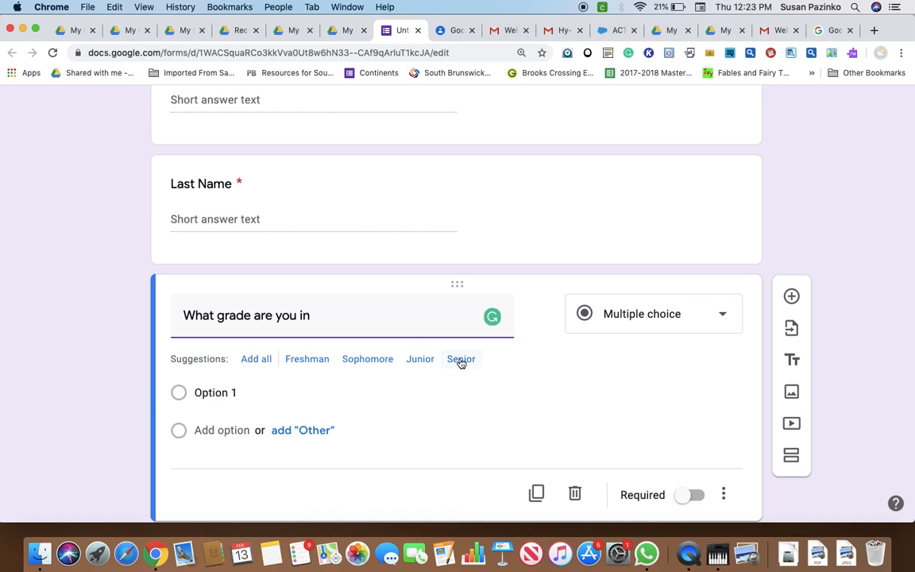
click(256, 359)
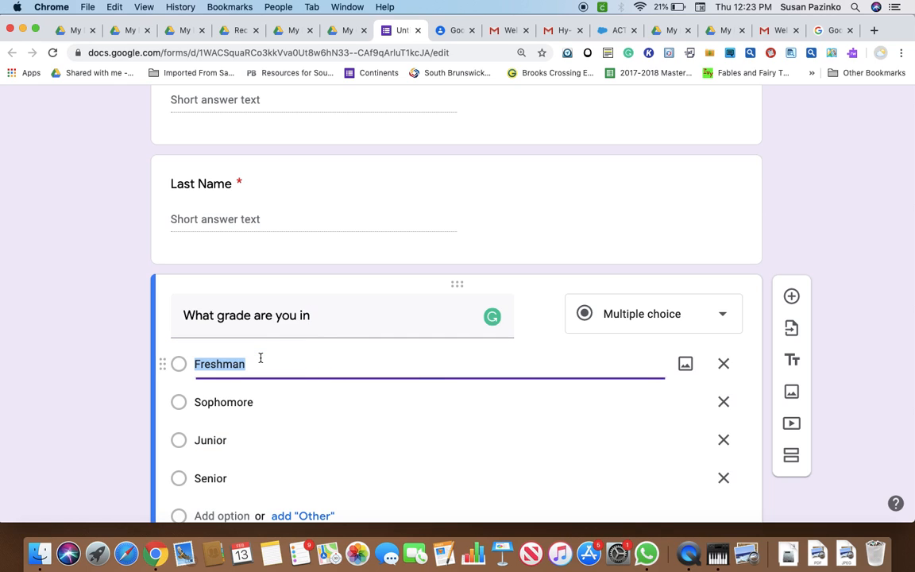
scroll(down, 3)
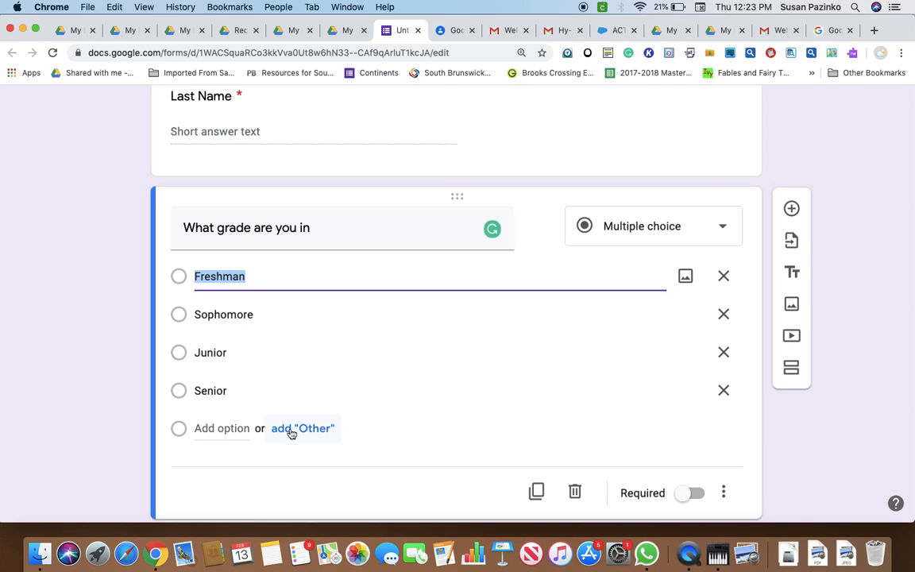
mouse_move(342, 429)
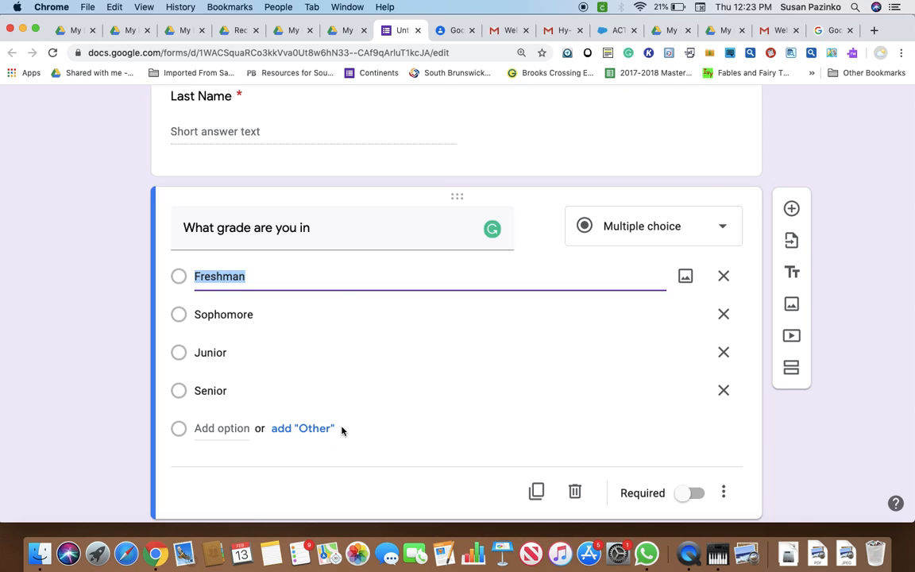
click(685, 493)
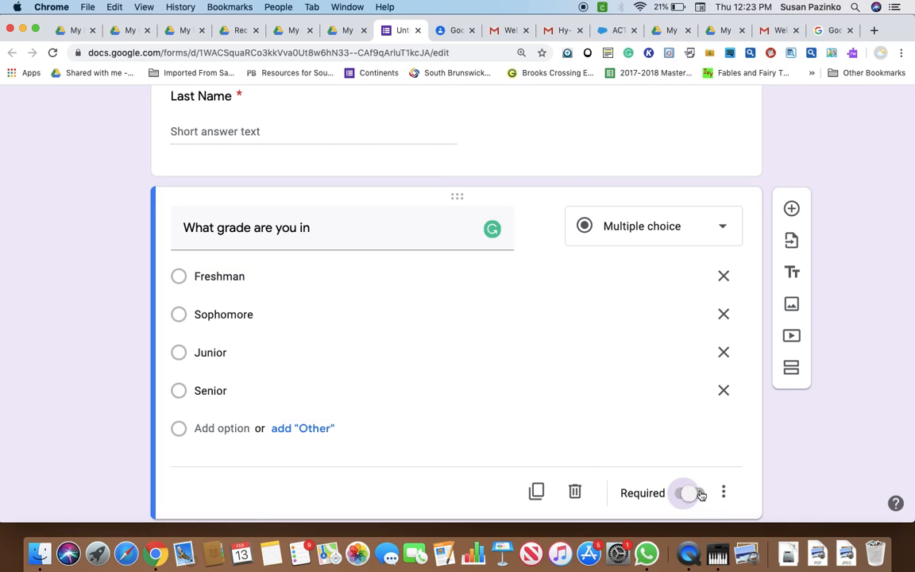
click(685, 492)
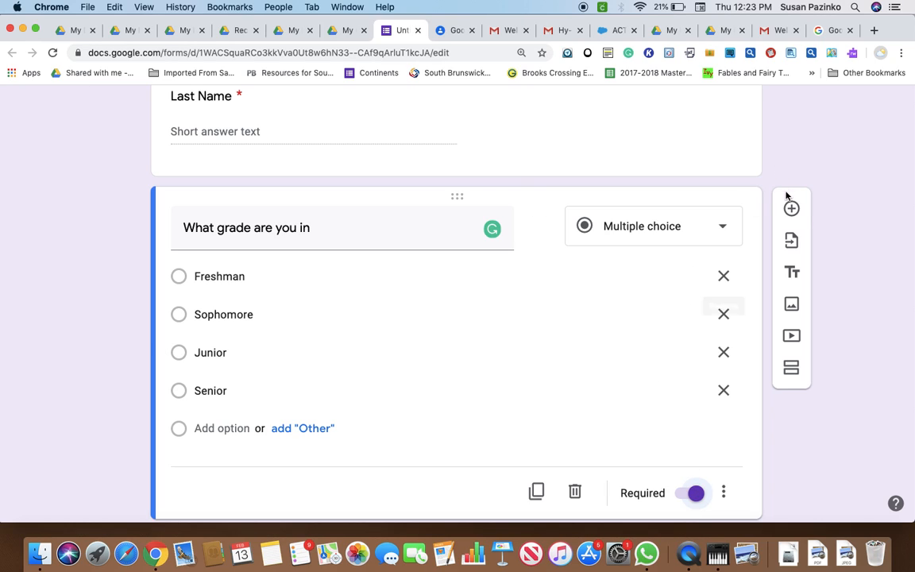
- Add a Checkboxes question titled 'What are your favorite subjects?'
click(791, 209)
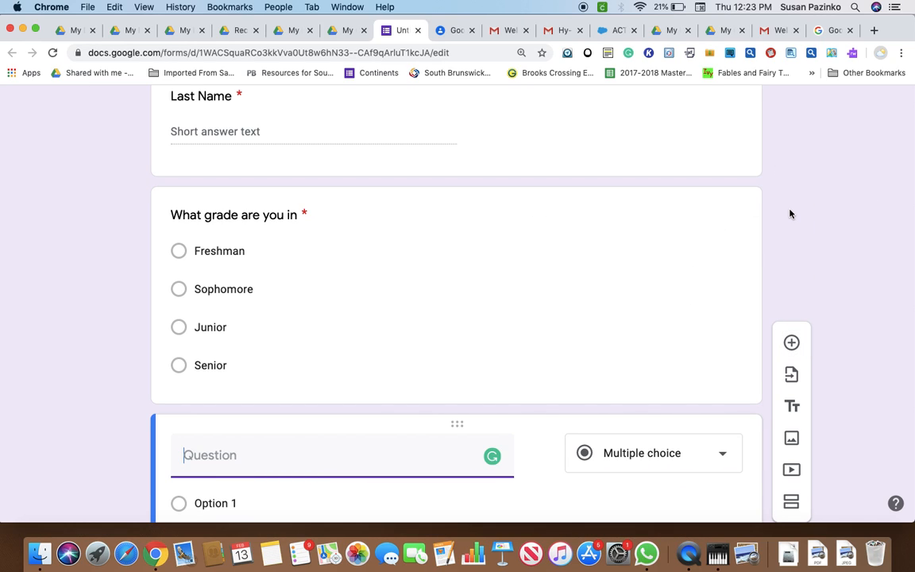
text(What a)
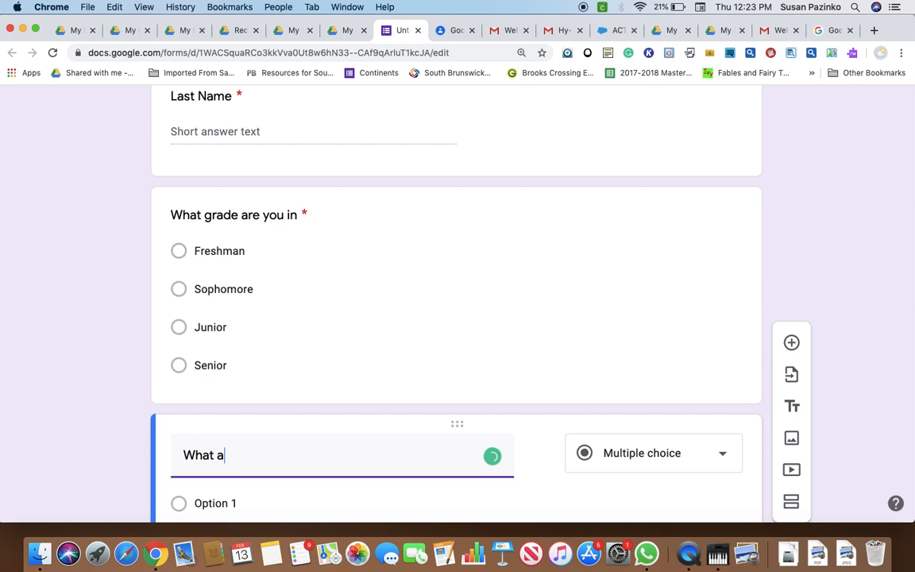
text(re you)
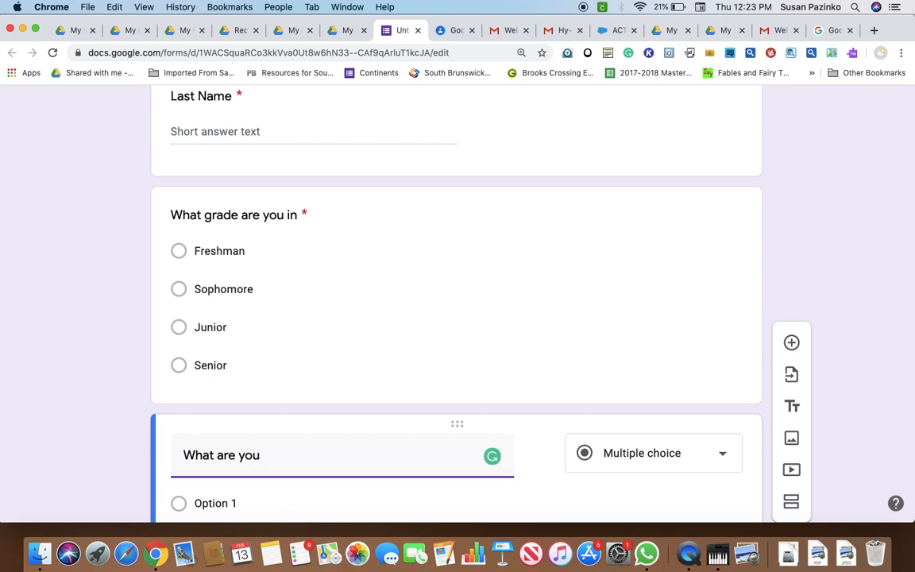
text(f ravot)
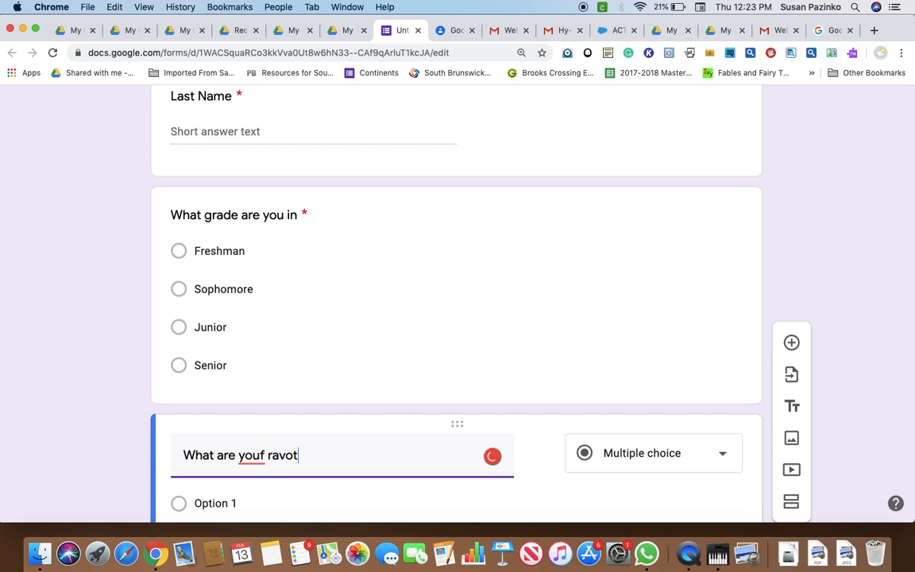
key(Backspace)
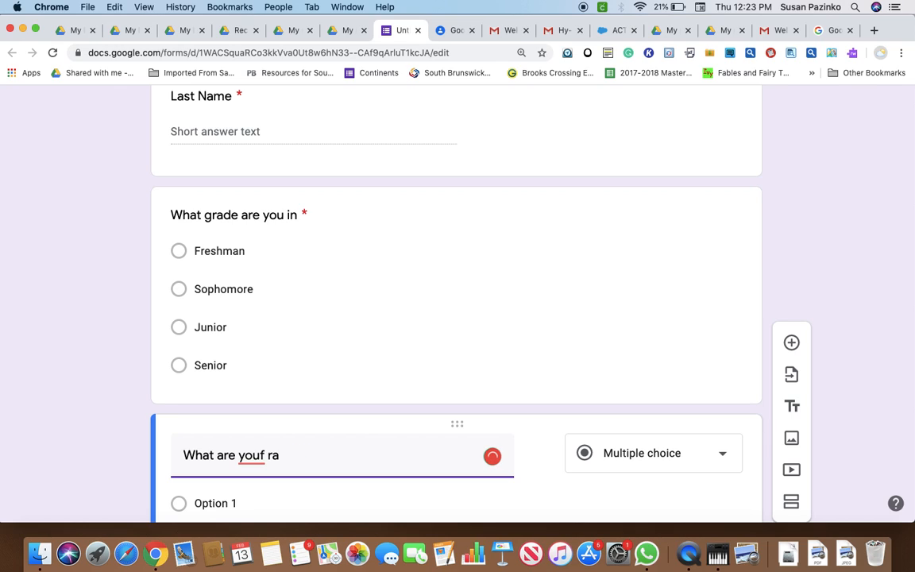
text(your)
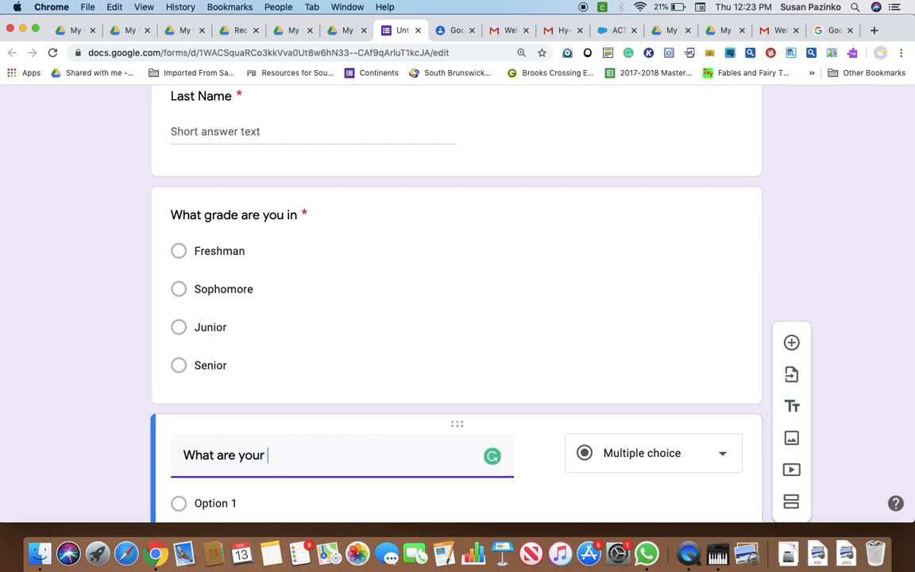
text(fa)
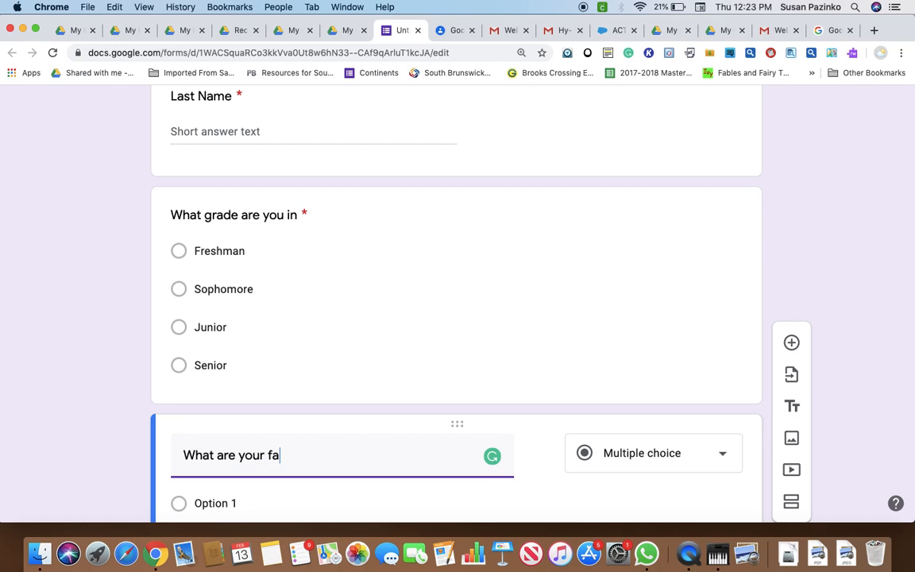
text(vorite)
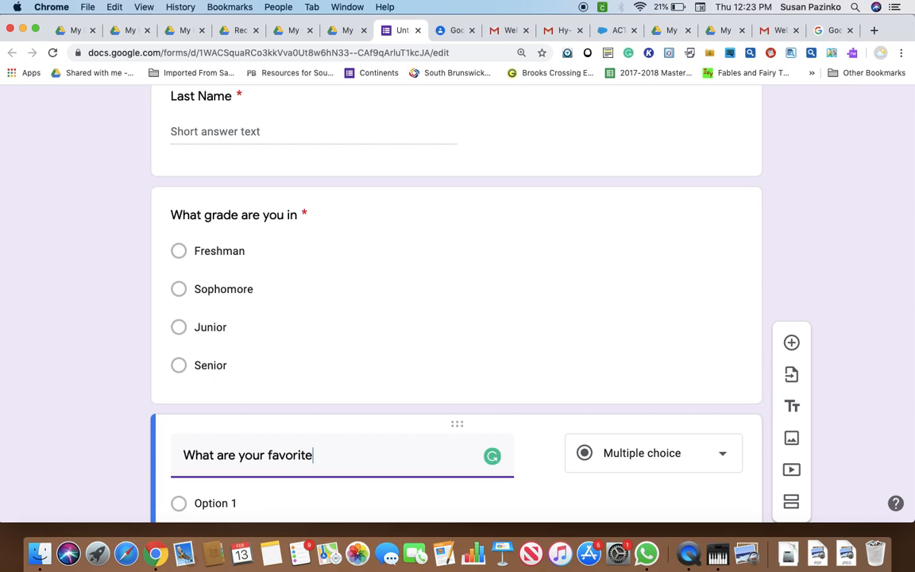
text(sub)
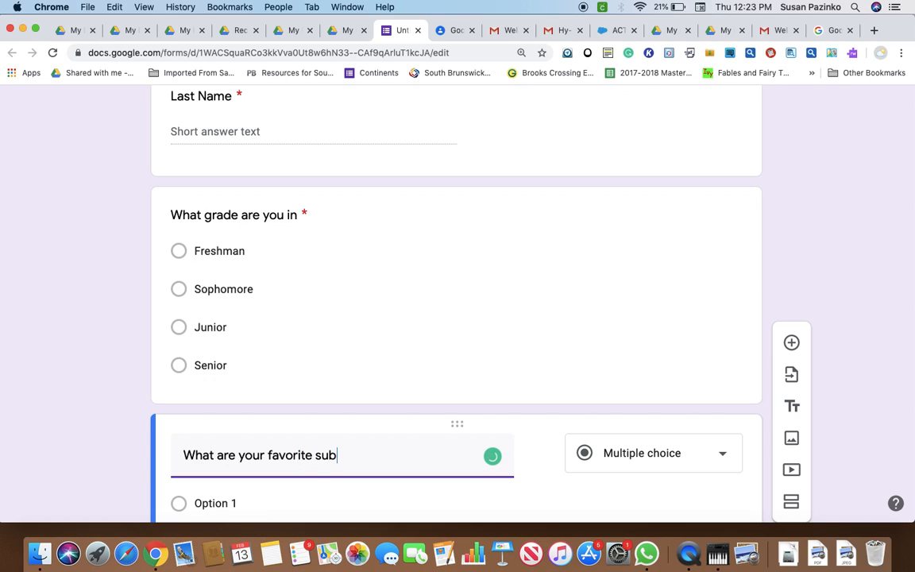
text(jects?)
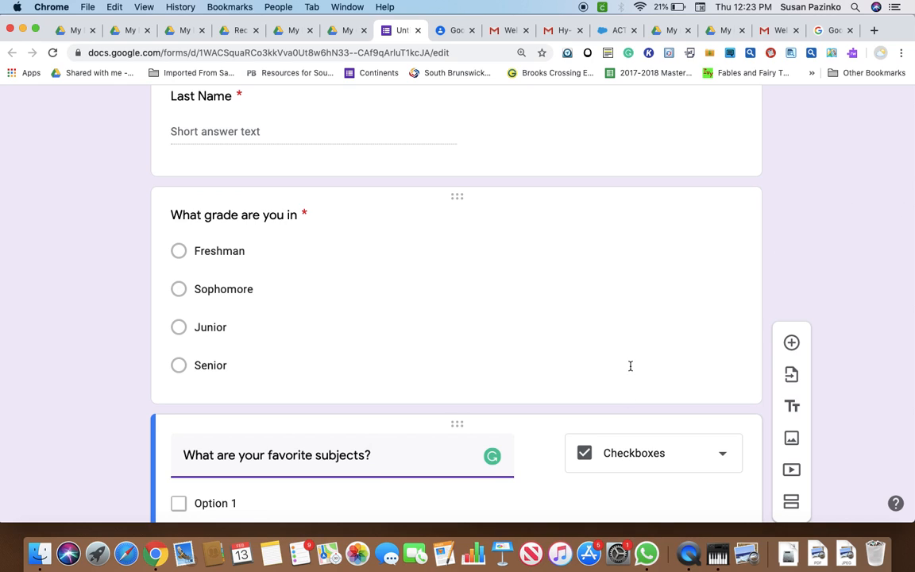
scroll(down, 3)
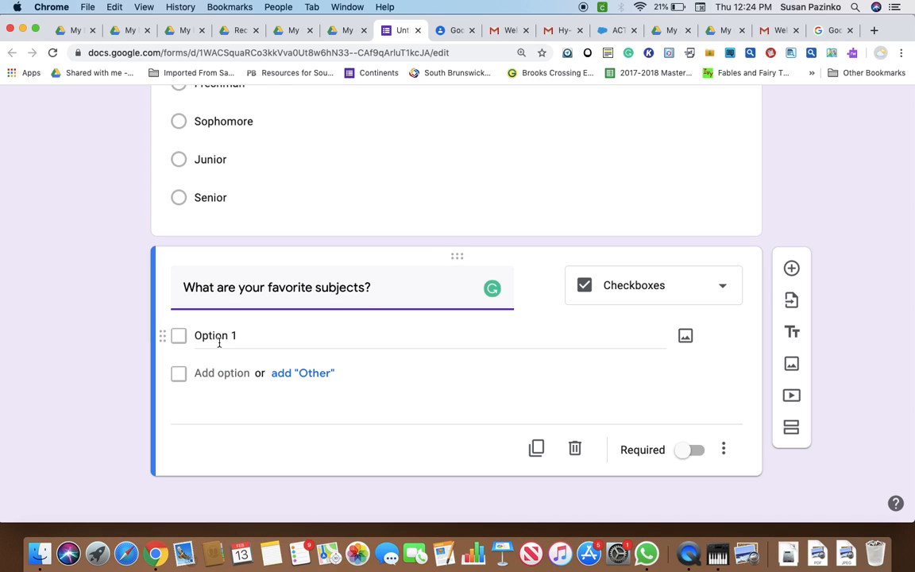
mouse_move(302, 372)
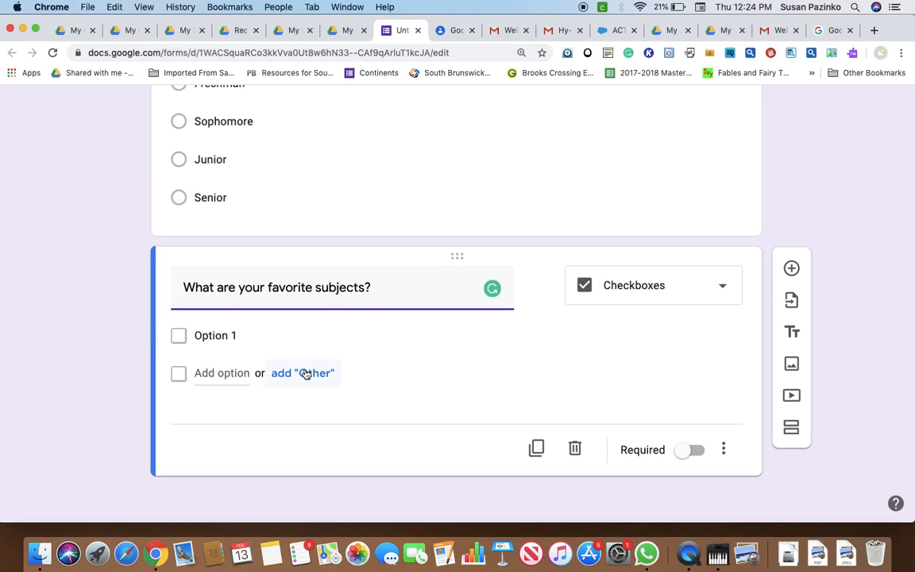
- Add the choices PE, Lunch, Science and Art, plus an Other option
click(302, 373)
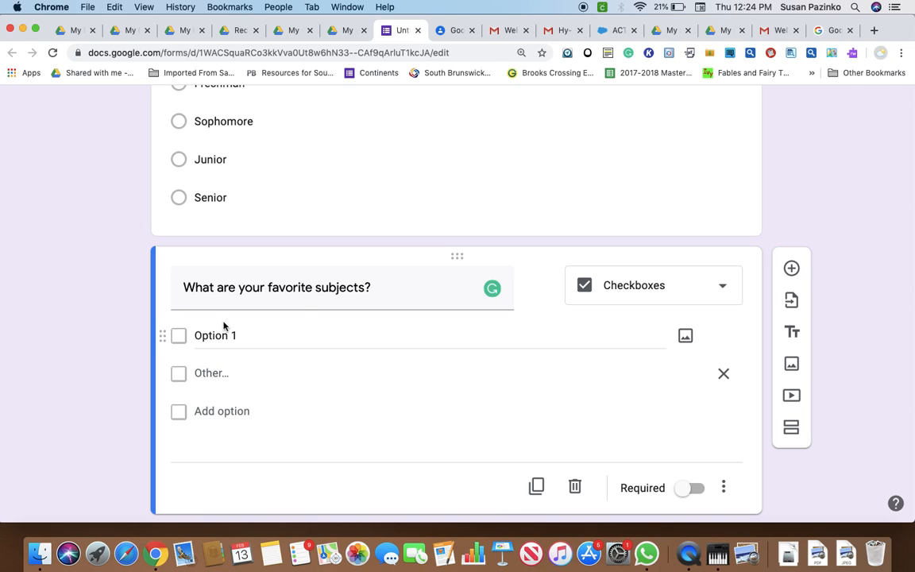
double_click(214, 335)
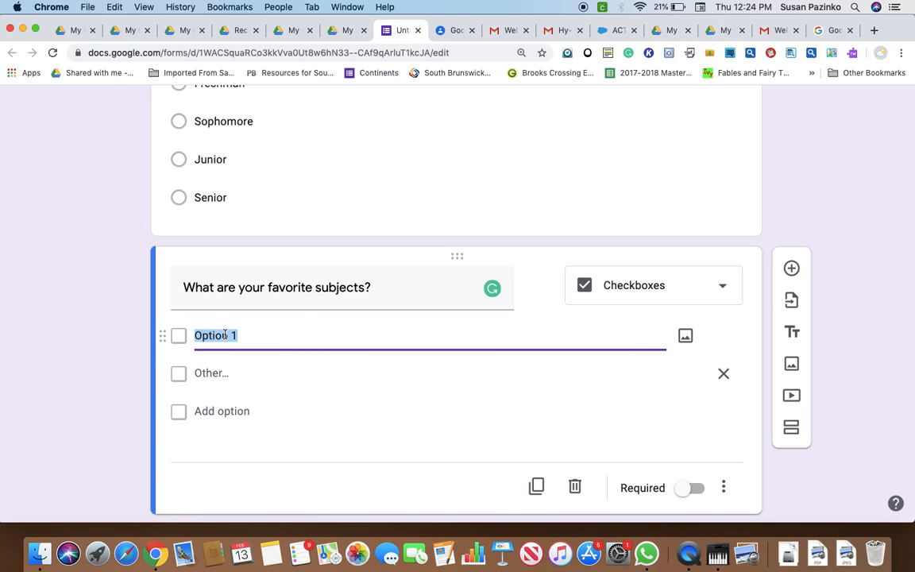
text(PE)
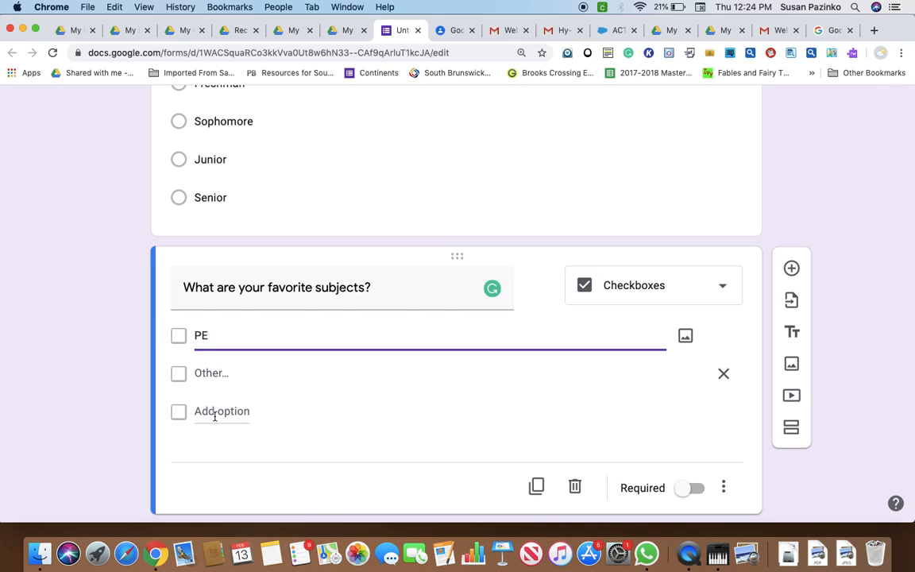
click(221, 411)
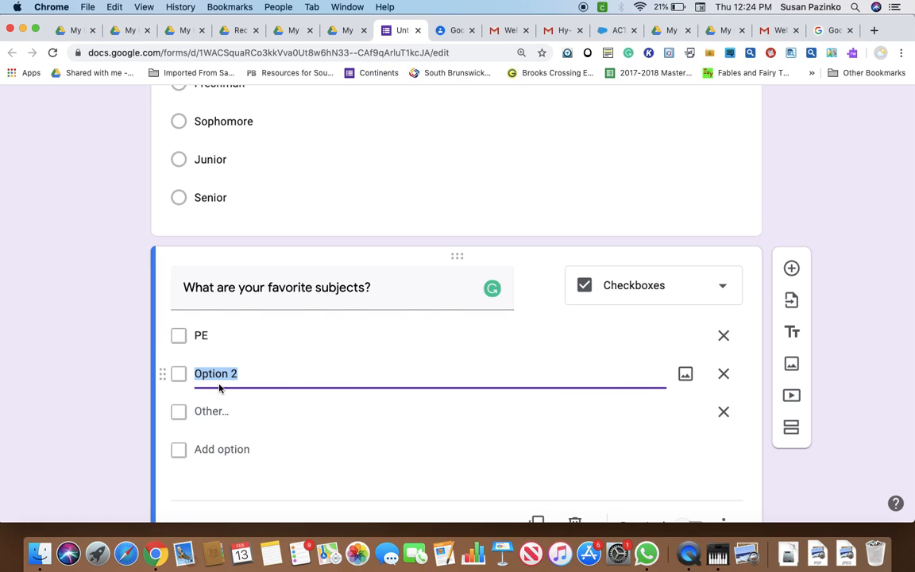
text(Lu)
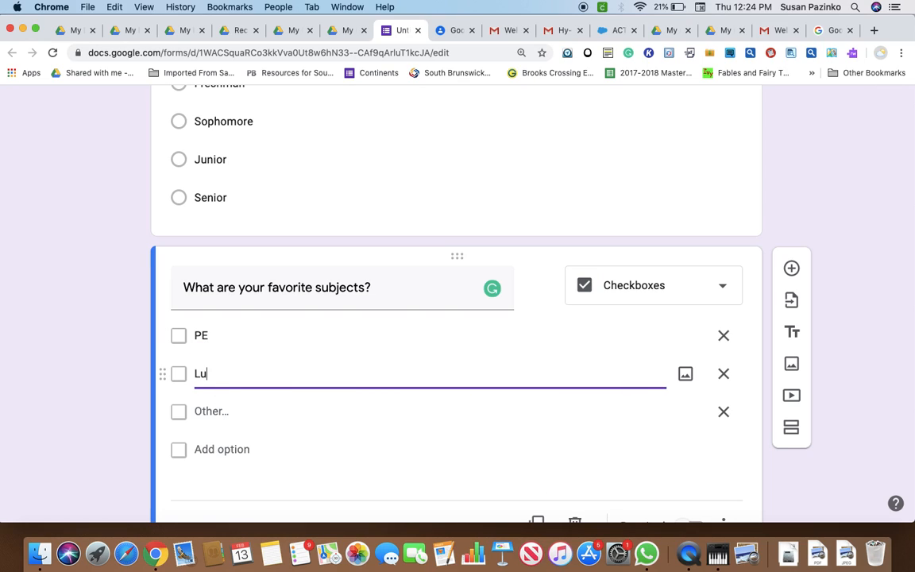
text(nch)
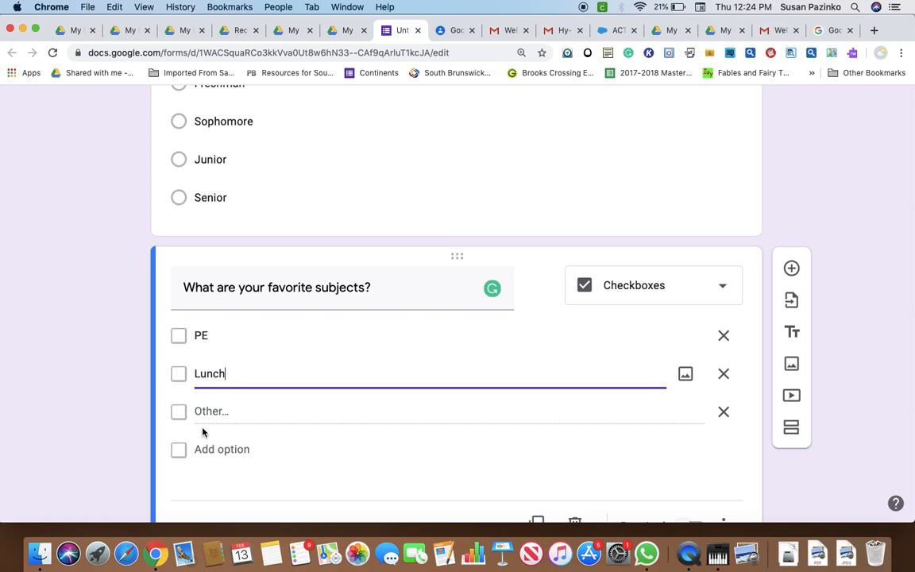
click(222, 449)
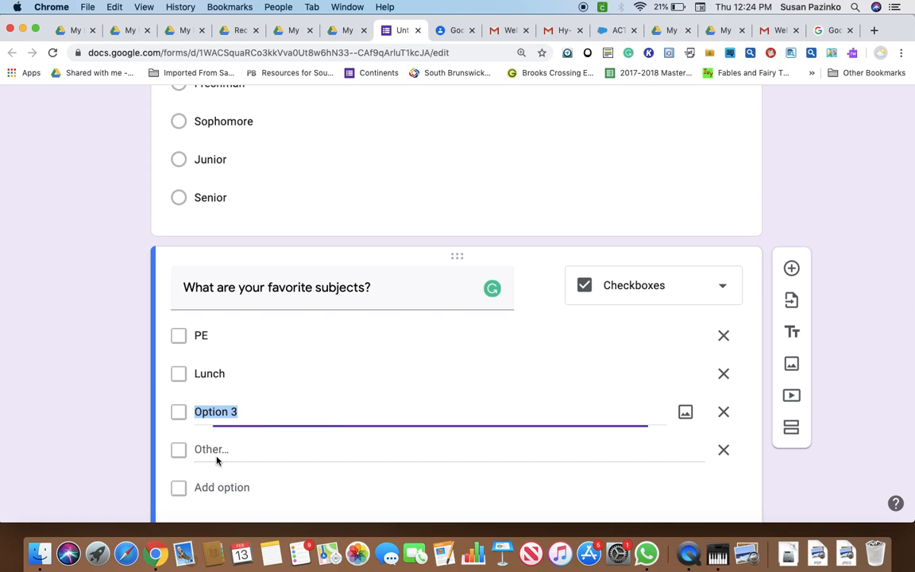
text(Science)
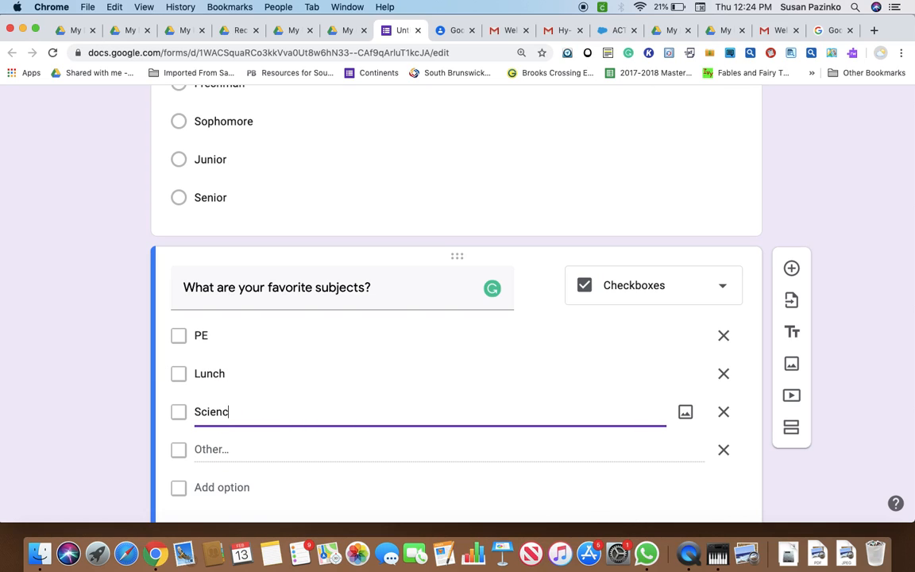
text(e)
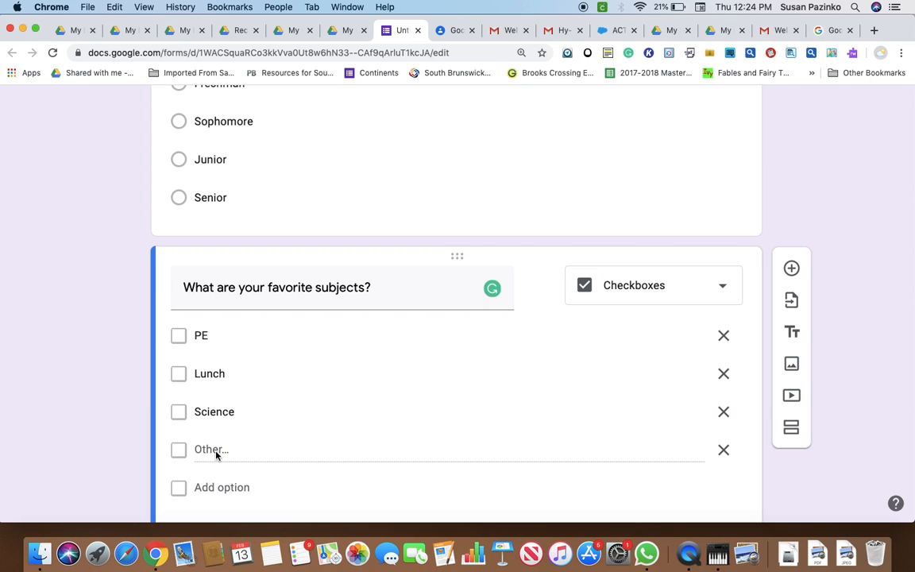
click(221, 487)
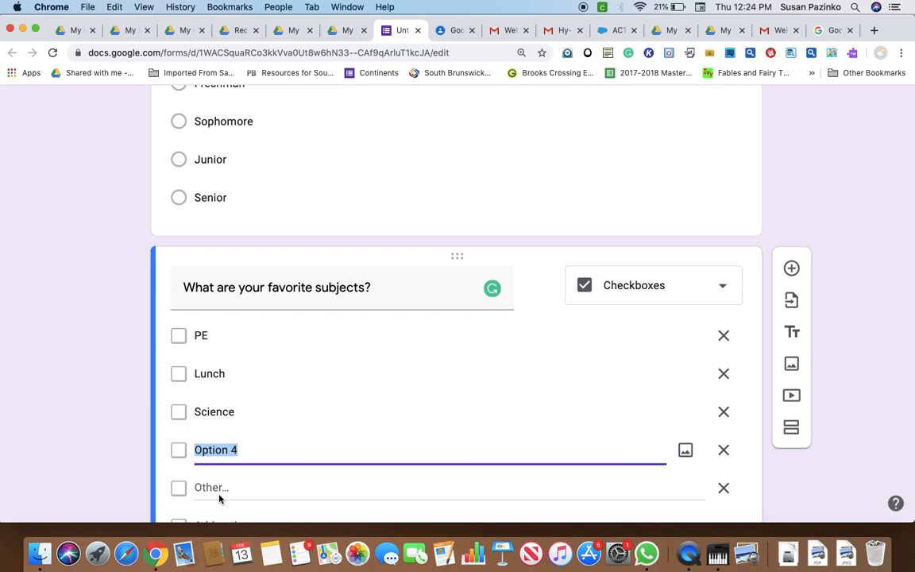
text(Art)
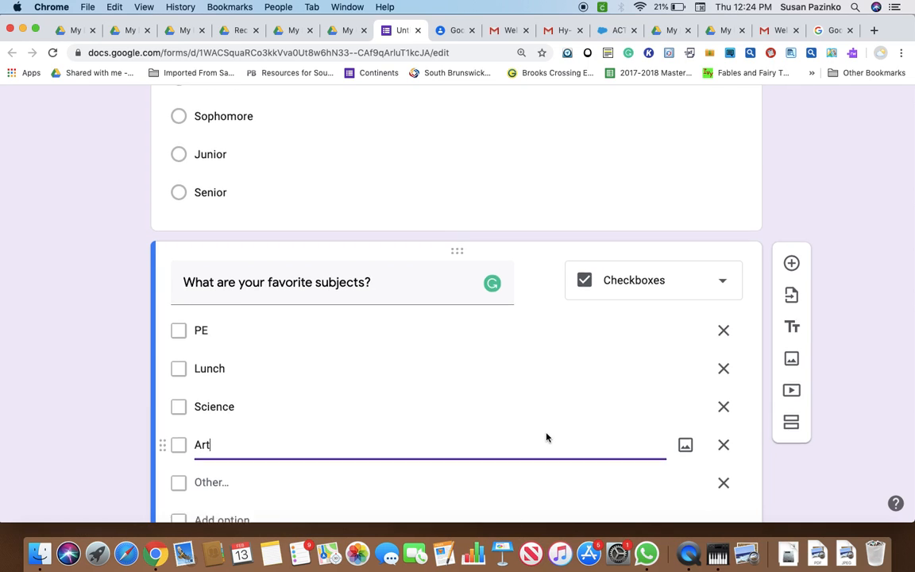
scroll(down, 3)
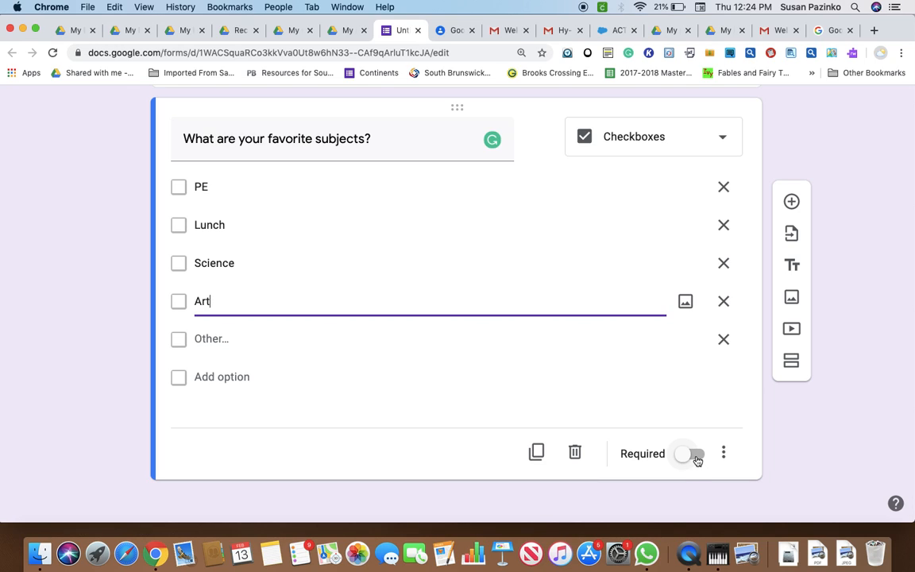
- Switch on Required for 'What are your favorite subjects?'
click(688, 453)
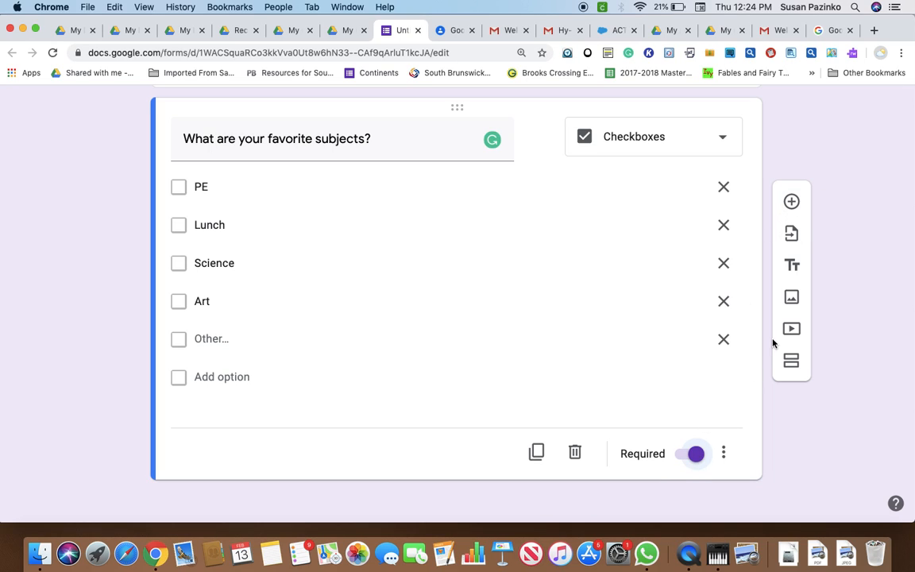
mouse_move(791, 264)
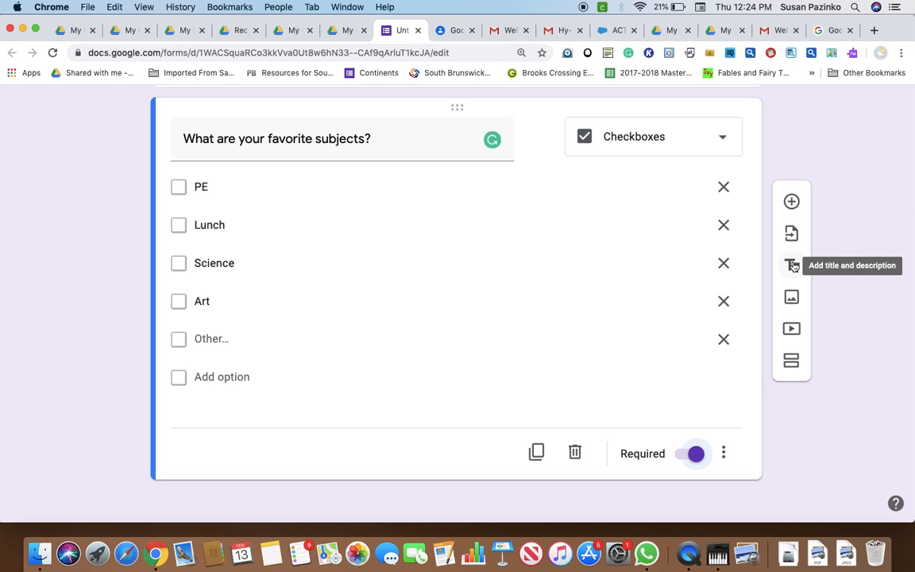
mouse_move(792, 297)
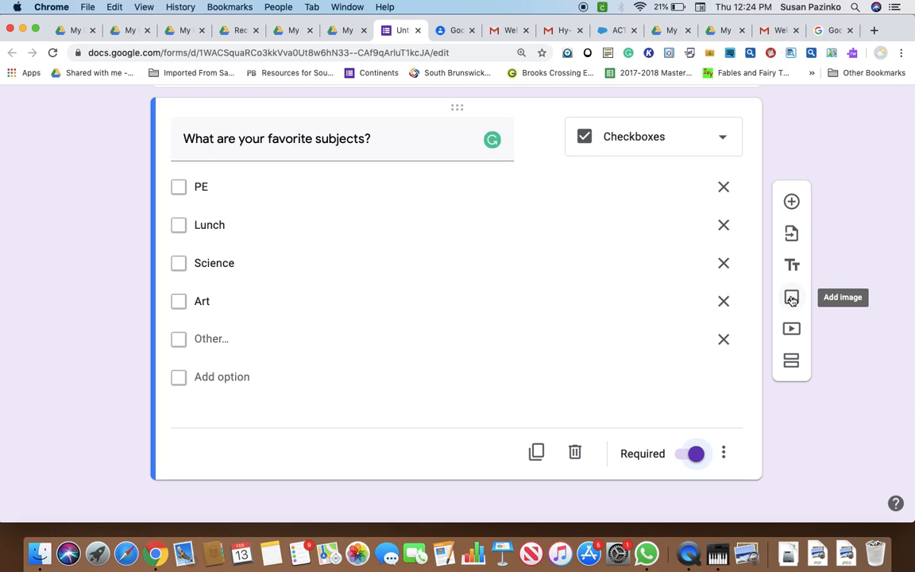
mouse_move(792, 329)
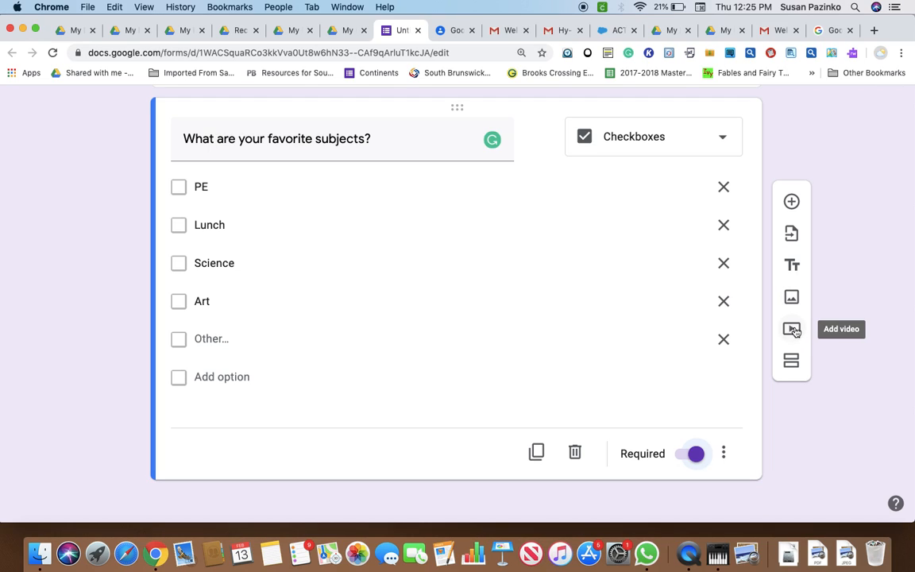
mouse_move(791, 361)
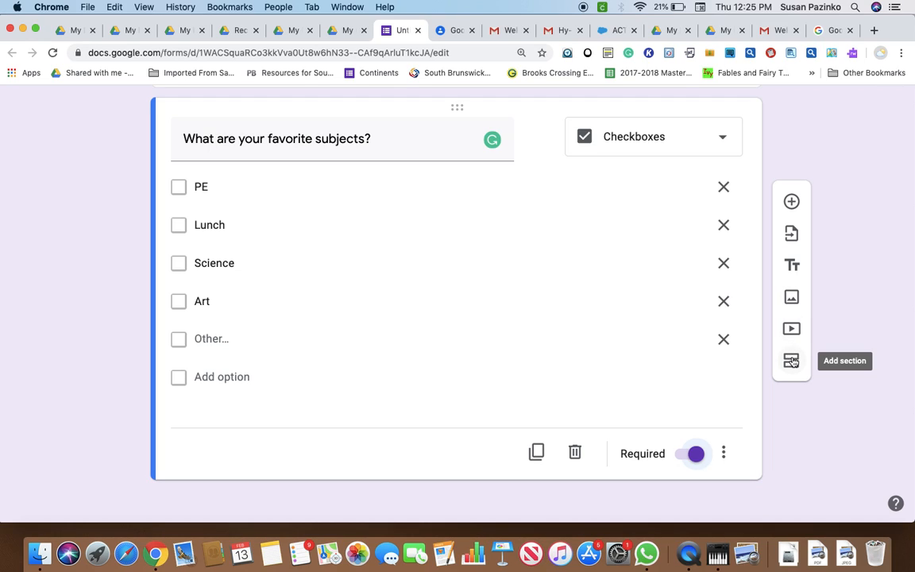
mouse_move(791, 202)
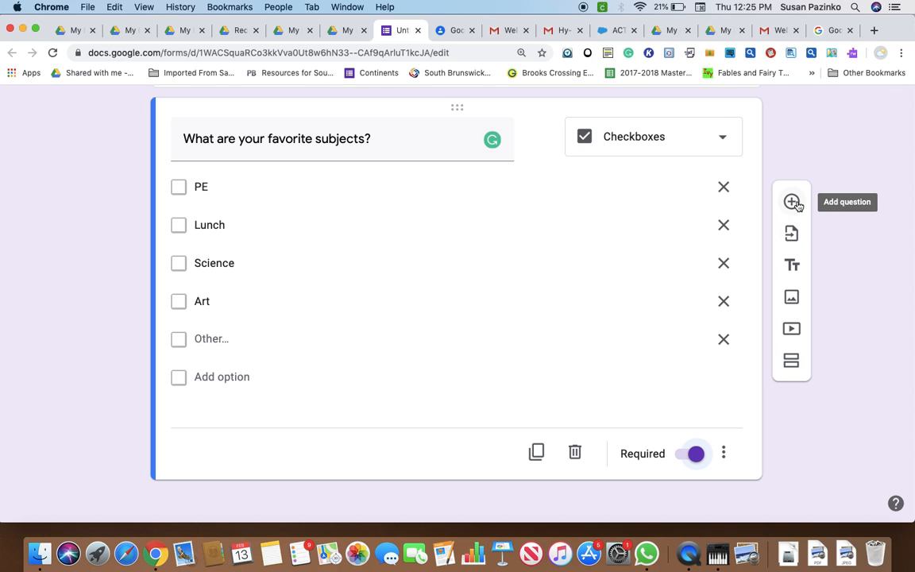
scroll(up, 3)
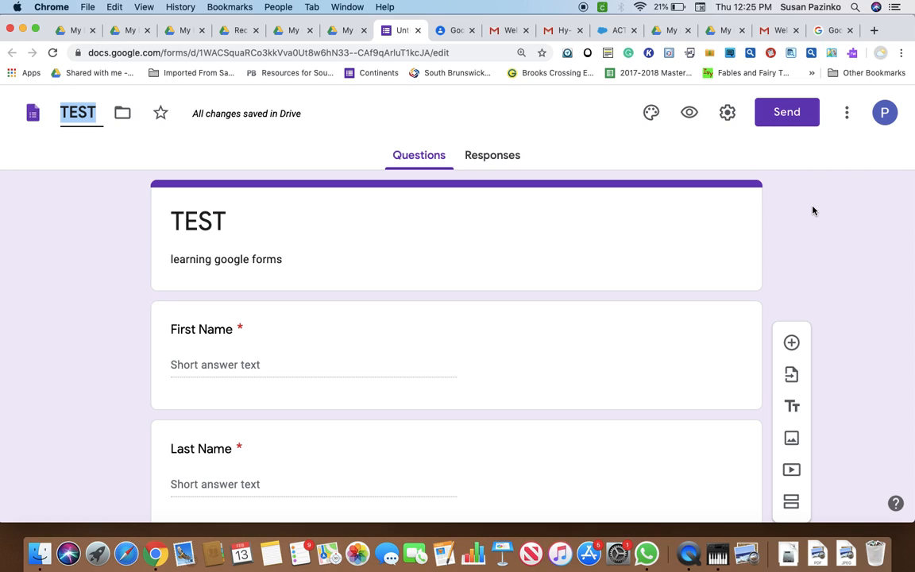
mouse_move(830, 239)
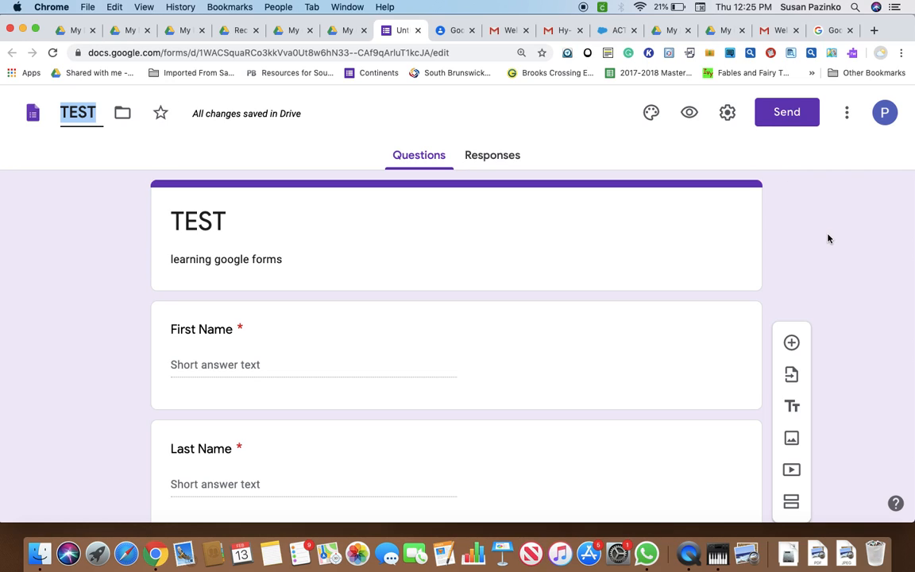
mouse_move(730, 112)
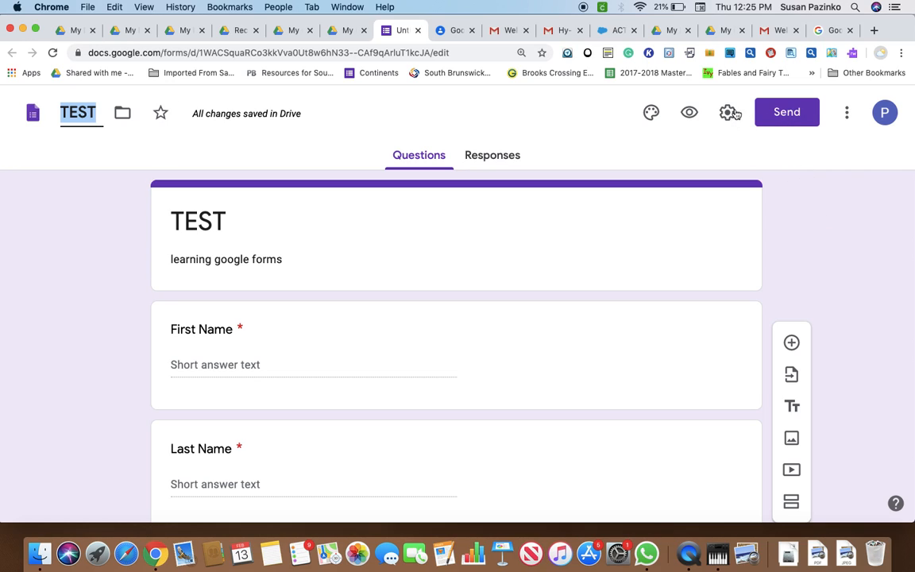
- Enable 'Edit after submit' under General settings and save
click(729, 112)
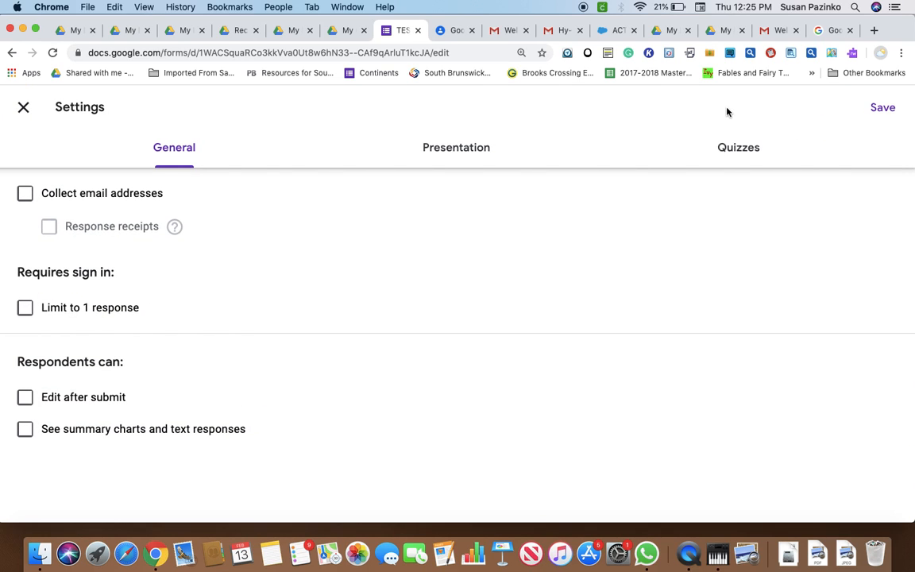
mouse_move(230, 274)
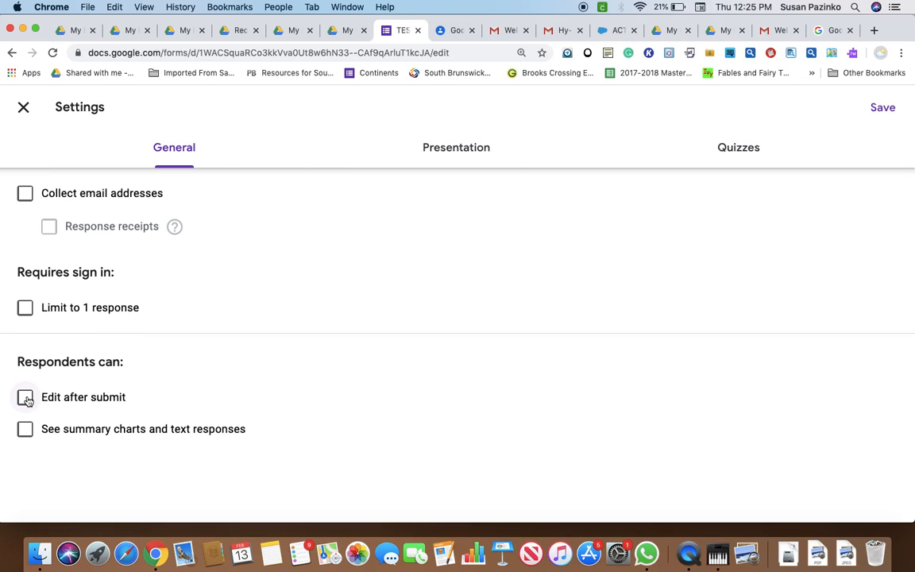
click(25, 397)
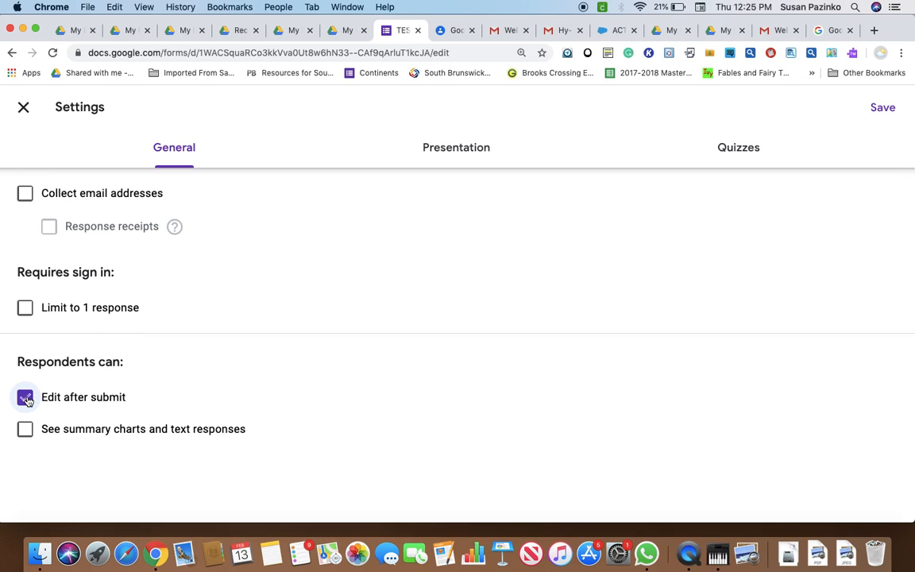
click(24, 397)
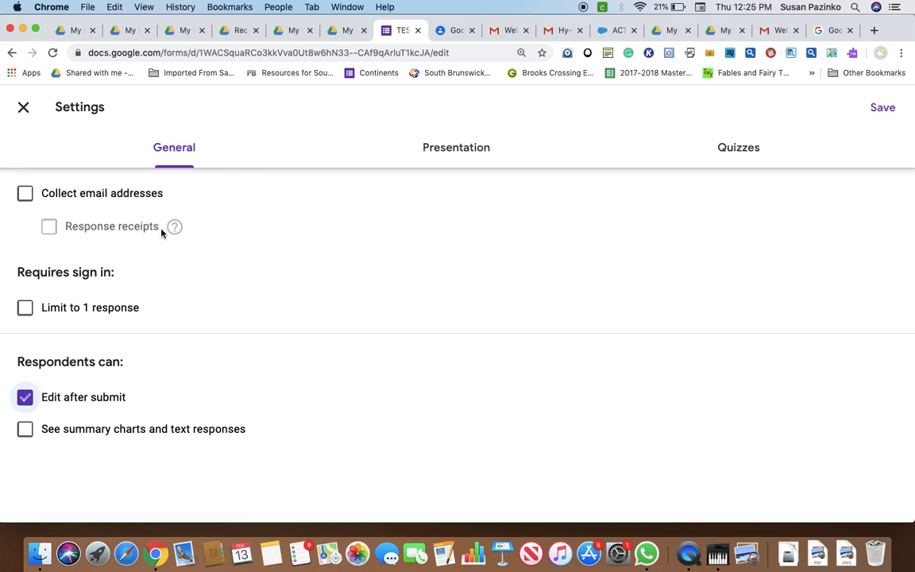
mouse_move(66, 315)
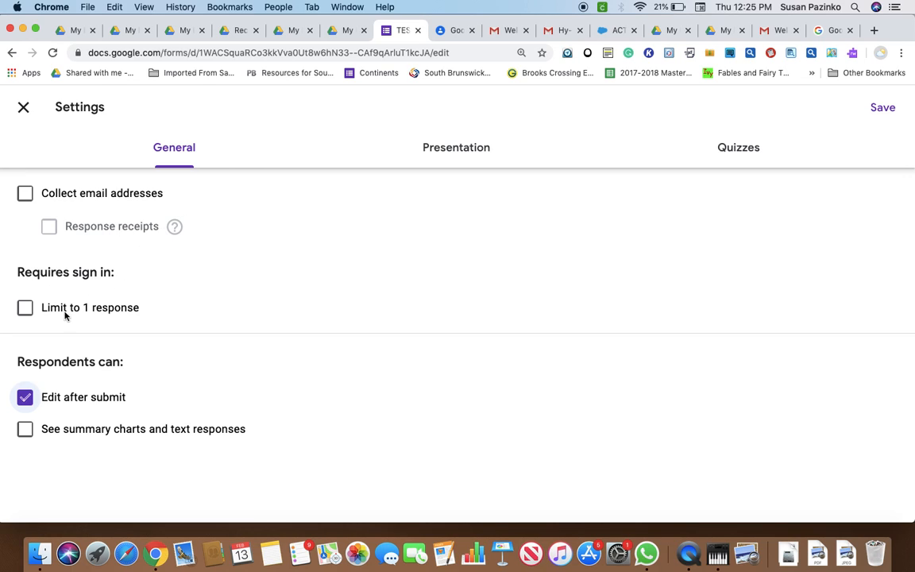
mouse_move(123, 318)
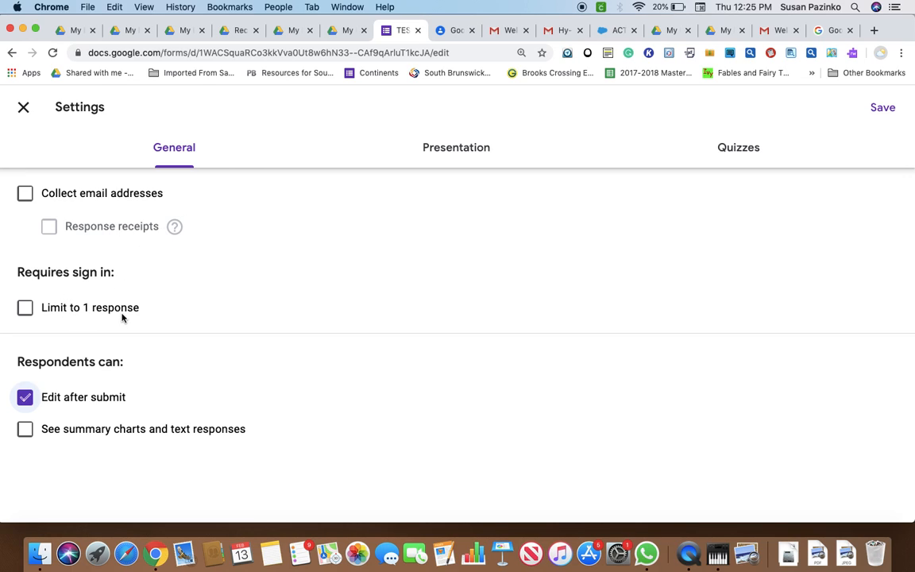
mouse_move(154, 315)
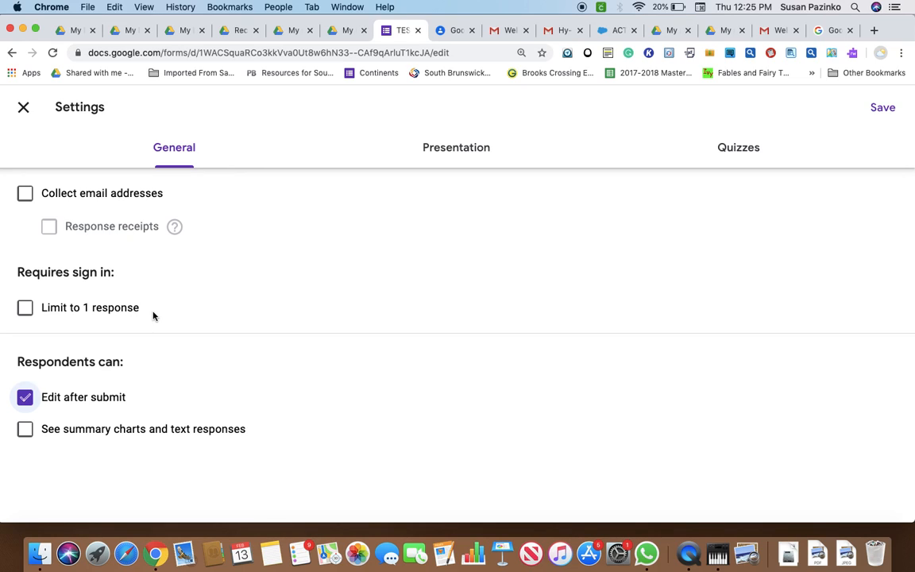
mouse_move(88, 215)
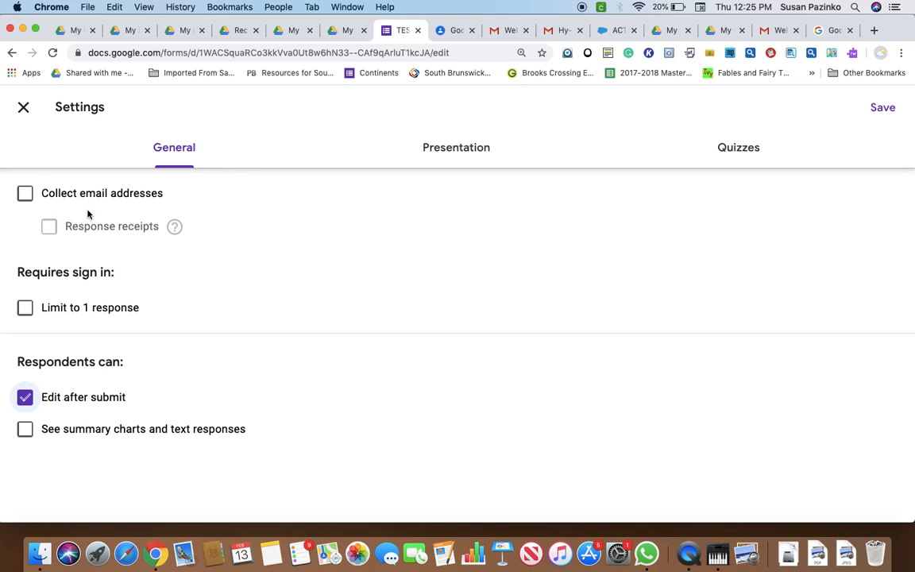
mouse_move(109, 326)
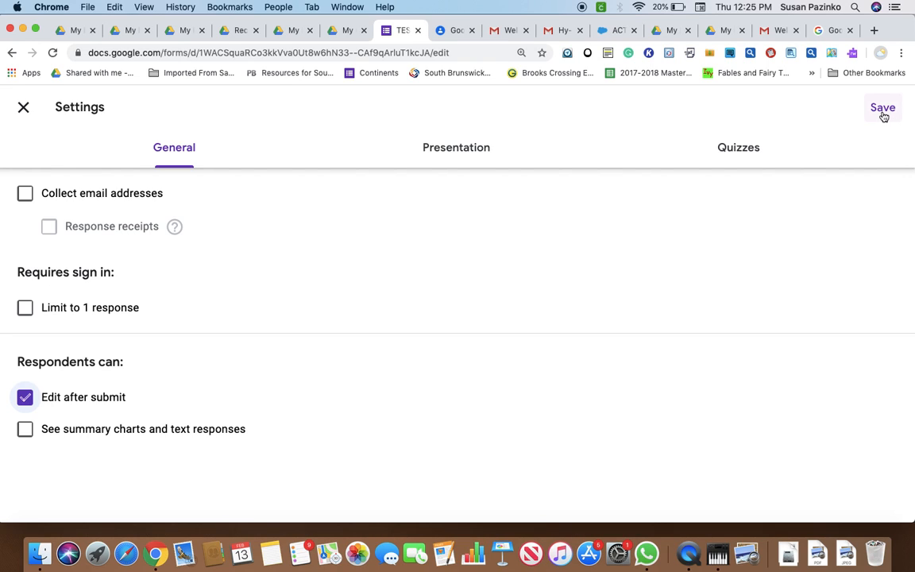
click(882, 107)
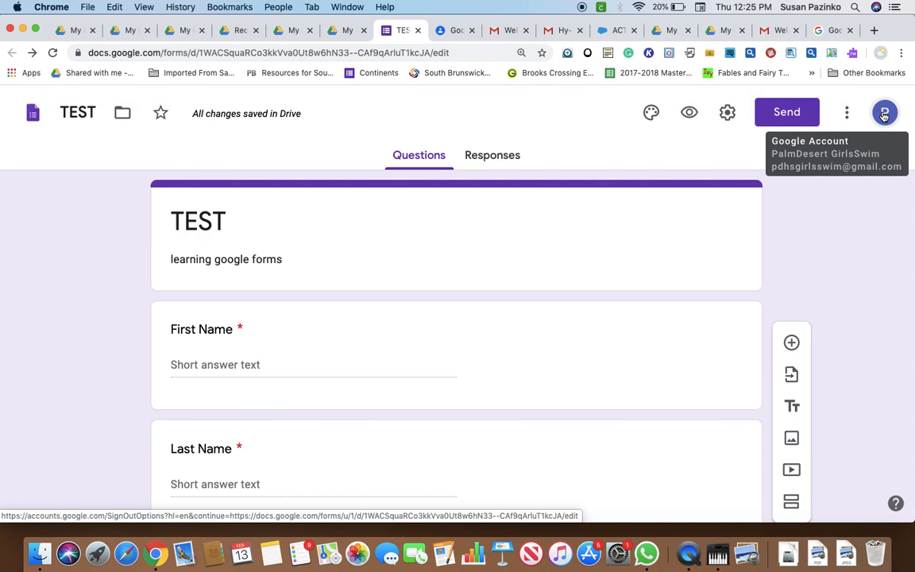
mouse_move(690, 112)
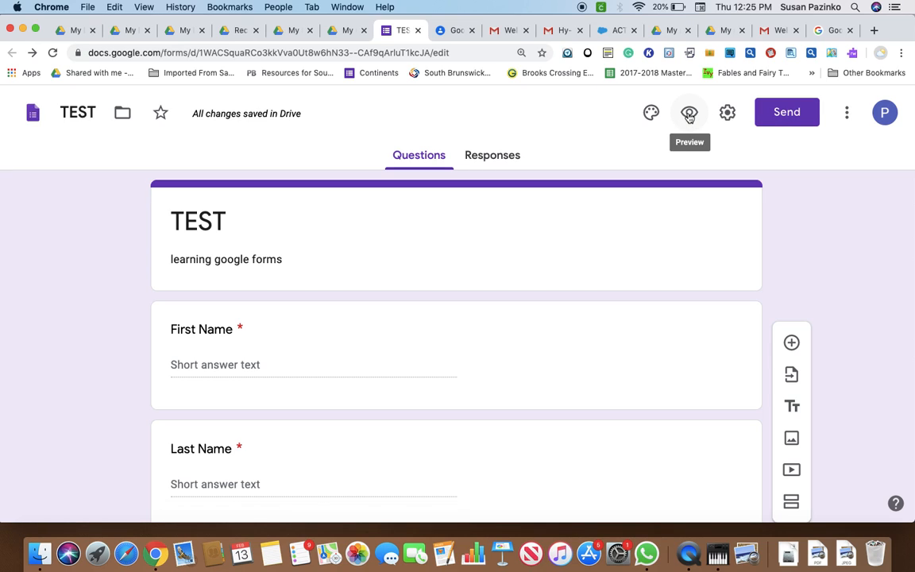
- Preview the TEST form as a respondent and scroll through its questions to Submit
click(690, 113)
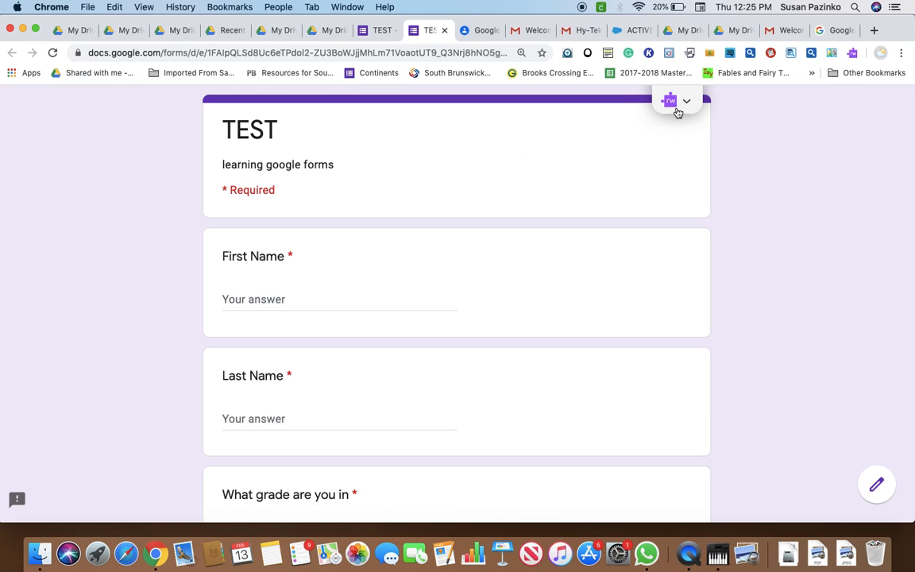
mouse_move(231, 201)
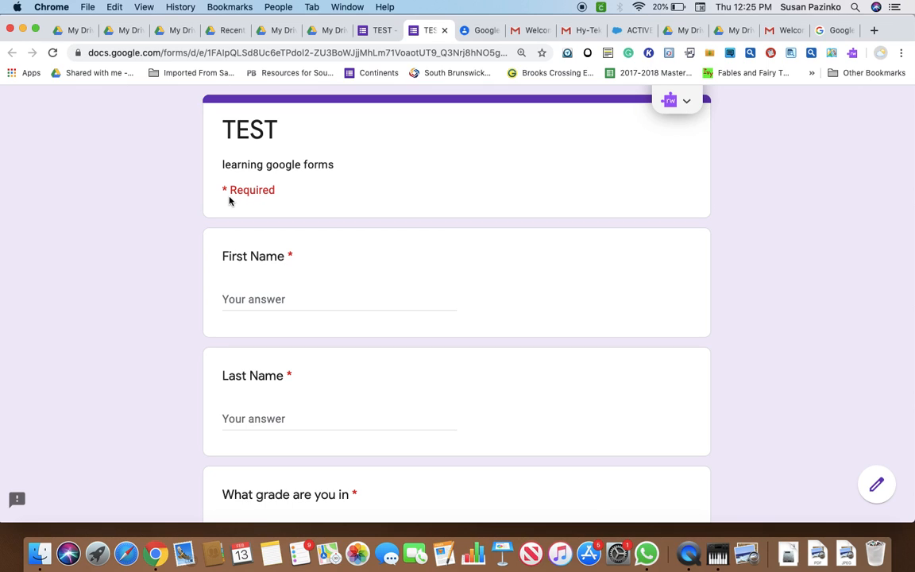
mouse_move(312, 345)
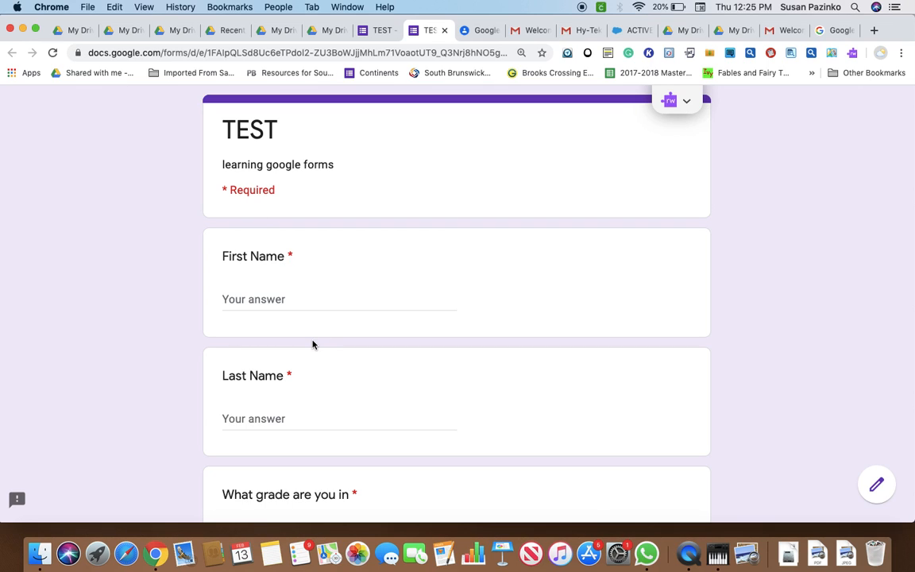
scroll(down, 3)
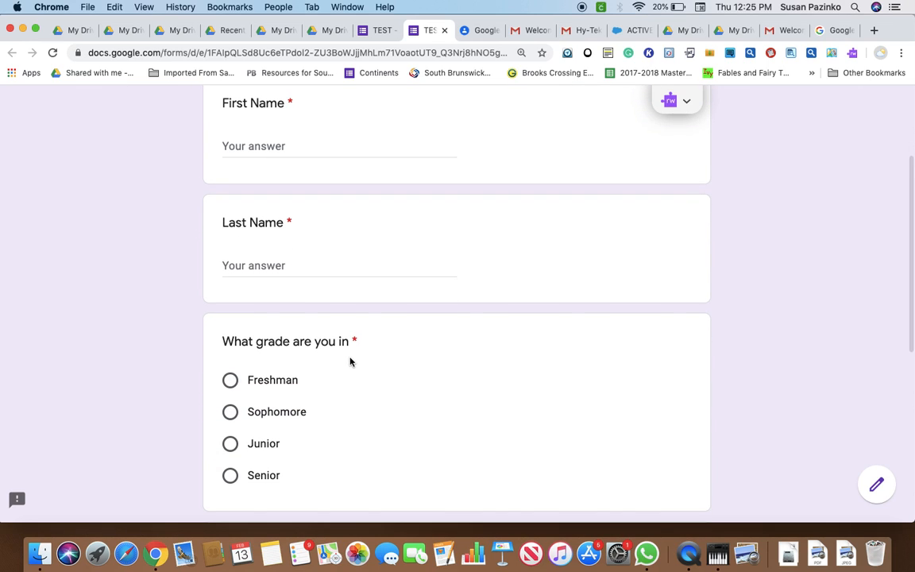
scroll(down, 3)
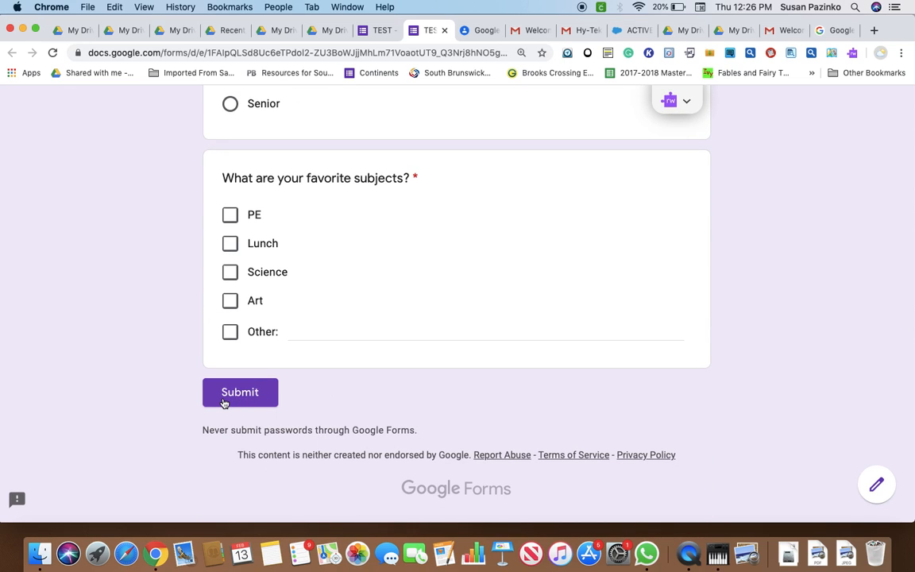
mouse_move(439, 331)
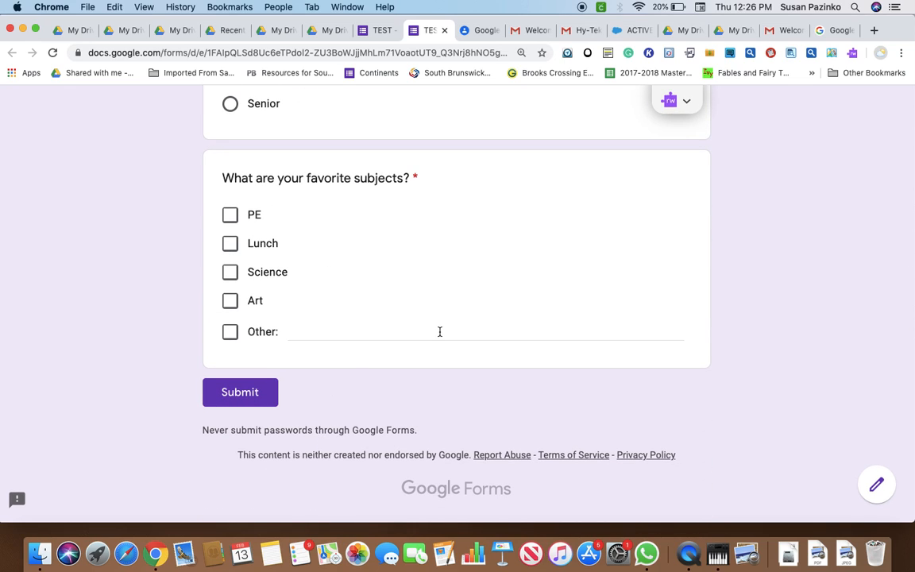
scroll(up, 3)
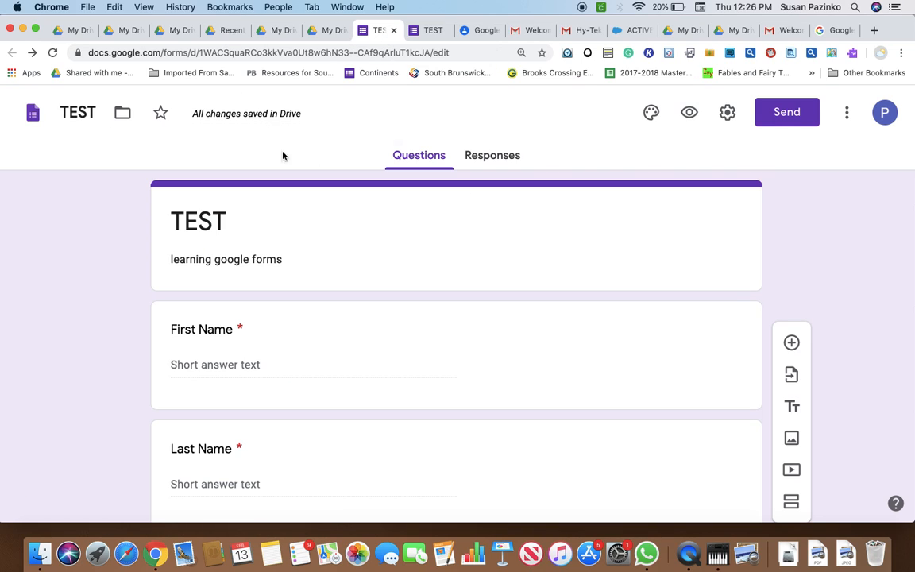
mouse_move(592, 185)
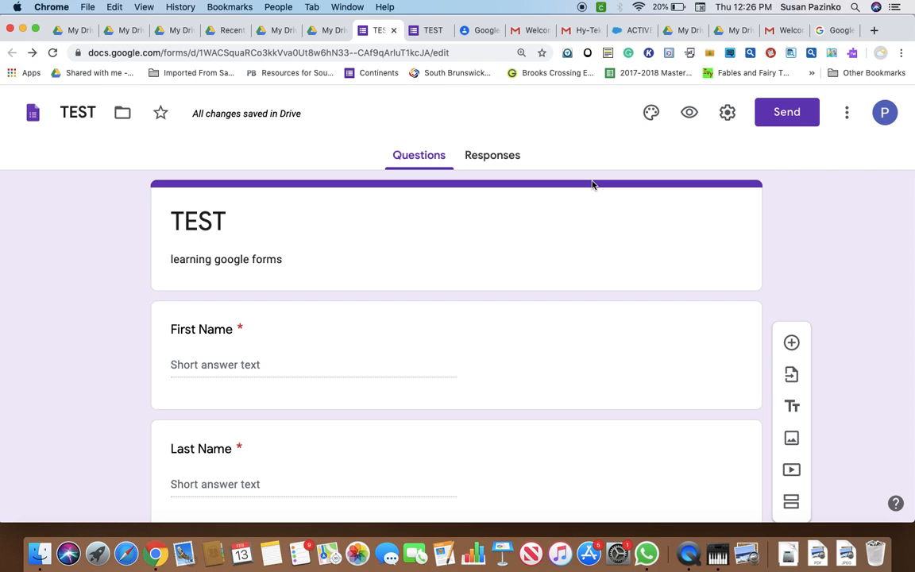
mouse_move(787, 112)
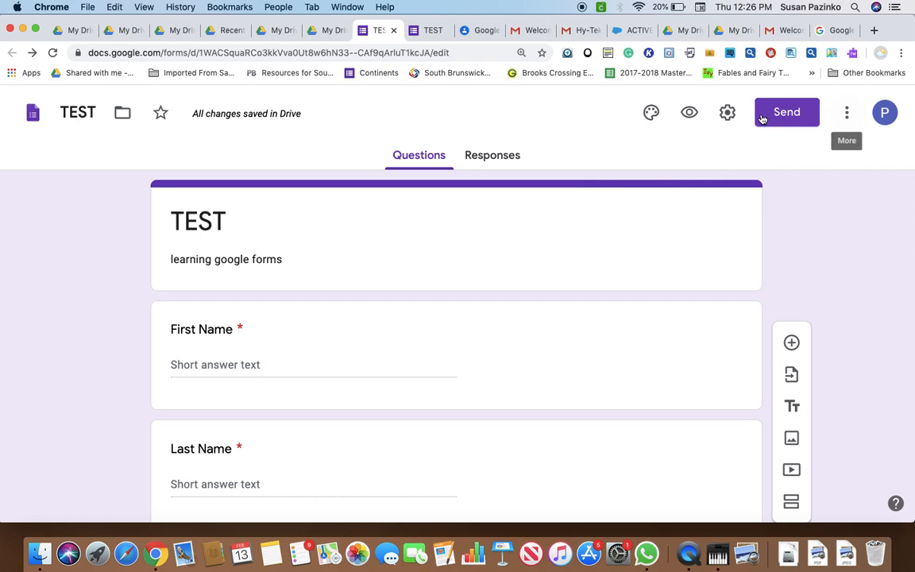
- Generate a shortened respondent link for the TEST form in Send and copy it
click(786, 111)
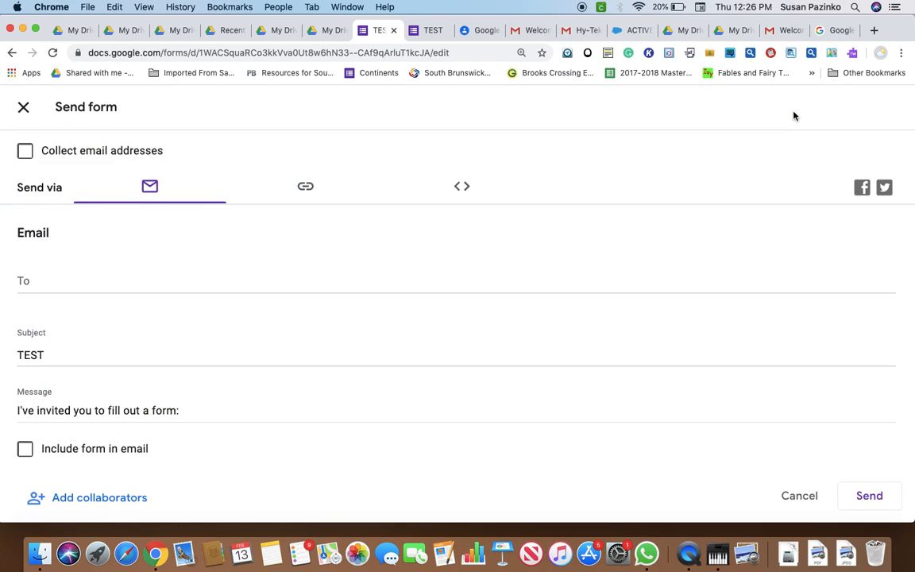
mouse_move(385, 183)
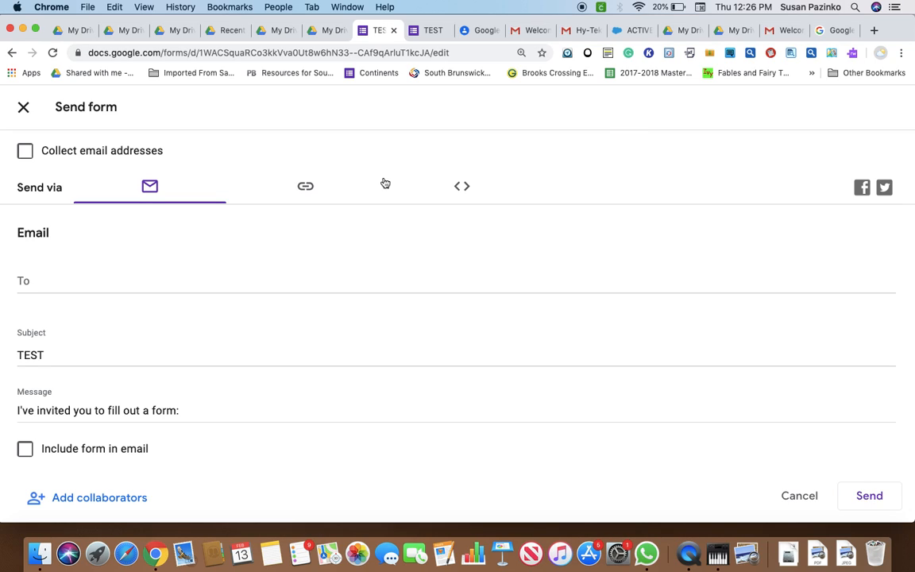
mouse_move(163, 343)
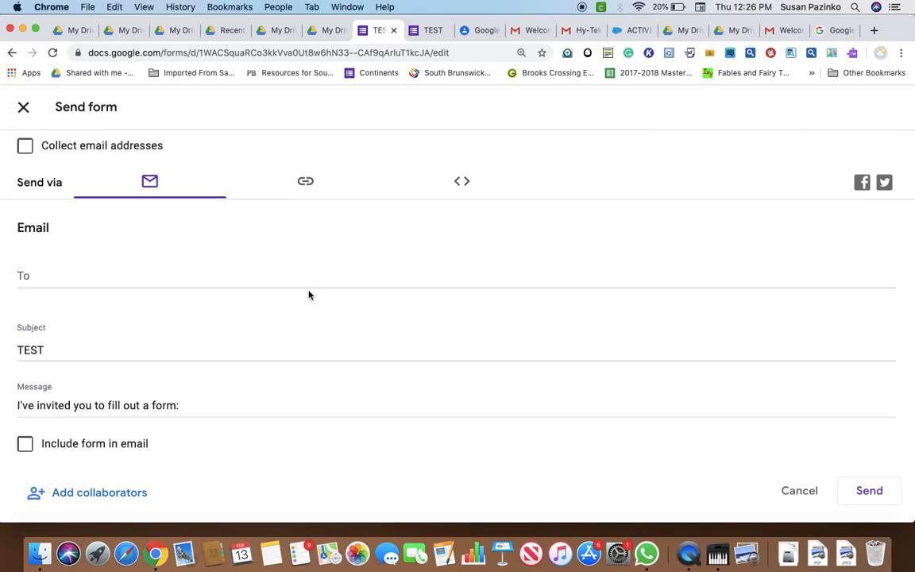
mouse_move(318, 172)
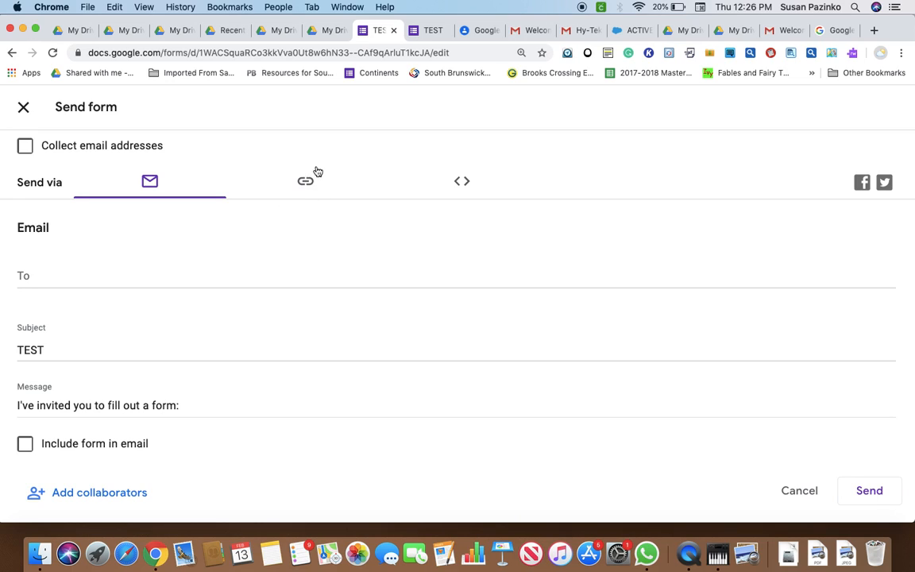
click(306, 181)
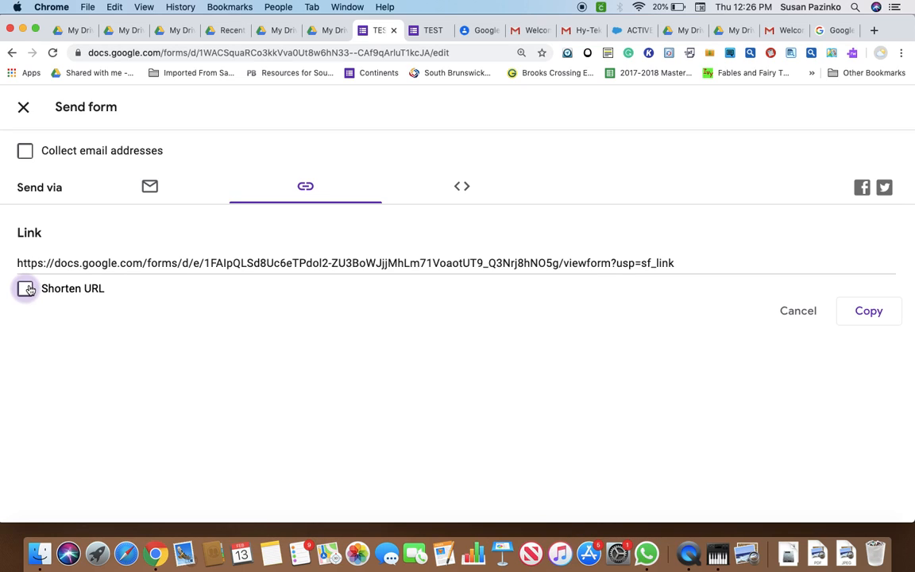
click(25, 288)
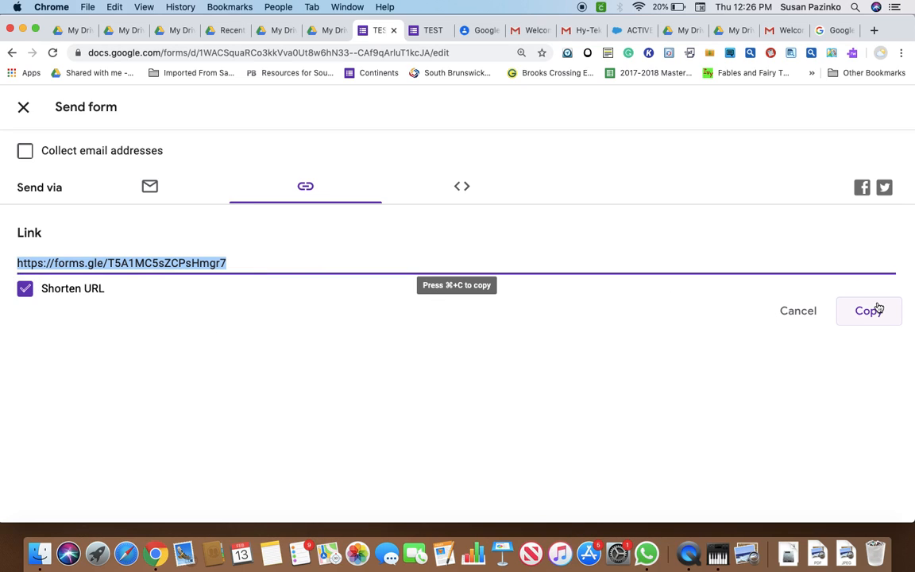
click(867, 311)
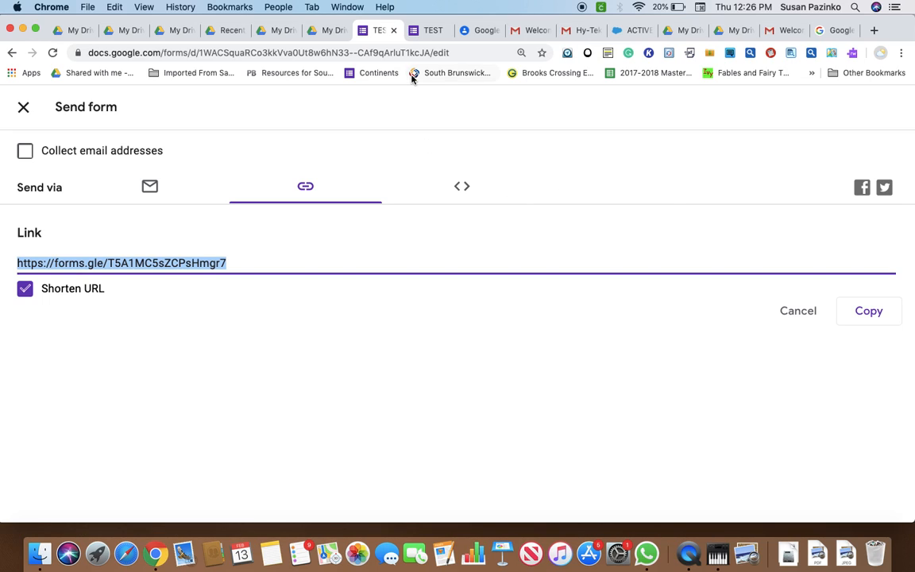
mouse_move(434, 30)
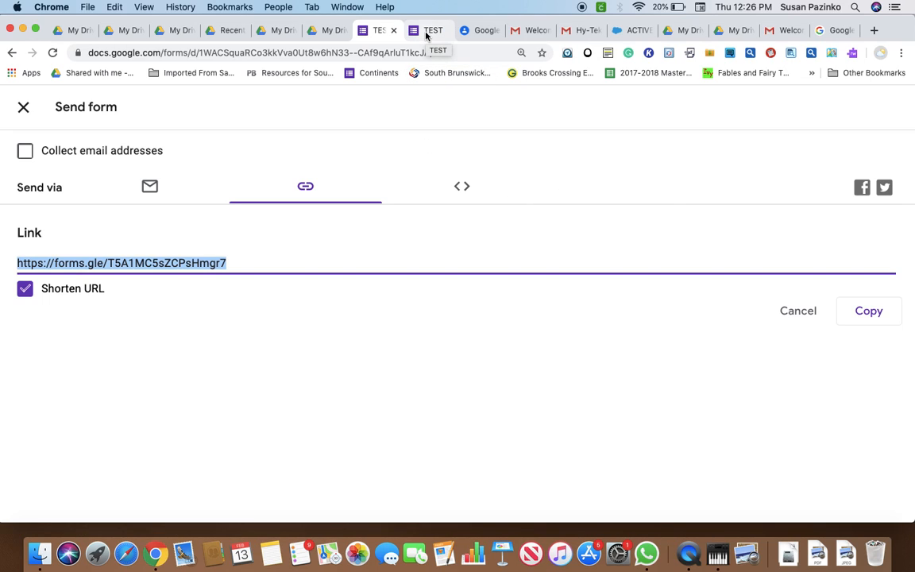
- Create a new blank Google Sheets spreadsheet from Google Drive's New menu
click(324, 30)
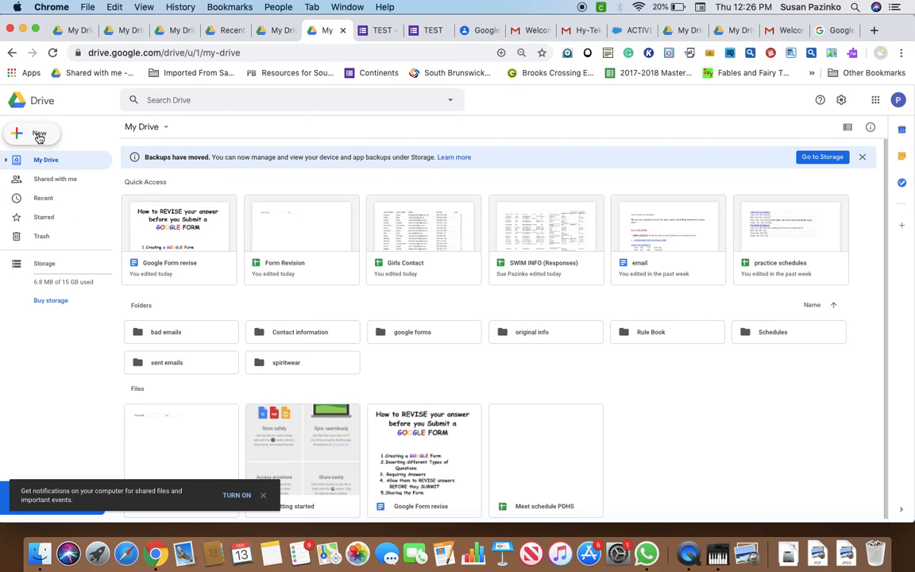
click(32, 134)
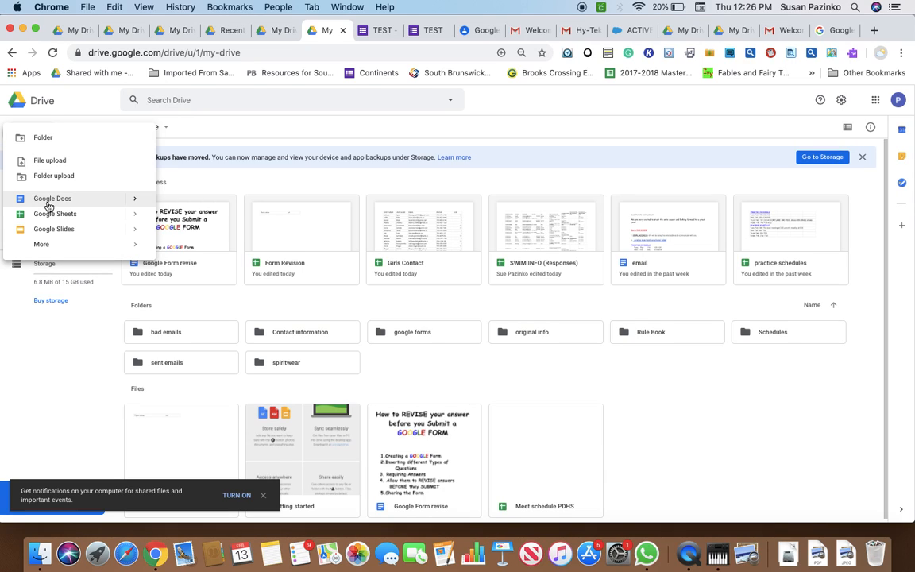
mouse_move(55, 214)
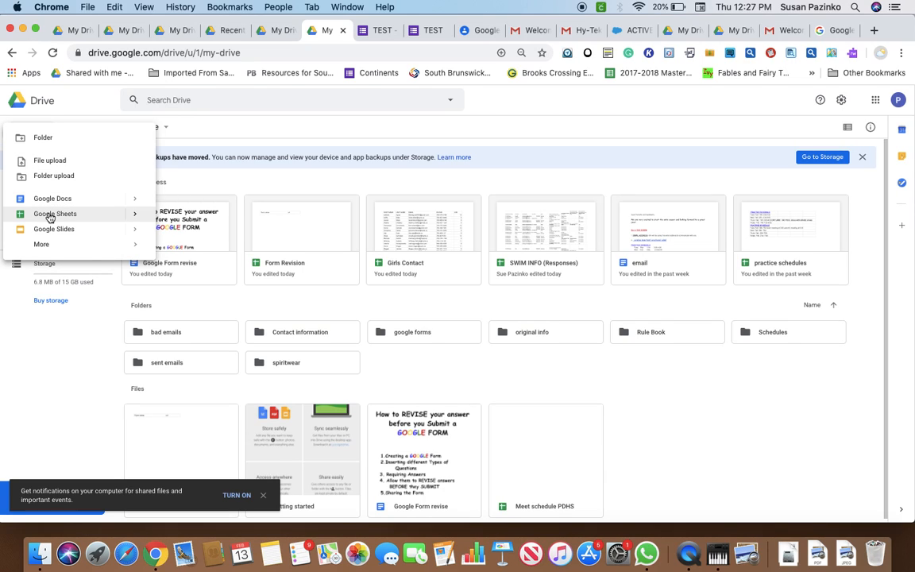
click(56, 213)
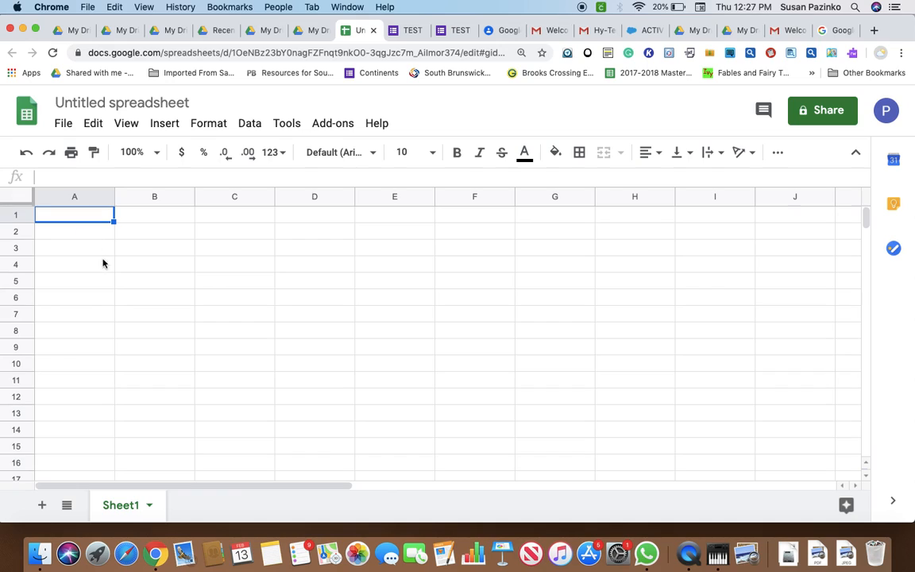
mouse_move(228, 222)
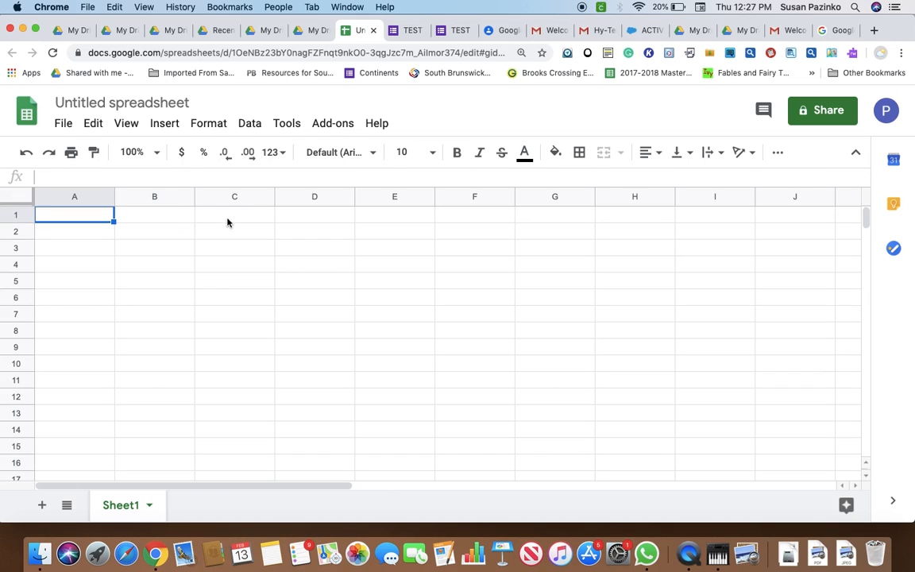
- Type the 'link for form' and 'Name of form' column headers
click(233, 231)
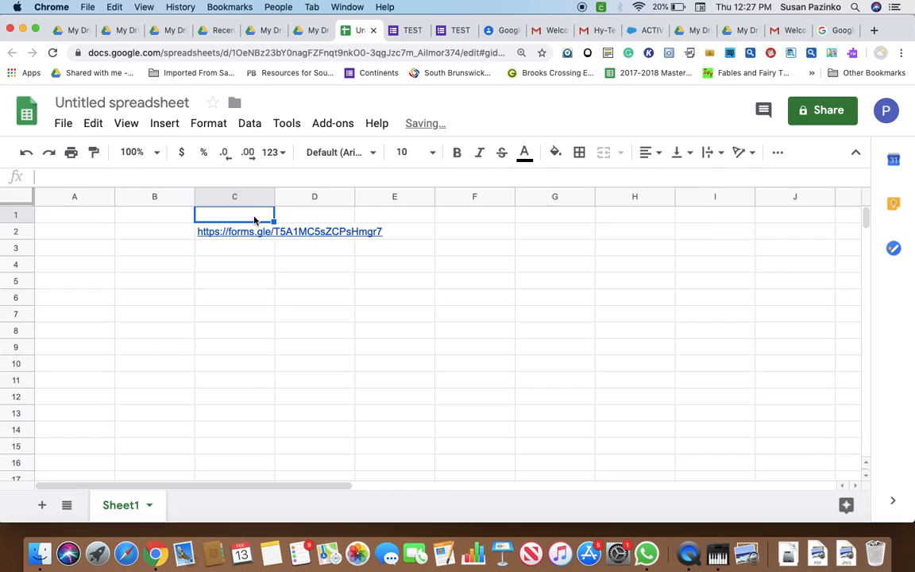
text(link for form)
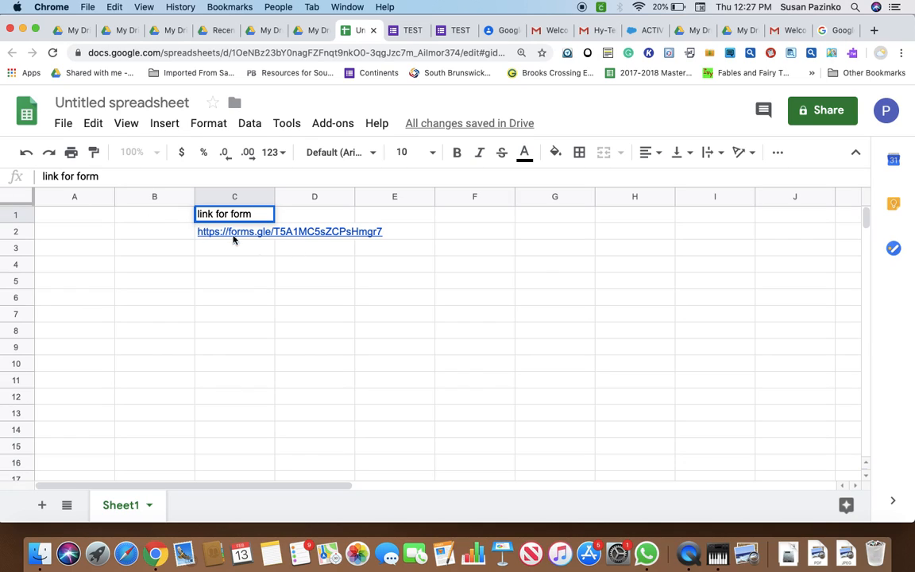
click(74, 214)
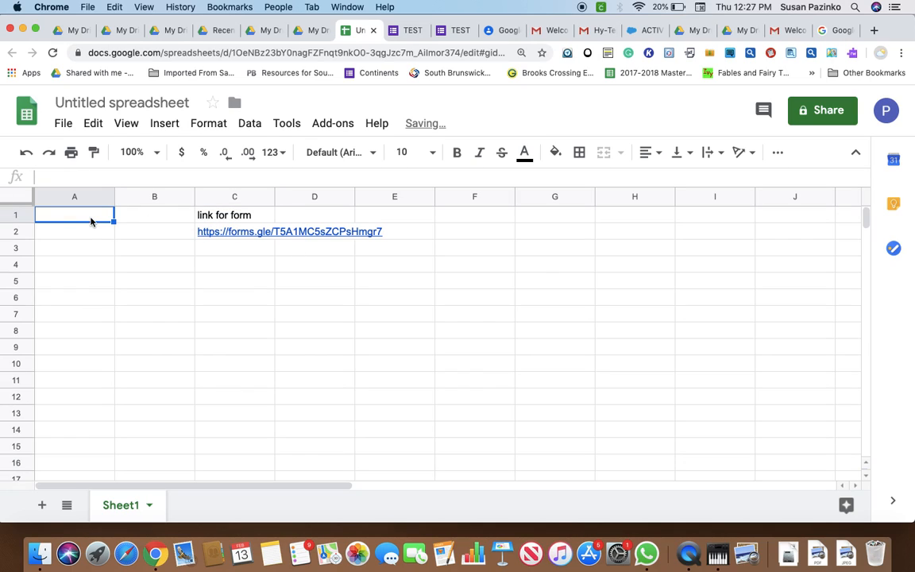
text(Name of form)
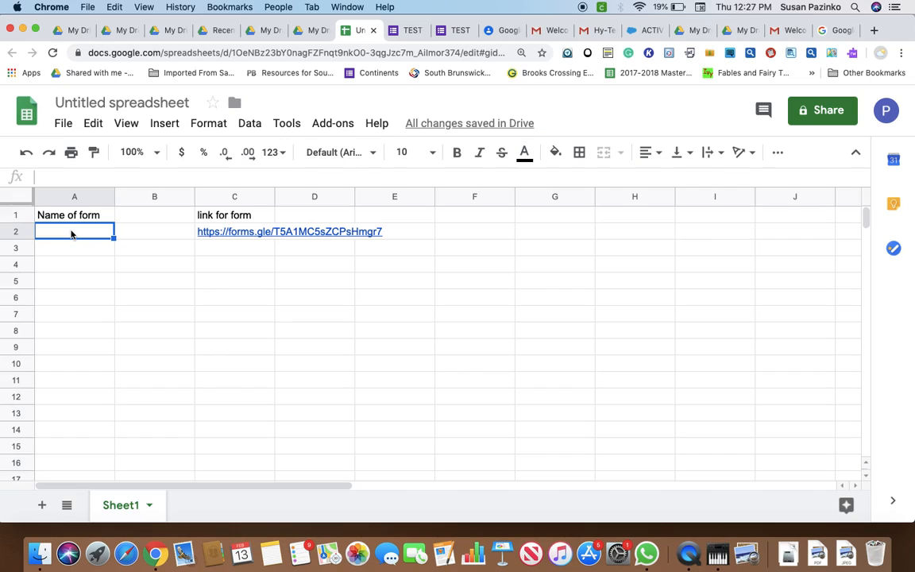
- Enter 'Test' under Name of form and type the 'revision link' header
text(T)
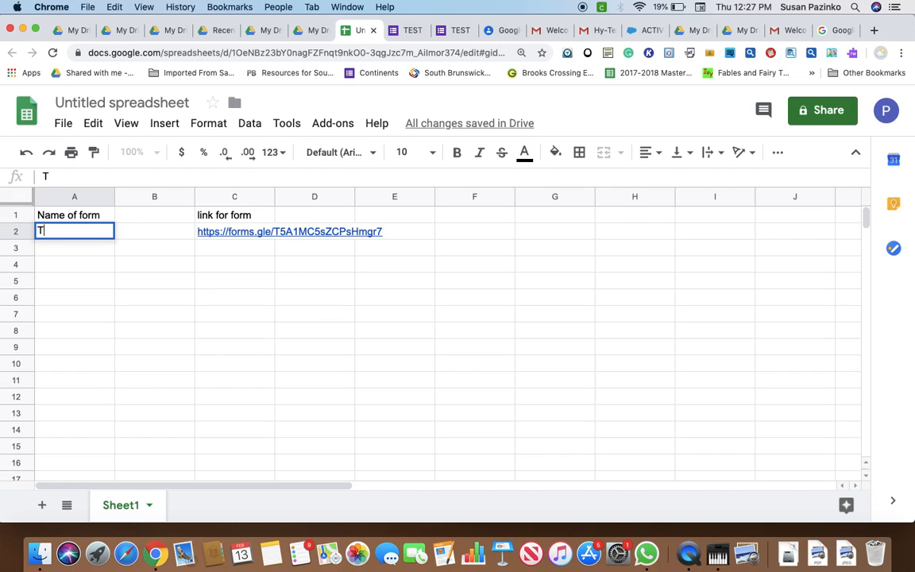
text(est)
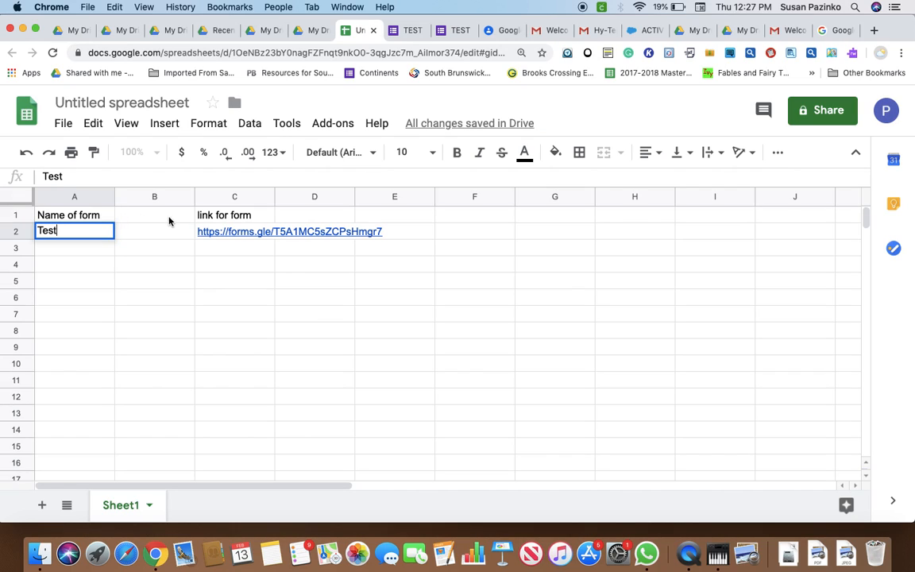
mouse_move(161, 222)
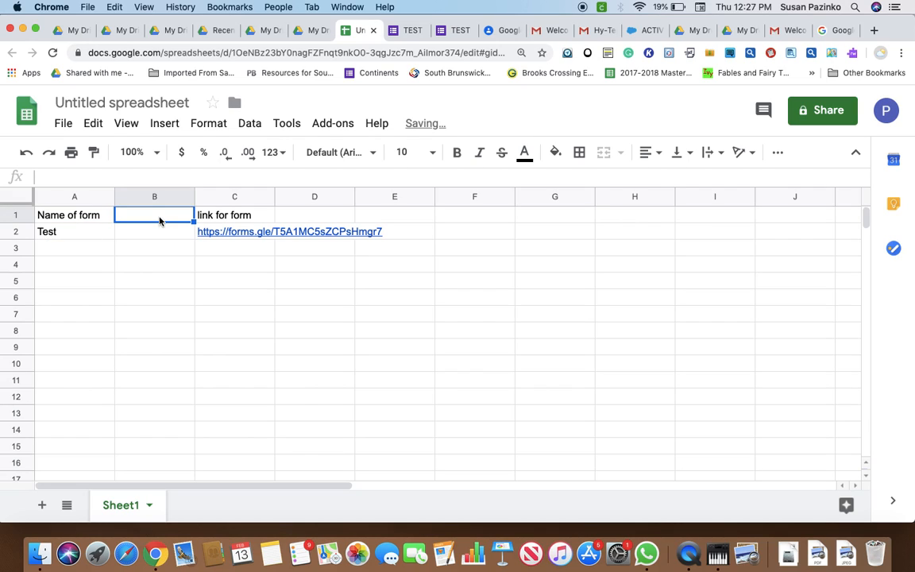
text(re)
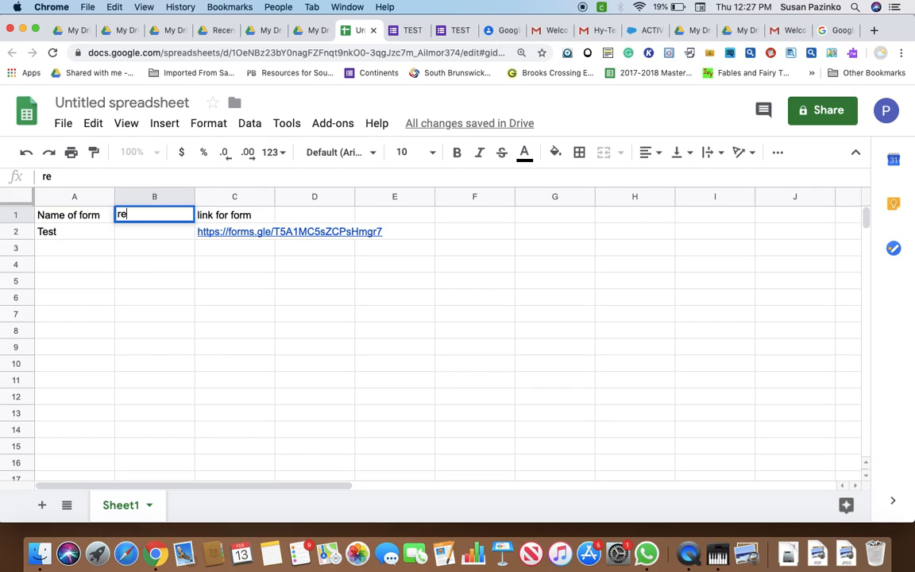
text(vision)
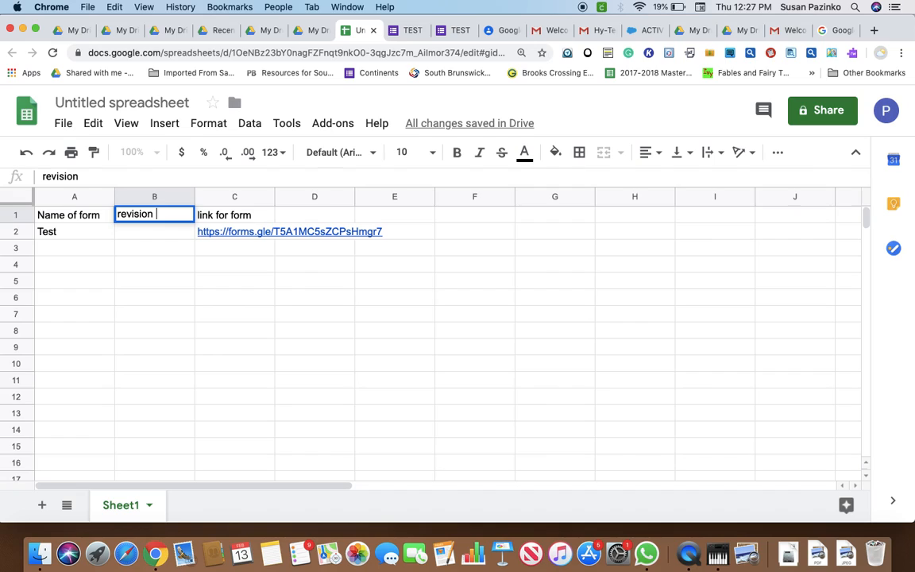
text(link)
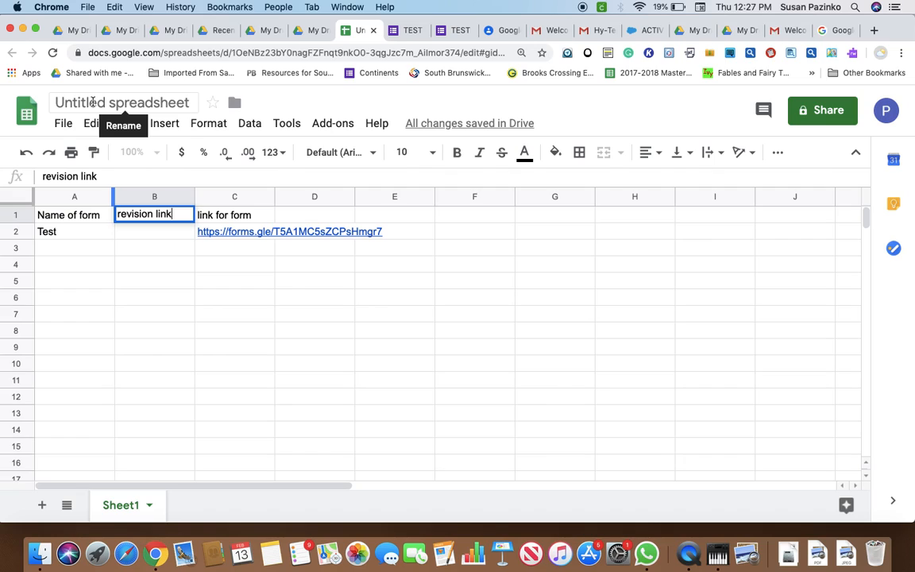
- Title the spreadsheet 'Form Practice' and switch back to the TEST form tab
click(121, 103)
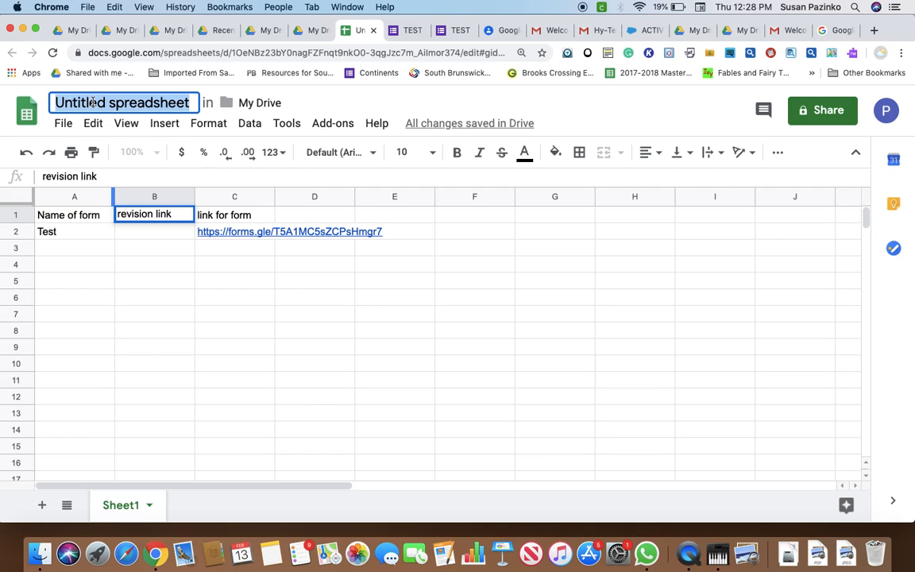
text(from)
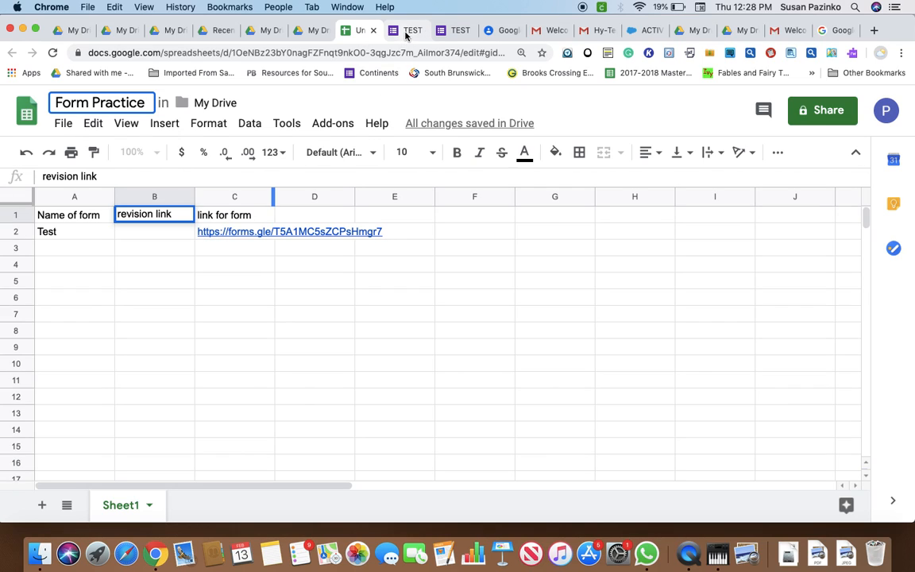
click(408, 30)
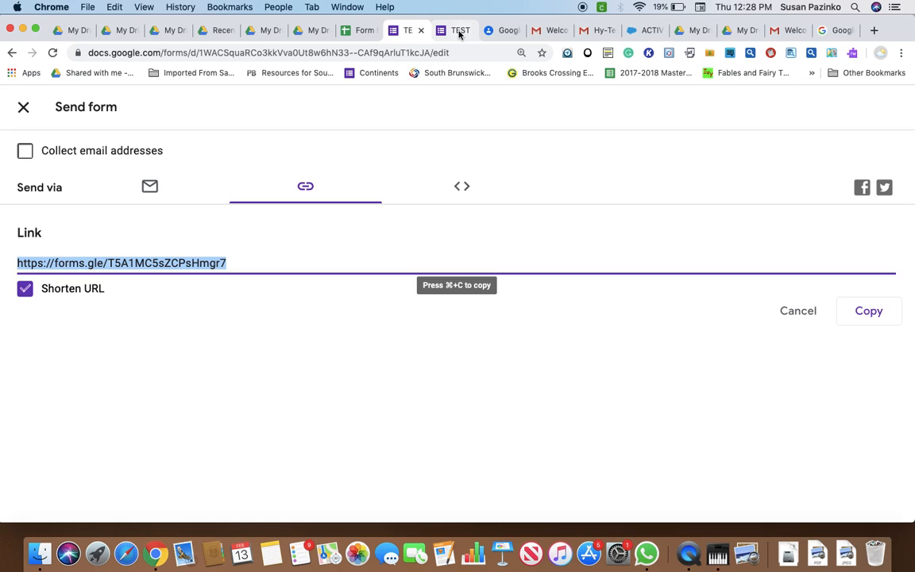
- Switch to the second TEST tab showing the fillable published form
click(455, 30)
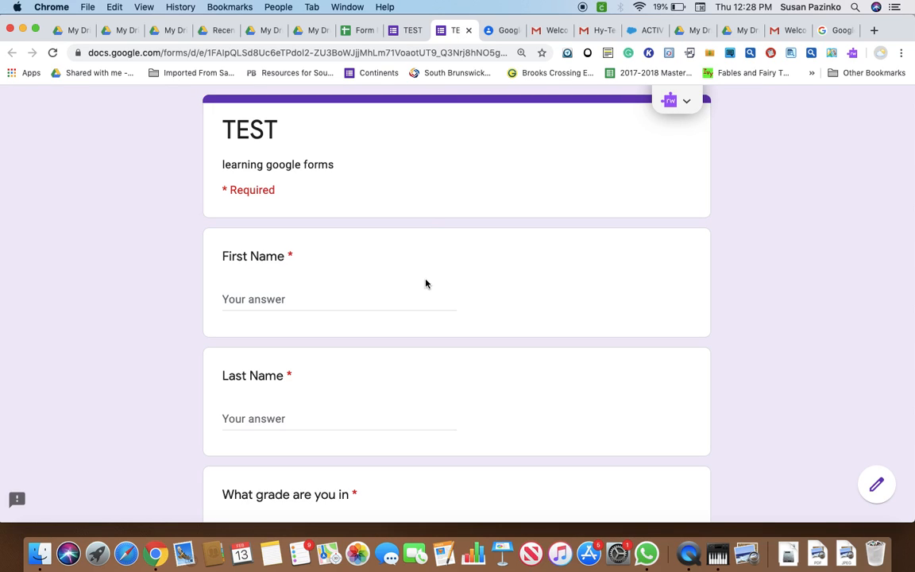
mouse_move(427, 248)
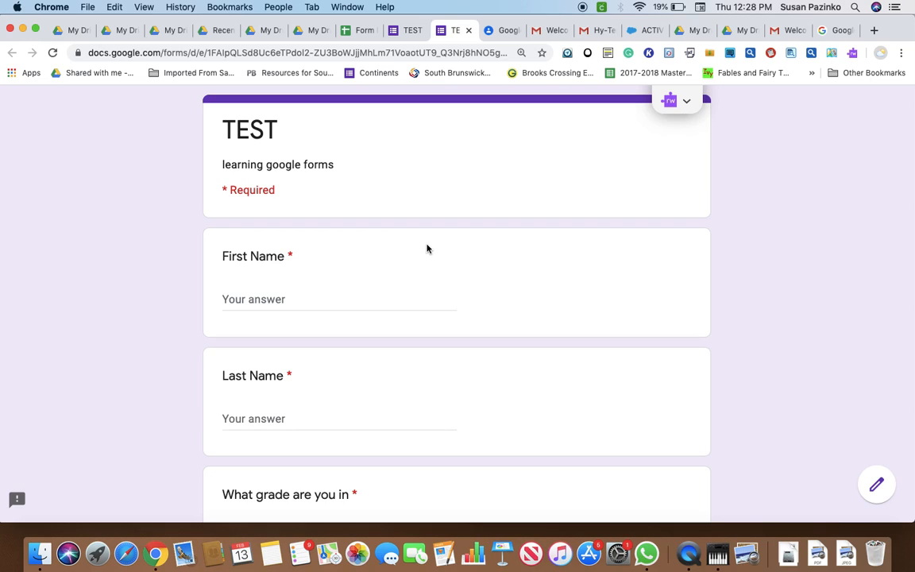
click(334, 299)
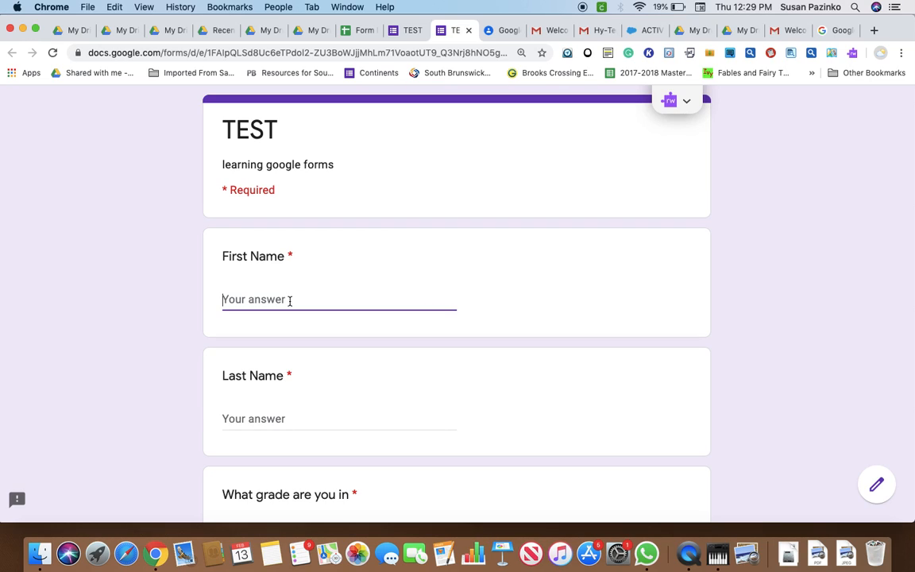
text(Sue)
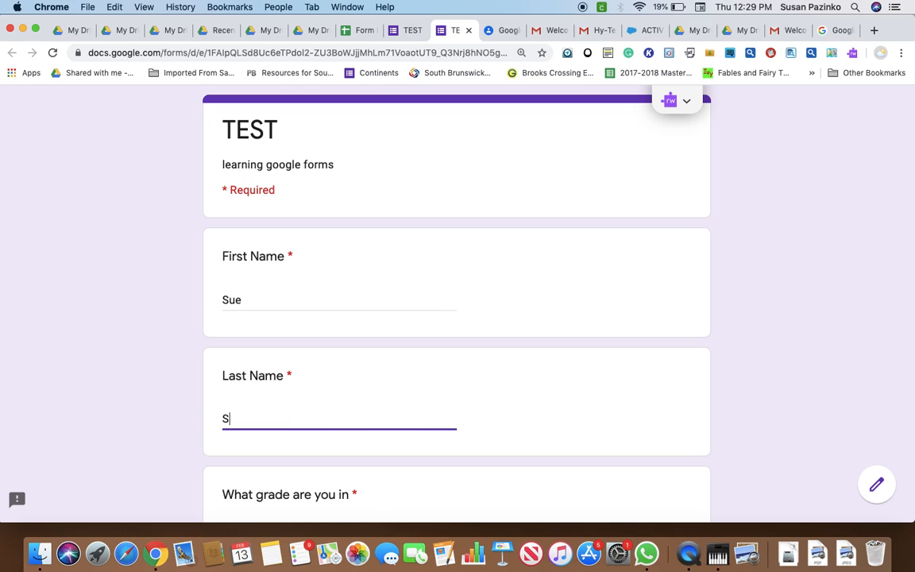
text(wimmer)
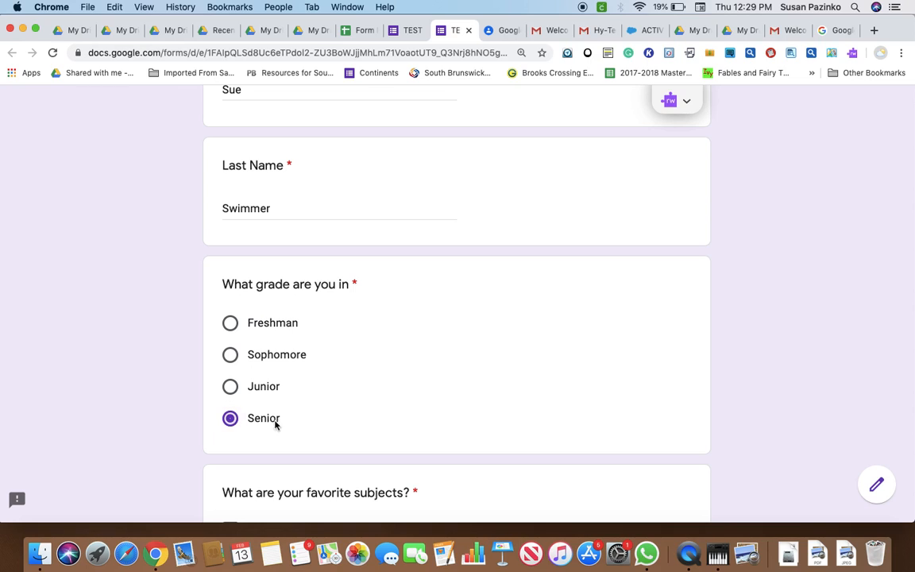
scroll(down, 3)
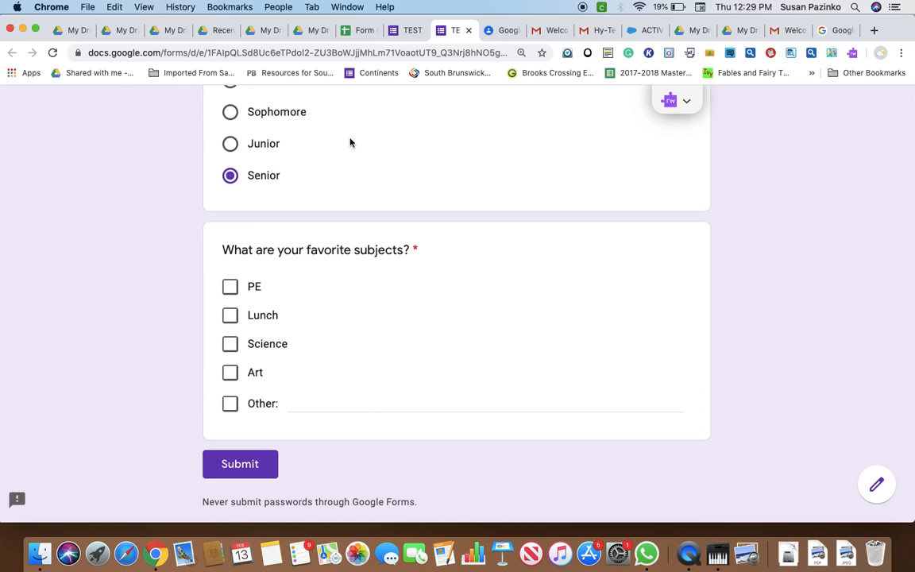
scroll(up, 3)
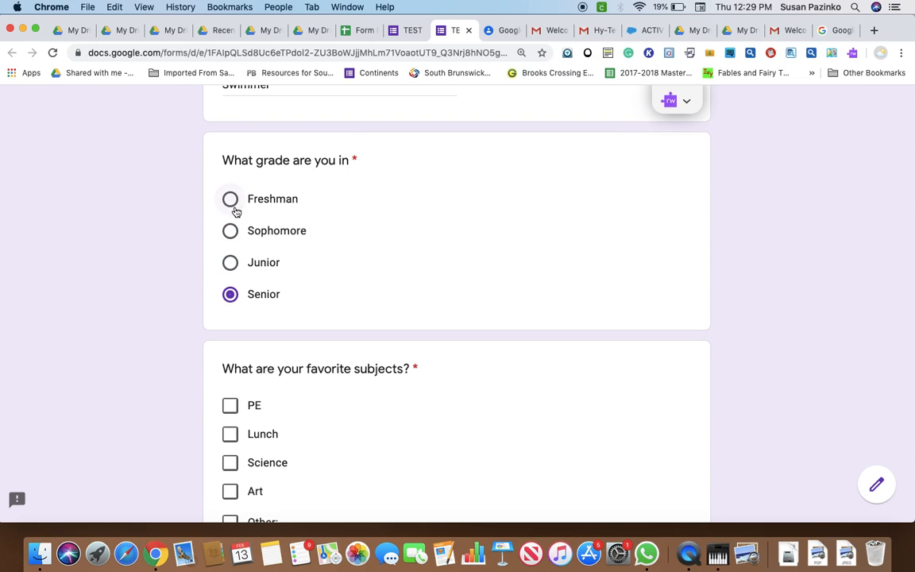
click(230, 199)
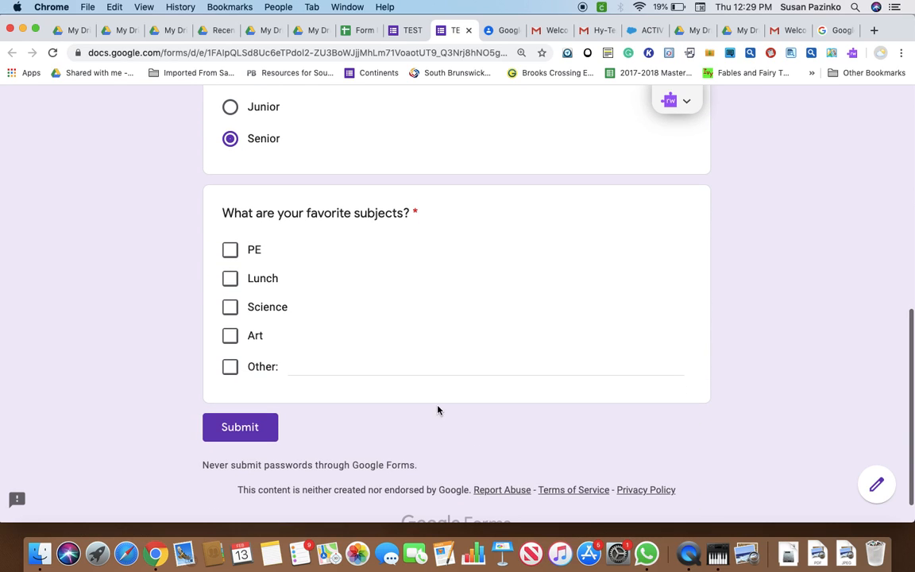
- Tick Art, Science and Other as 'Math', then submit the response
click(230, 335)
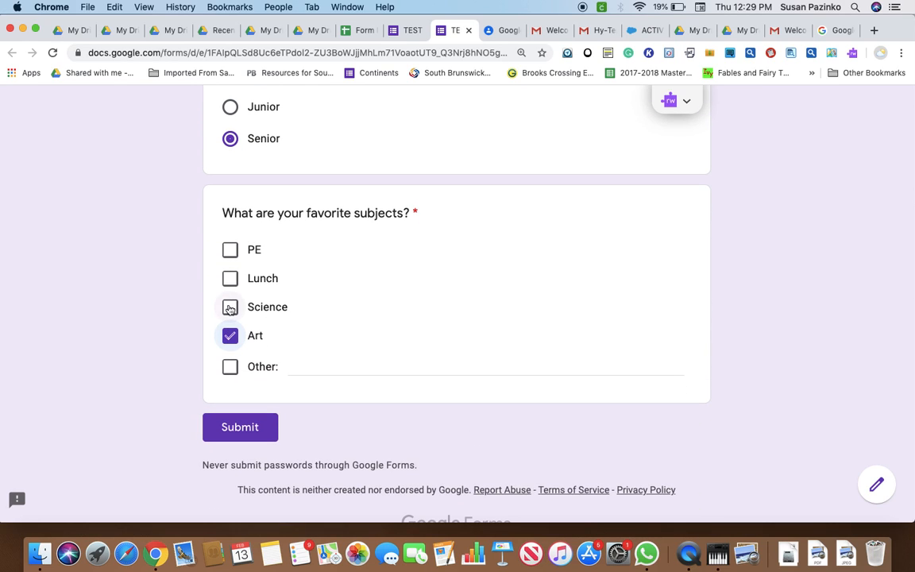
click(229, 306)
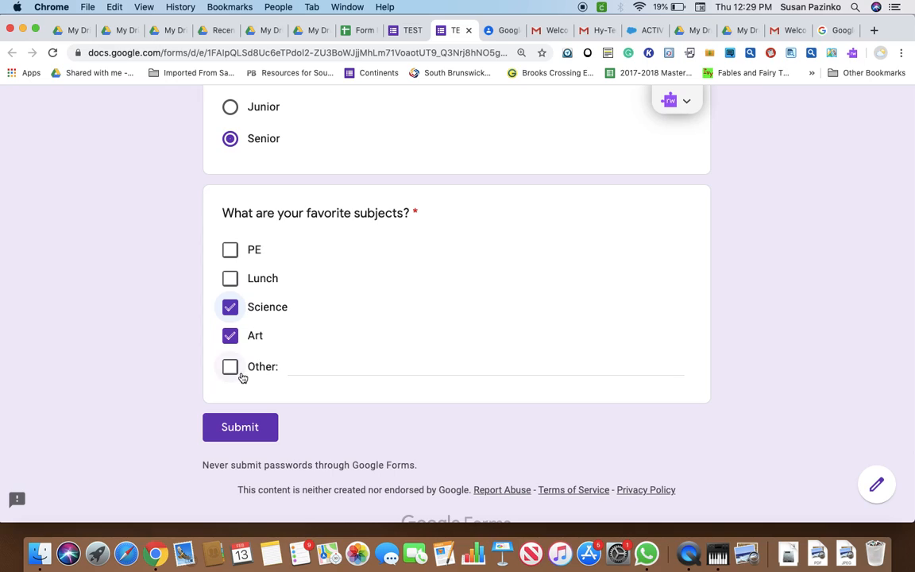
click(231, 367)
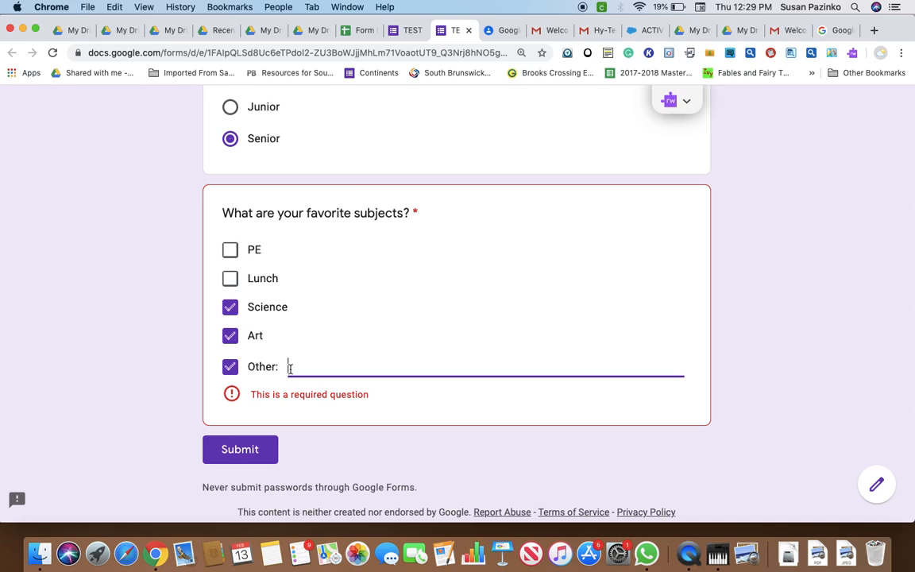
text(M)
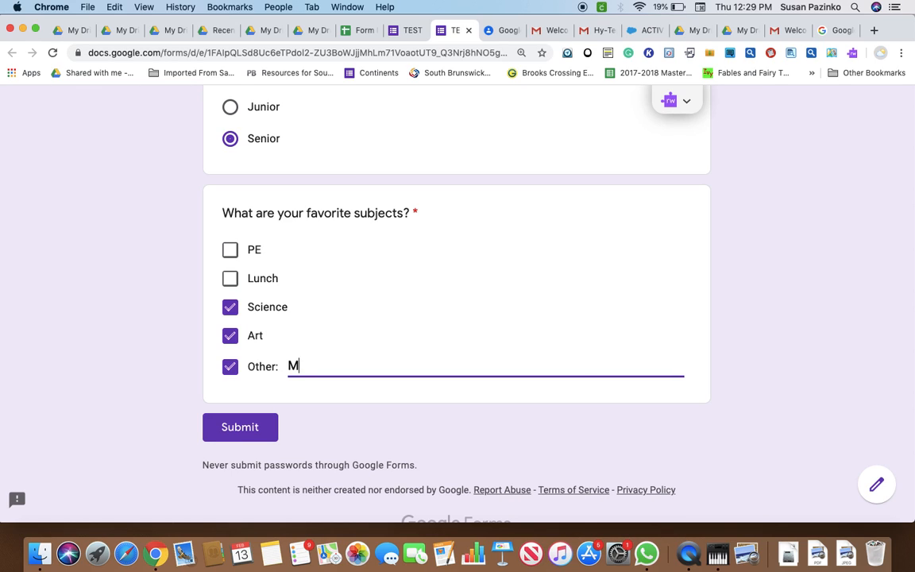
text(ath)
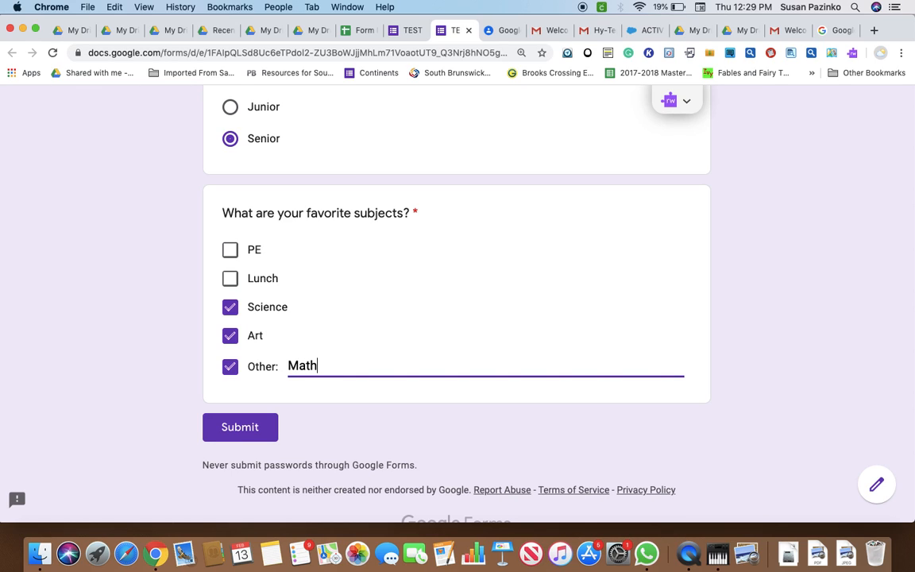
scroll(down, 3)
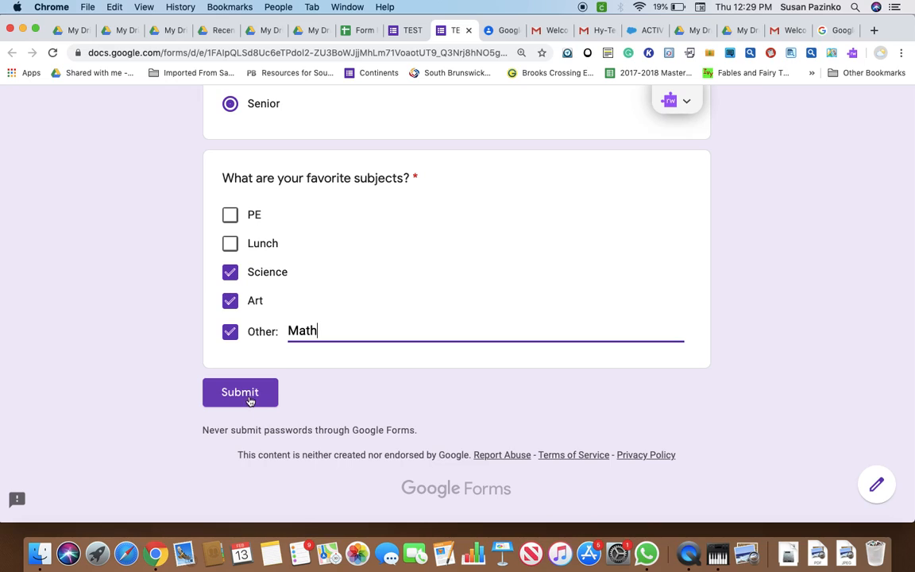
click(240, 392)
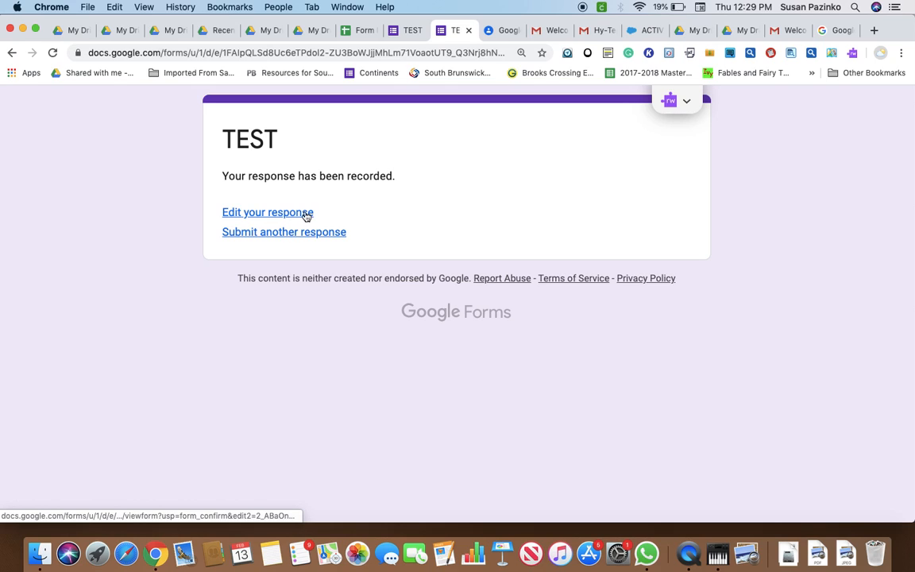
mouse_move(235, 213)
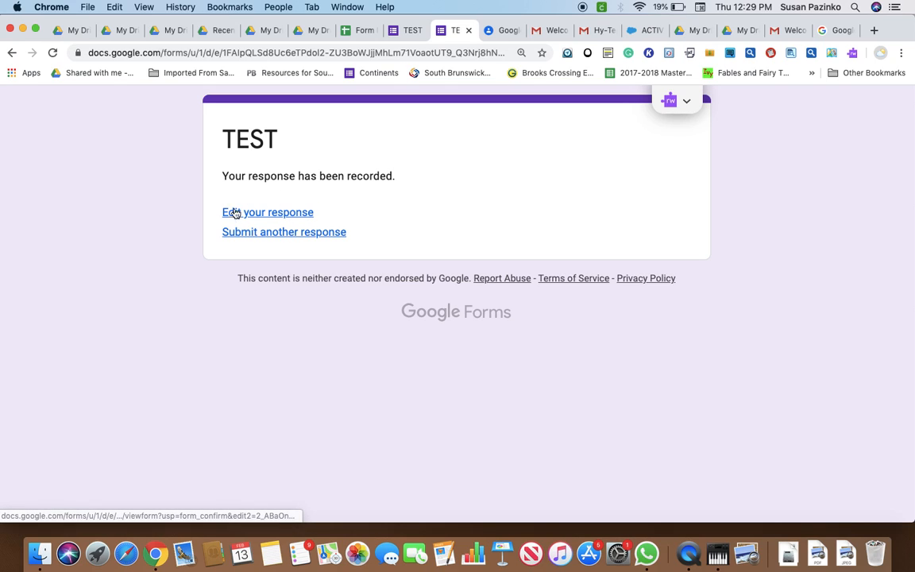
mouse_move(276, 220)
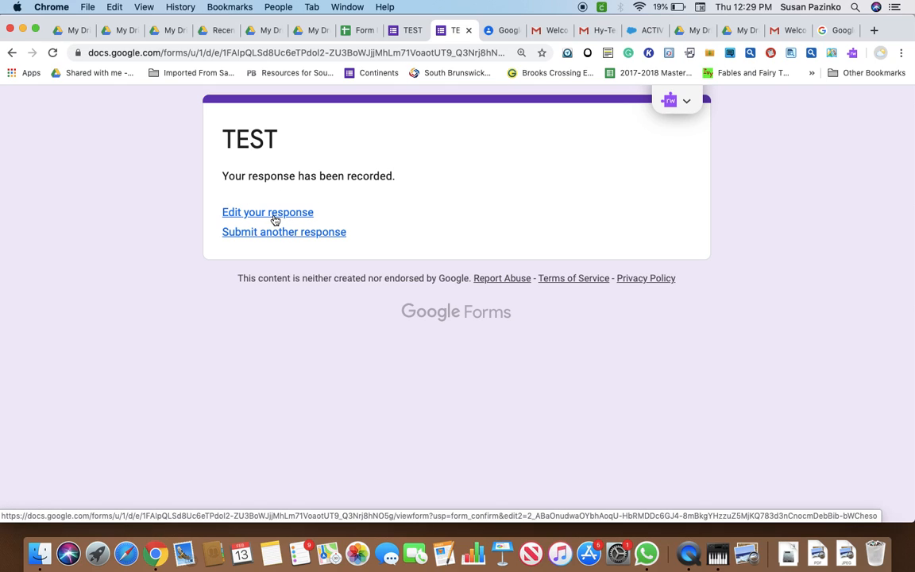
mouse_move(283, 242)
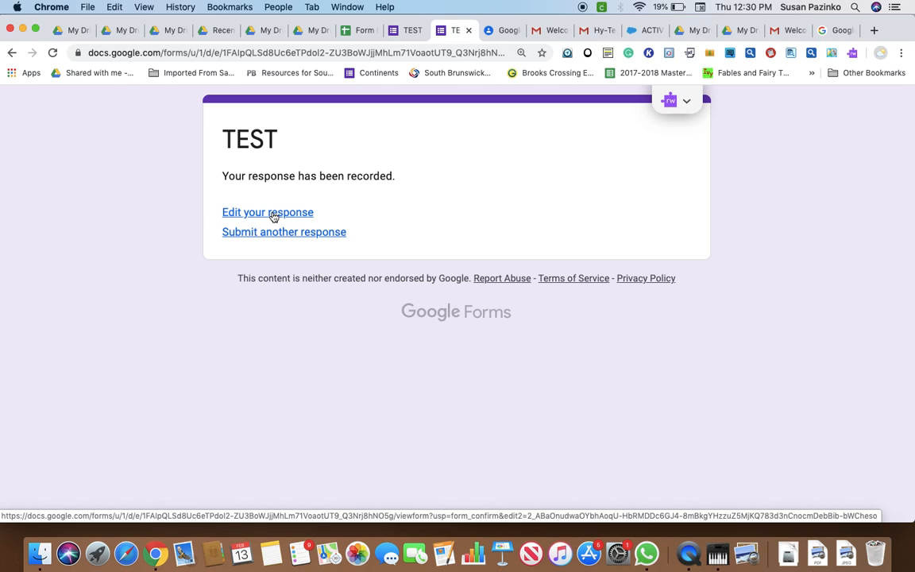
- Open the 'Edit your response' link on the confirmation page
click(268, 212)
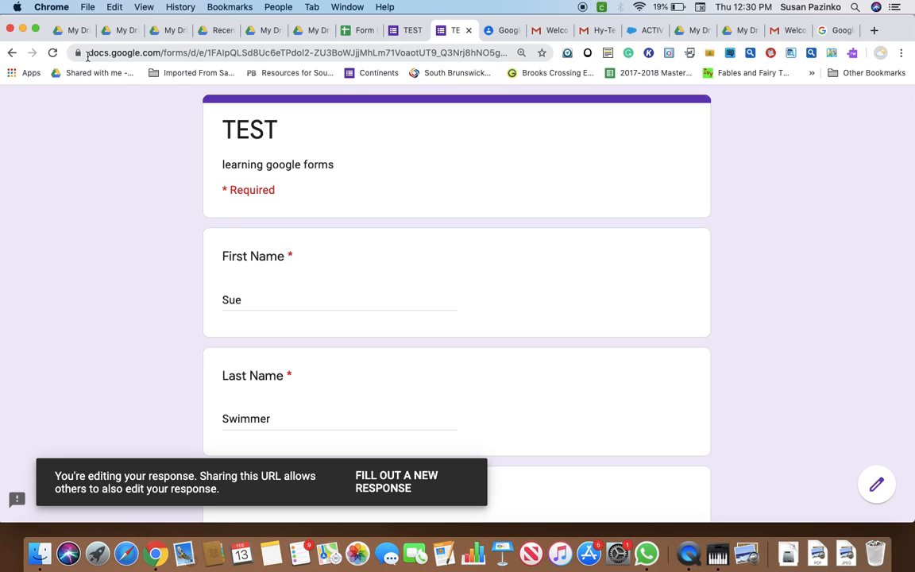
- Select the edit link's address, scroll the reopened response, and return to Form Practice
click(286, 53)
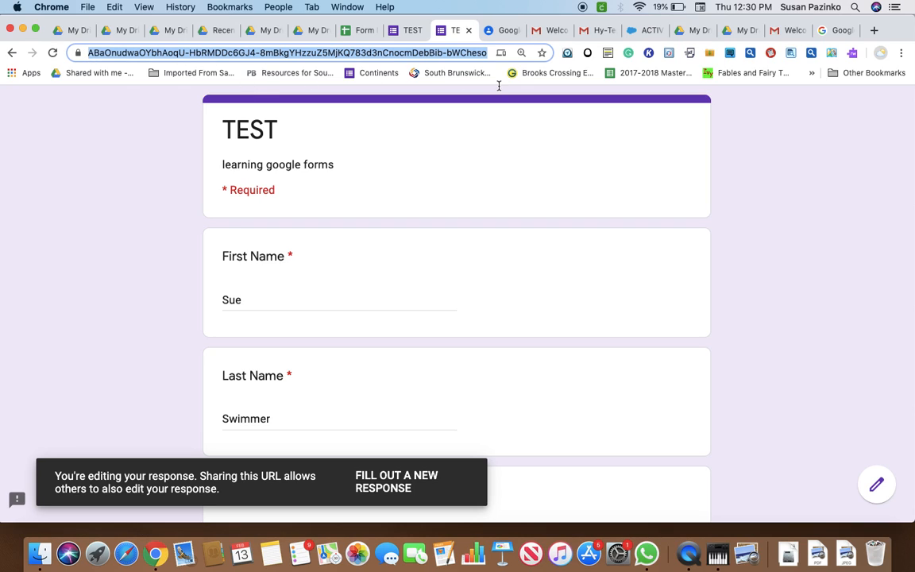
mouse_move(501, 52)
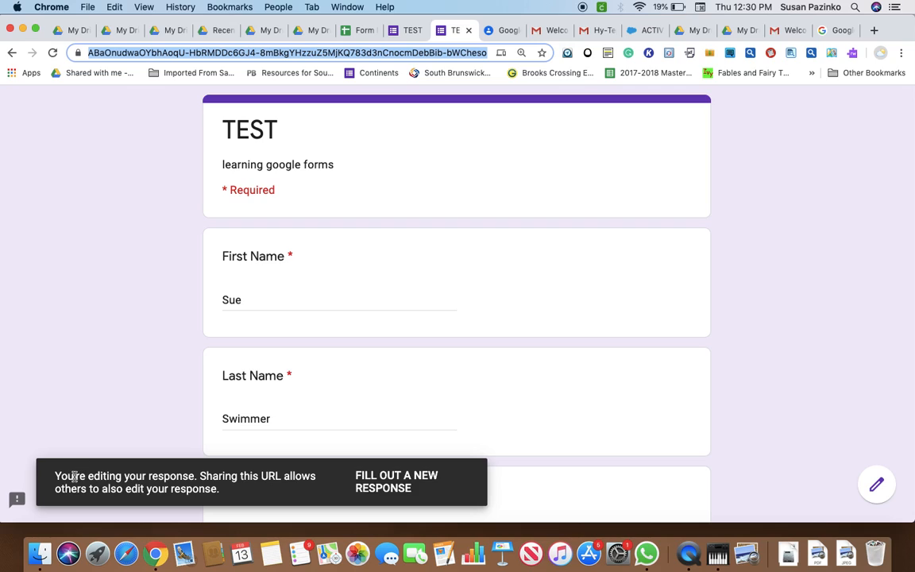
mouse_move(222, 495)
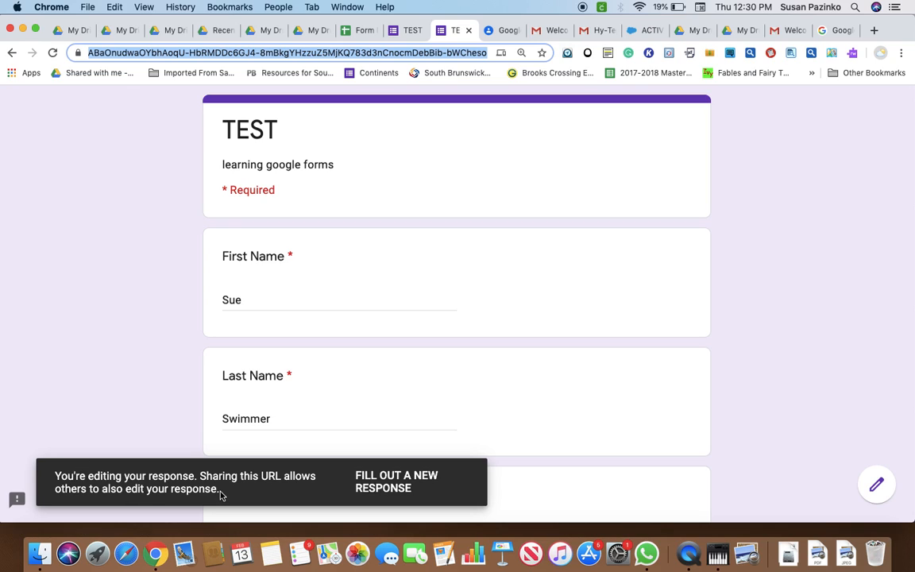
mouse_move(786, 452)
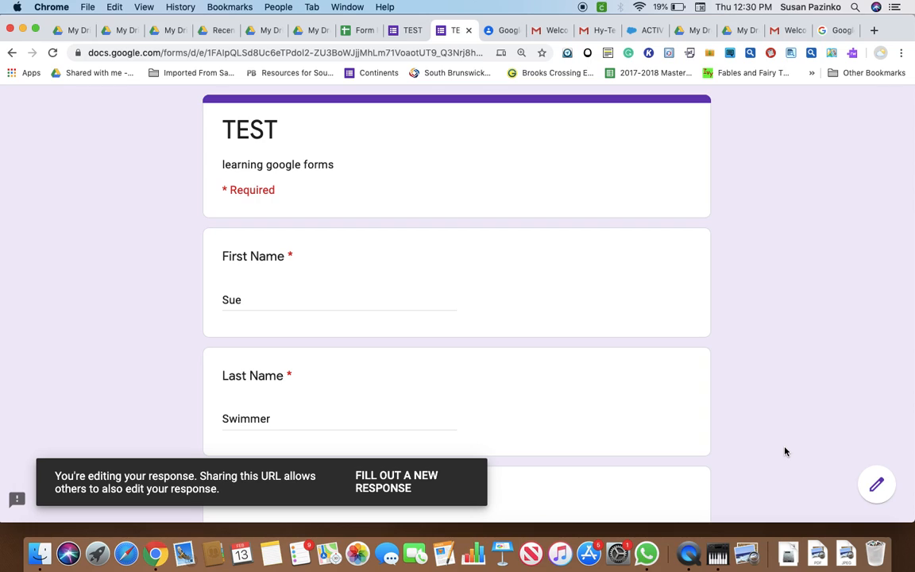
scroll(down, 3)
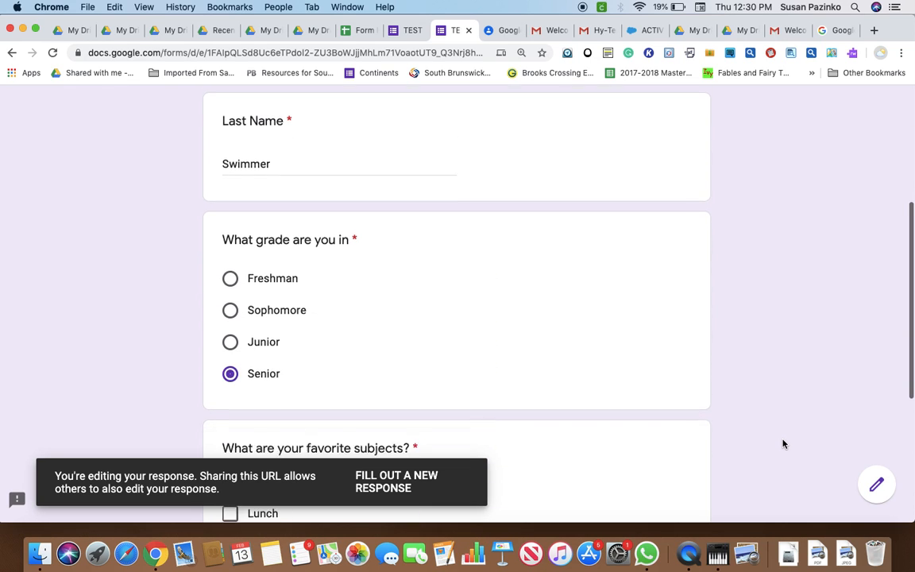
scroll(up, 3)
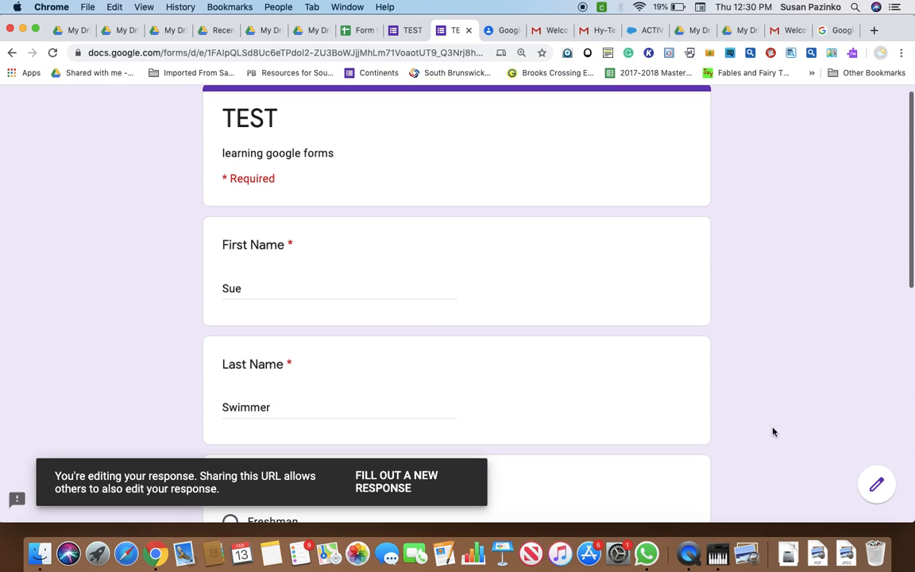
click(358, 30)
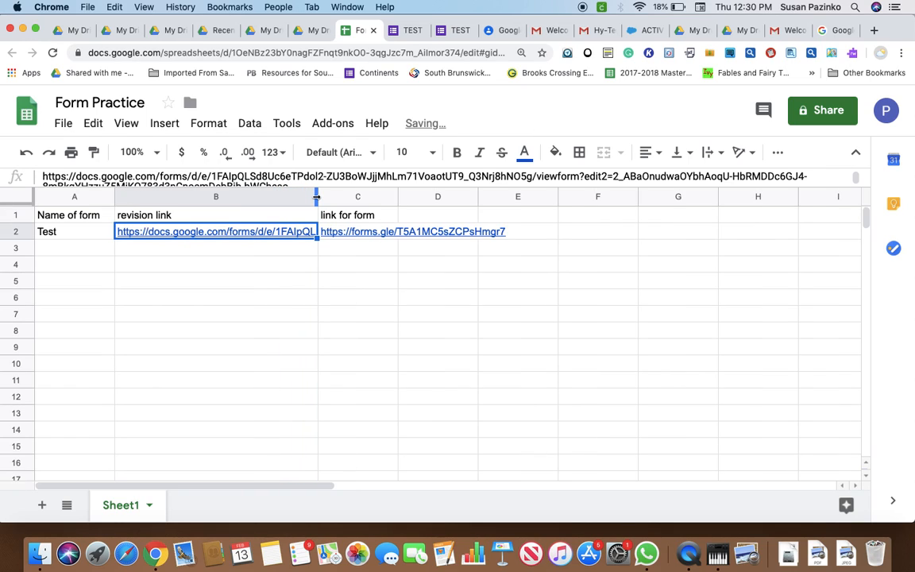
- Resize column B and set its text wrapping to Wrap from the Format menu
drag(318, 196, 365, 197)
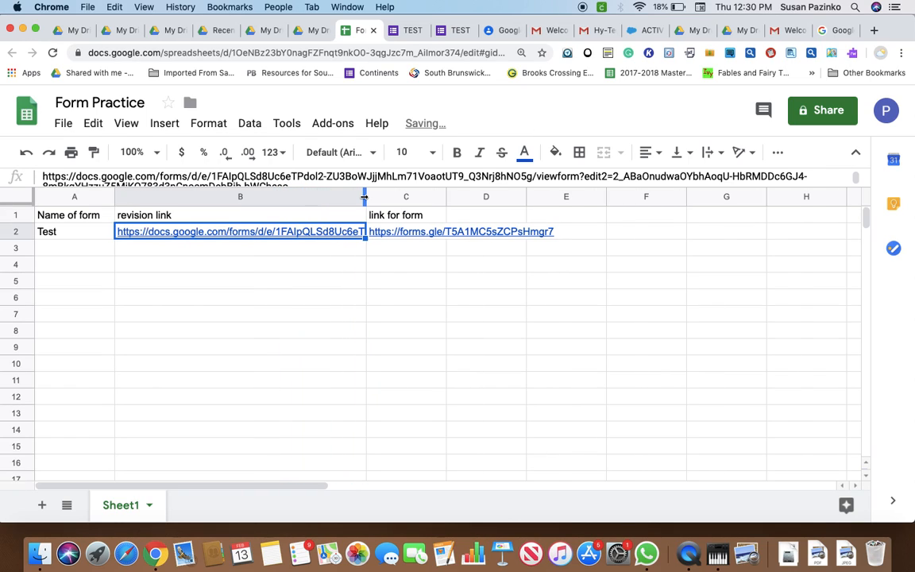
drag(366, 196, 427, 196)
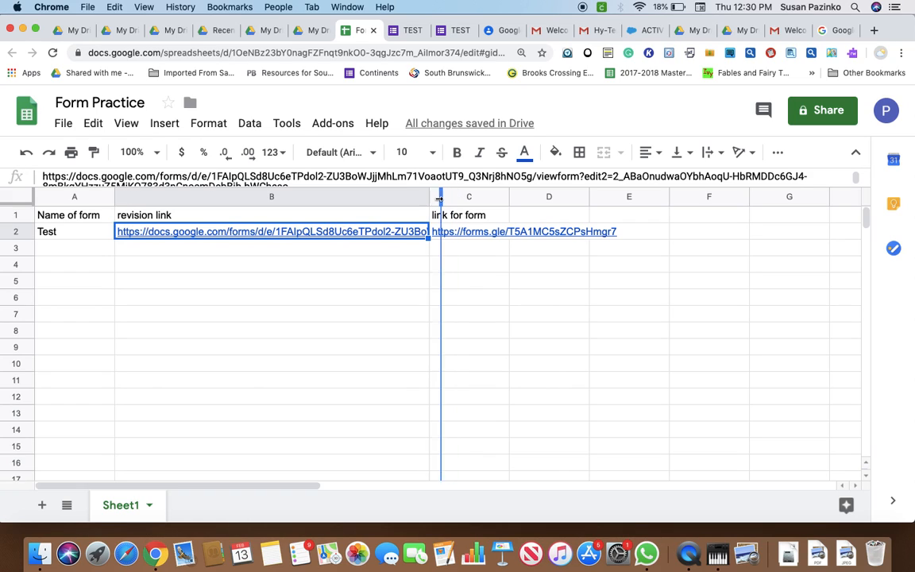
drag(440, 197, 326, 196)
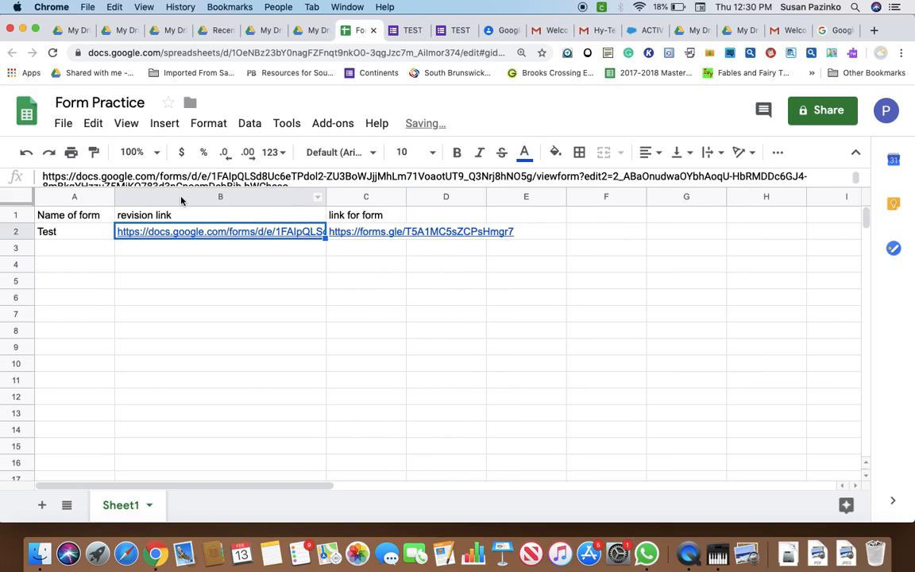
click(220, 196)
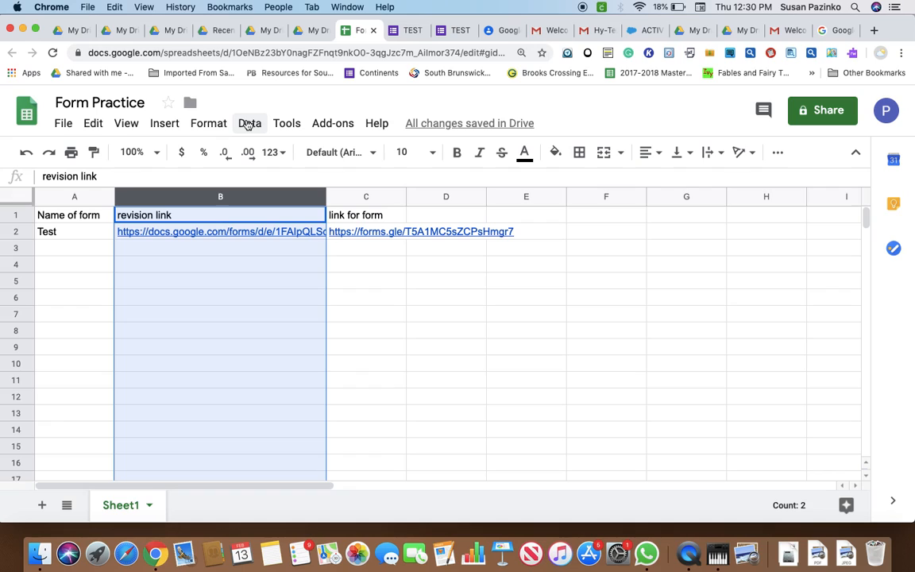
click(250, 123)
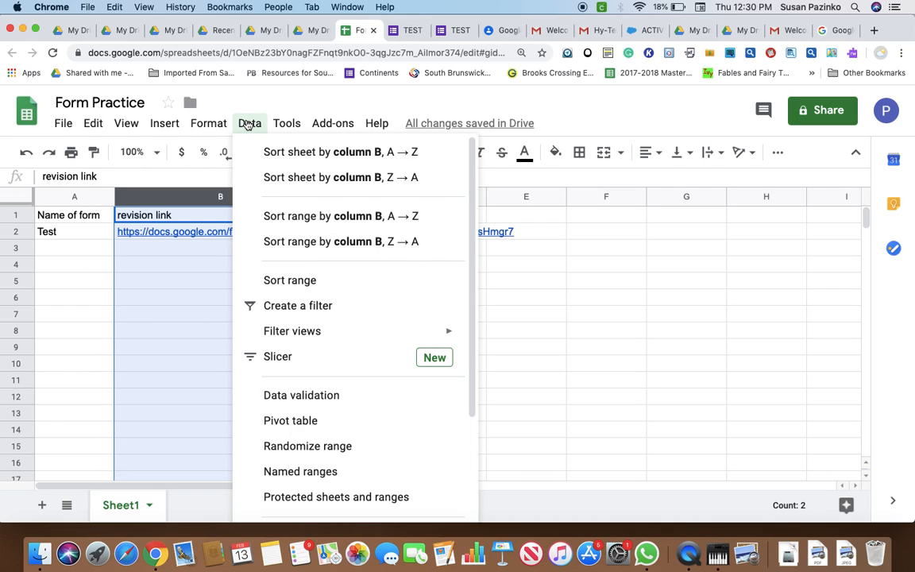
click(208, 123)
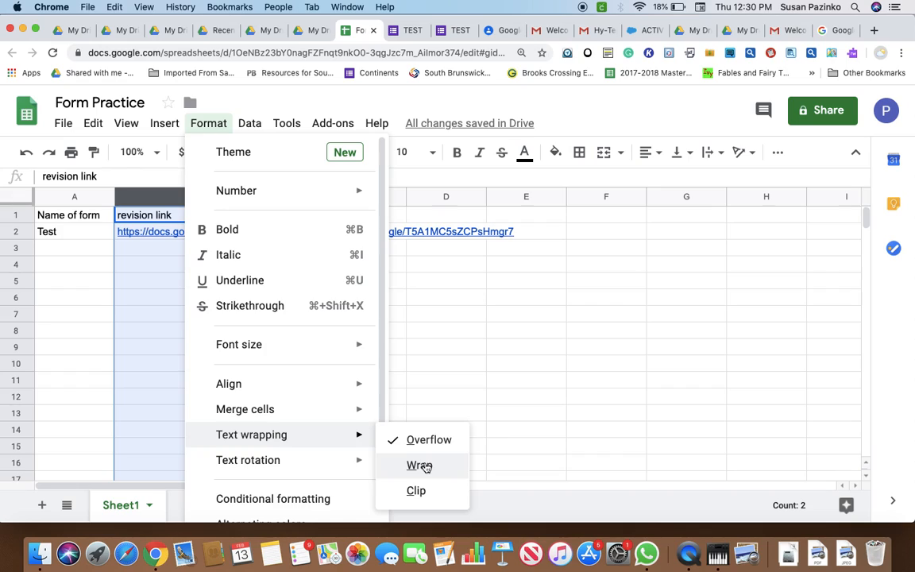
click(419, 465)
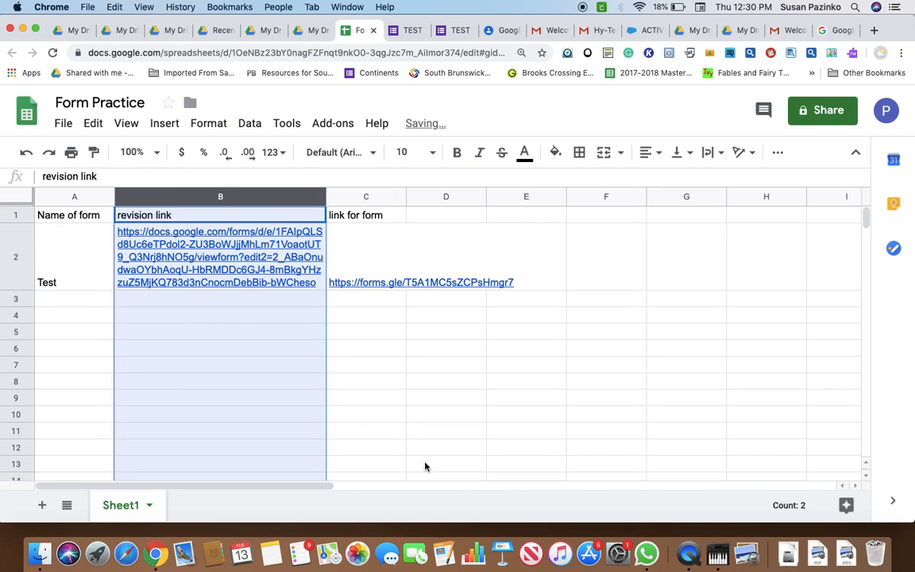
mouse_move(421, 282)
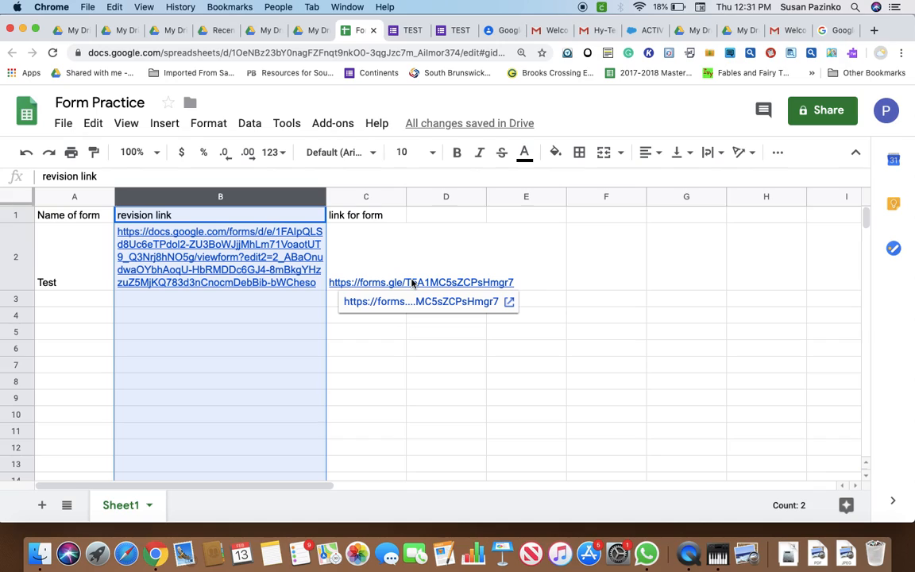
mouse_move(290, 267)
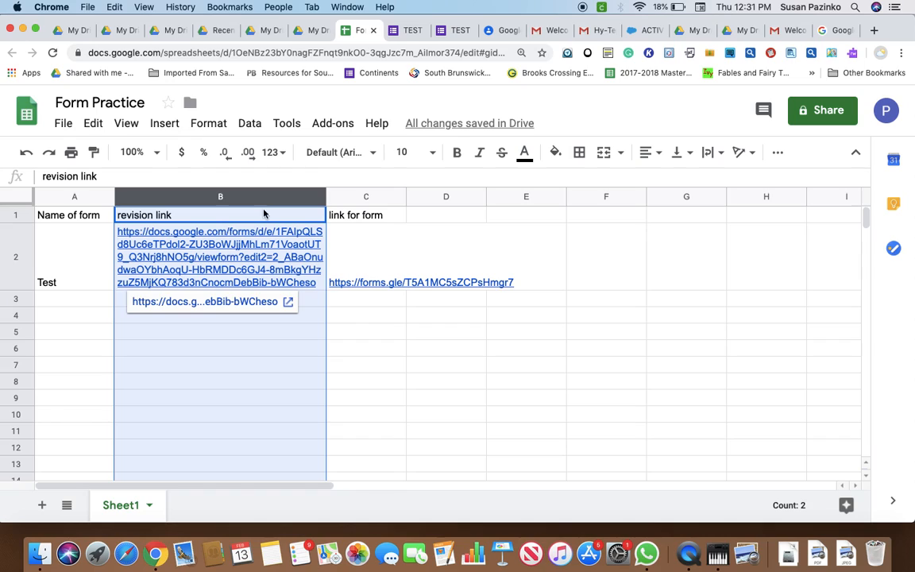
mouse_move(413, 30)
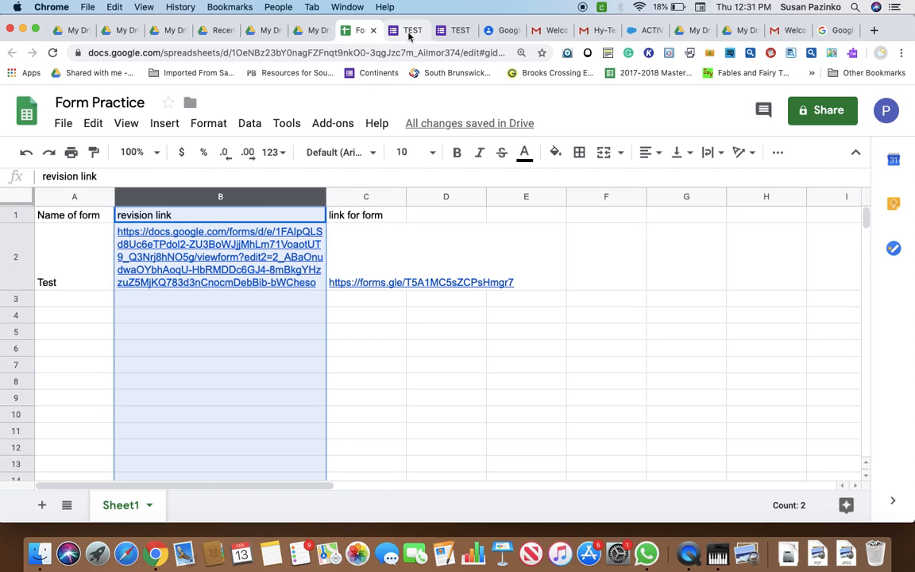
- Resubmit the unchanged TEST response, then choose 'Edit your response' on the confirmation page
click(456, 30)
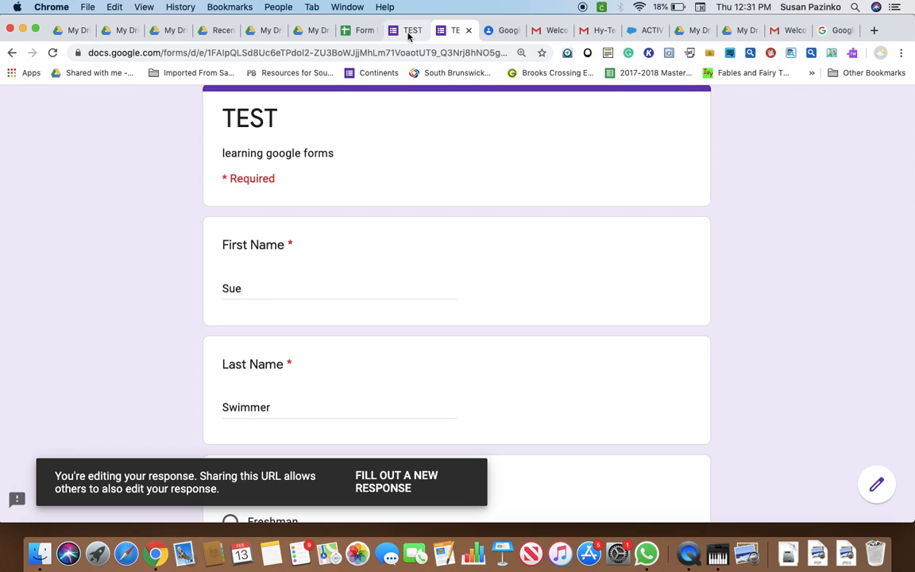
scroll(down, 3)
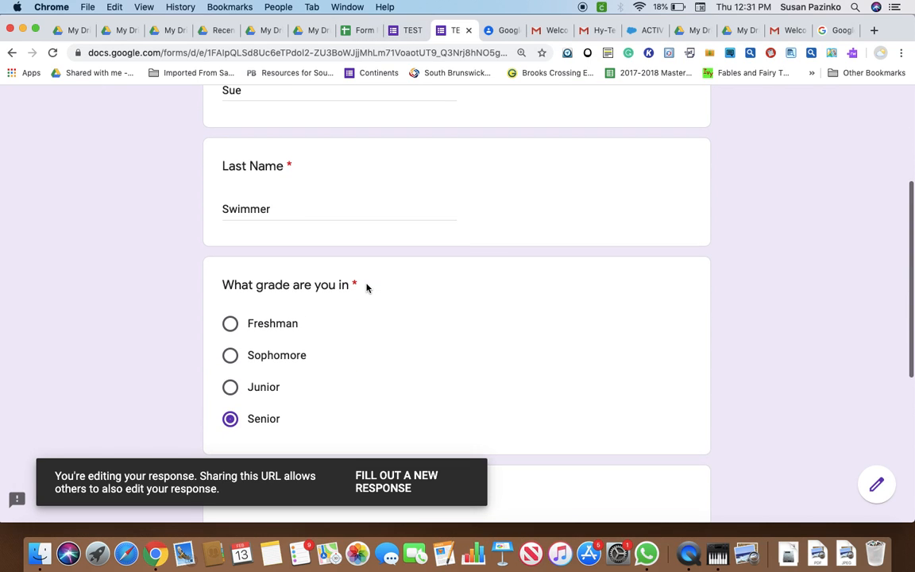
scroll(down, 3)
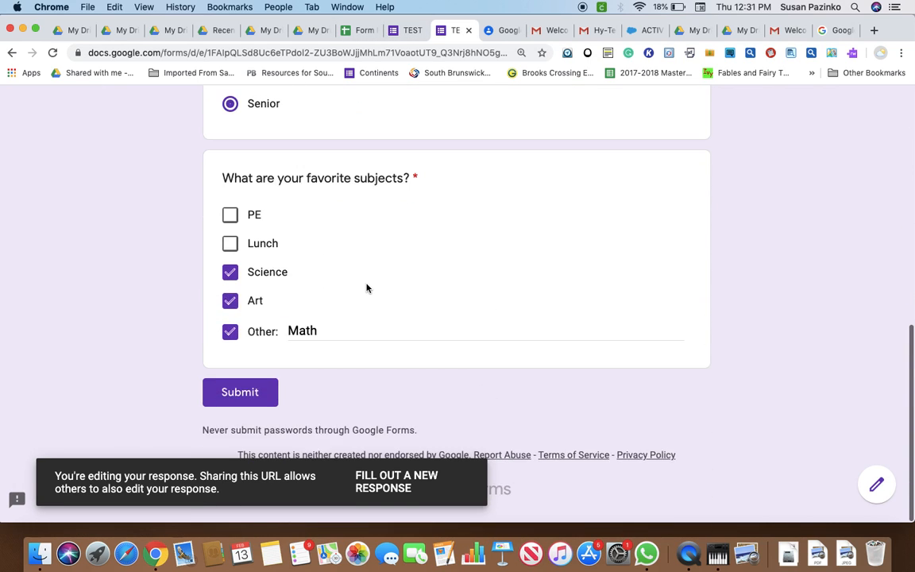
click(240, 392)
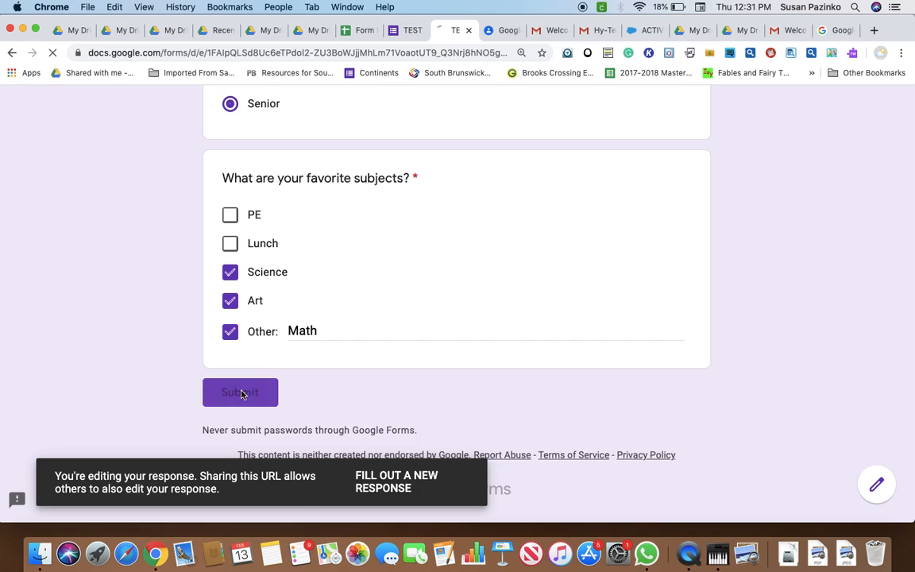
click(240, 392)
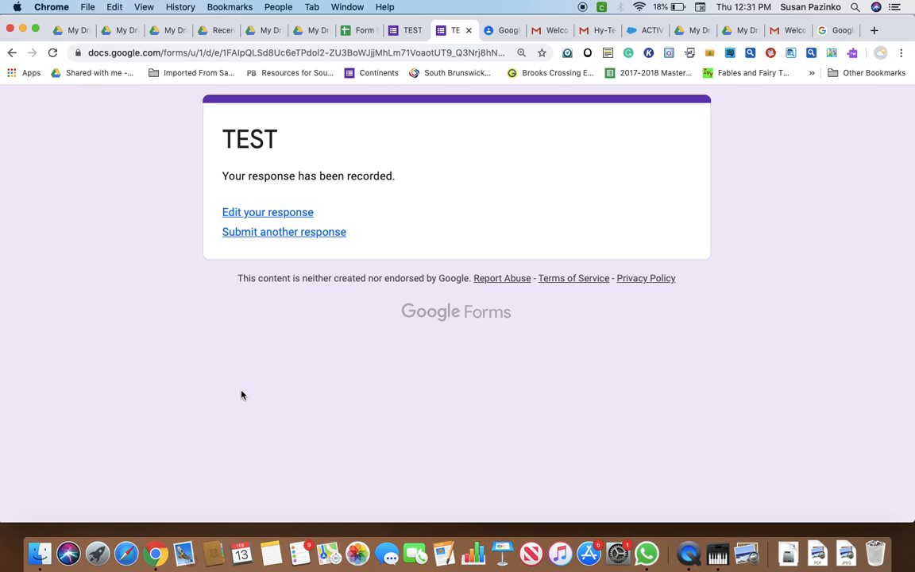
mouse_move(284, 231)
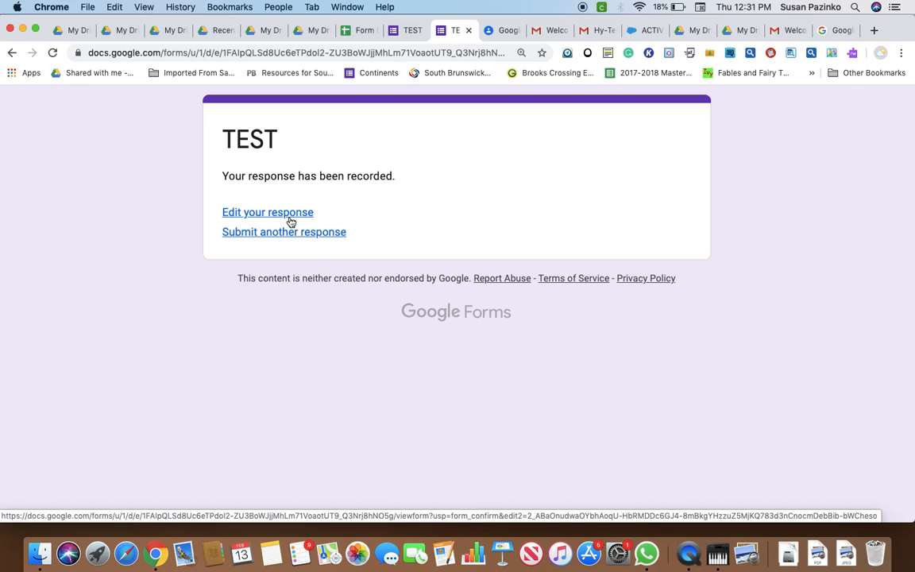
click(268, 212)
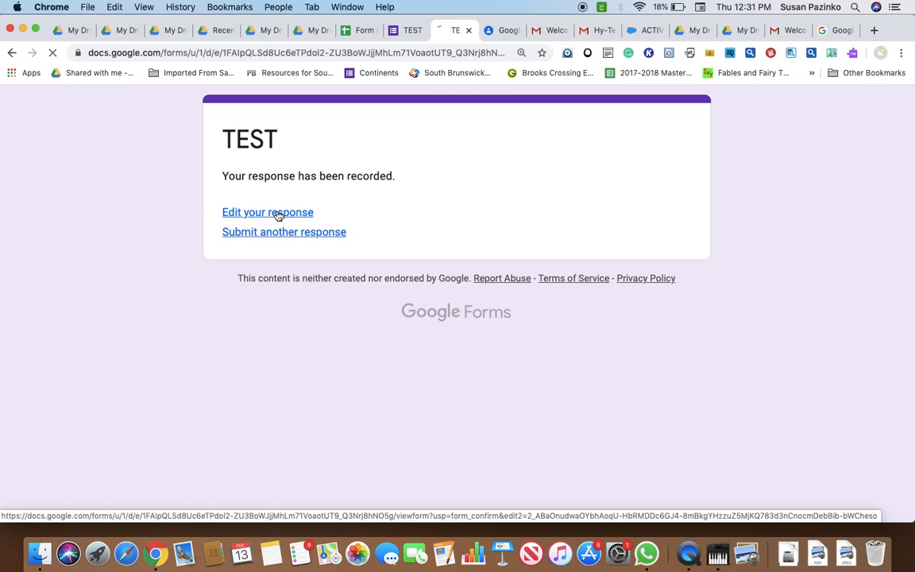
- Change the Other favorite subject from 'Math' to 'Math and reading' and resubmit
click(268, 213)
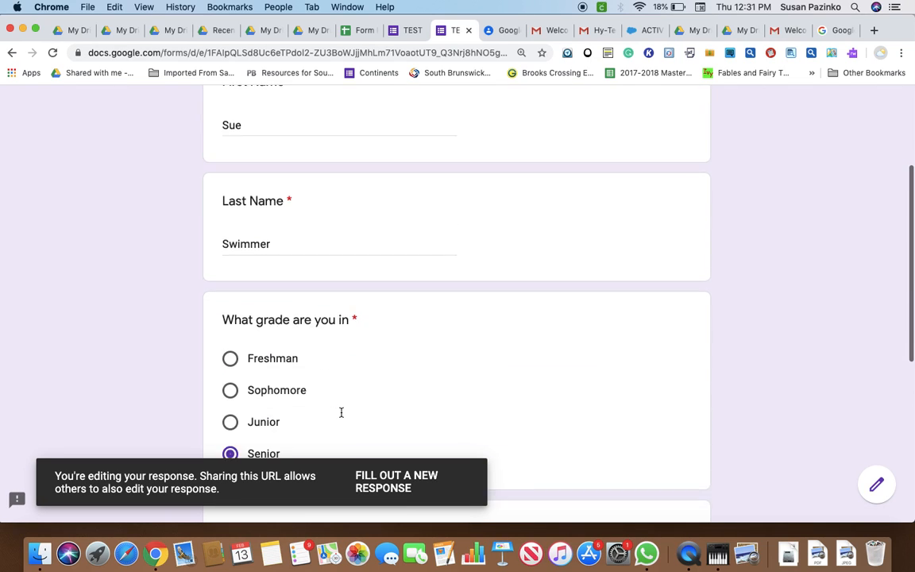
scroll(down, 3)
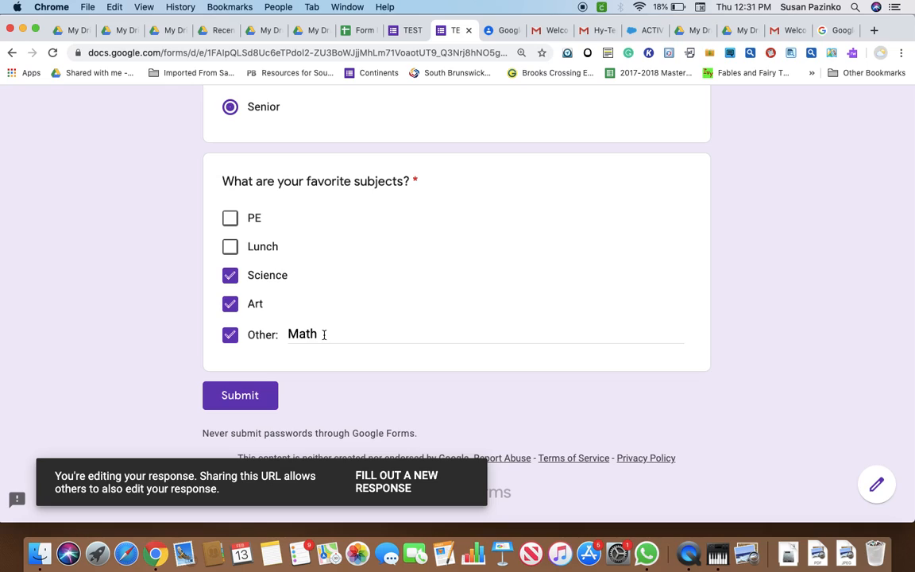
text(an)
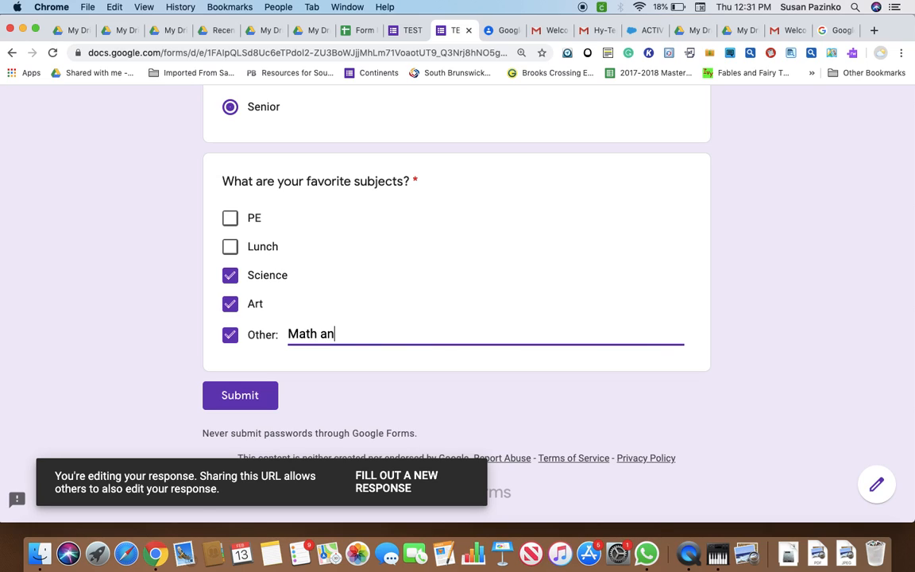
text(d re)
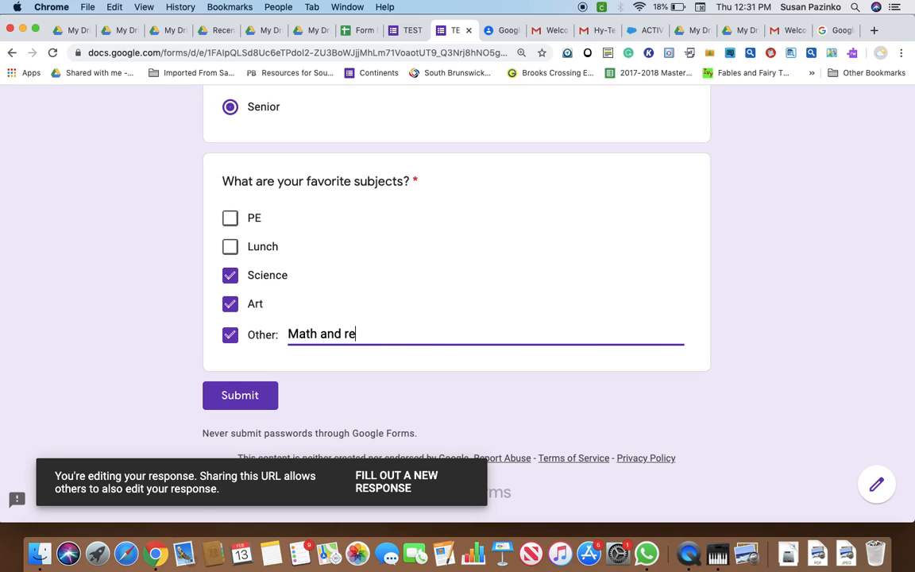
text(ading)
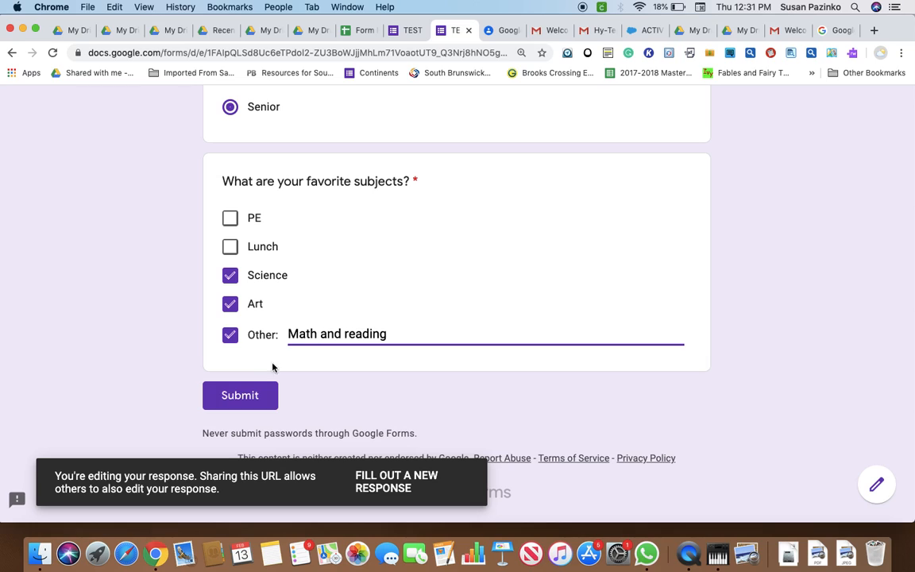
click(240, 395)
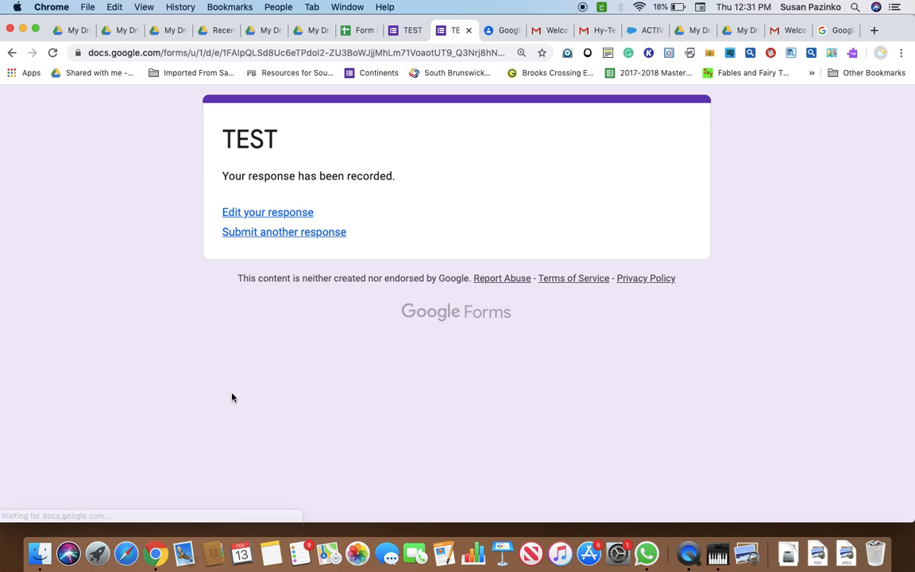
mouse_move(292, 246)
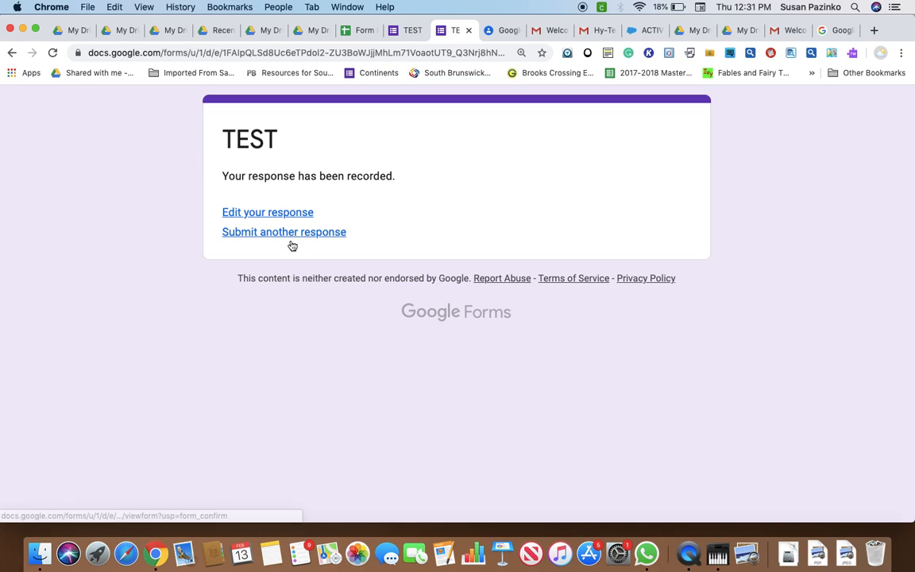
mouse_move(334, 209)
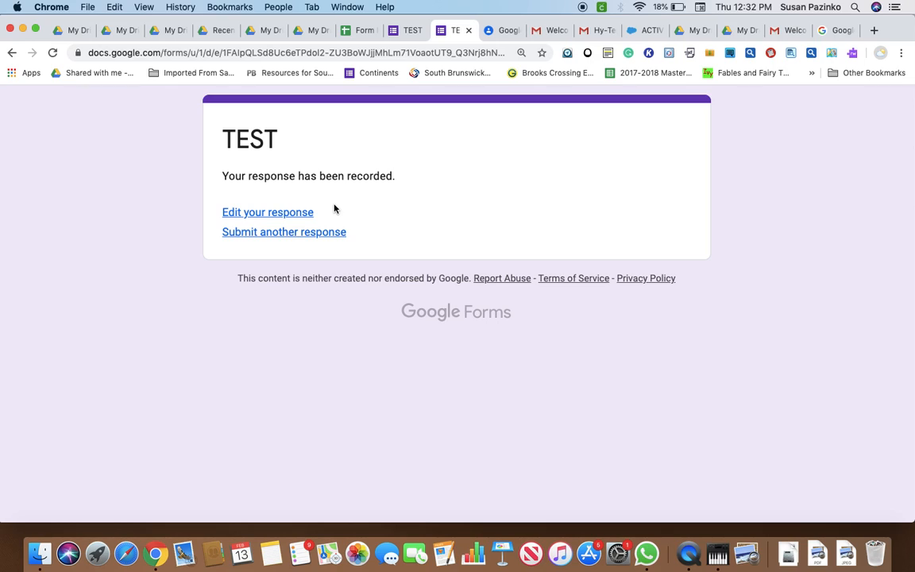
mouse_move(375, 24)
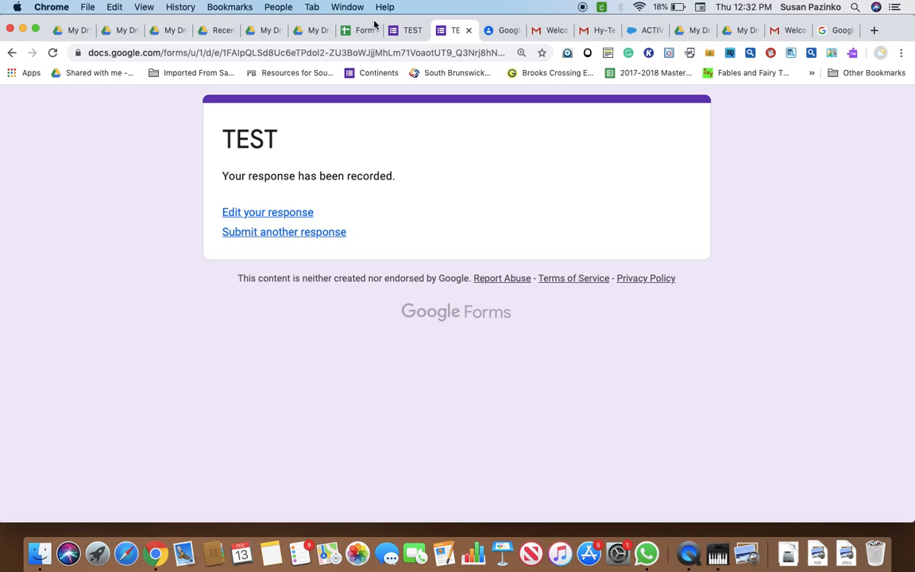
- Move through the spreadsheet, response and email tabs back to the TEST form's shortened link
click(359, 30)
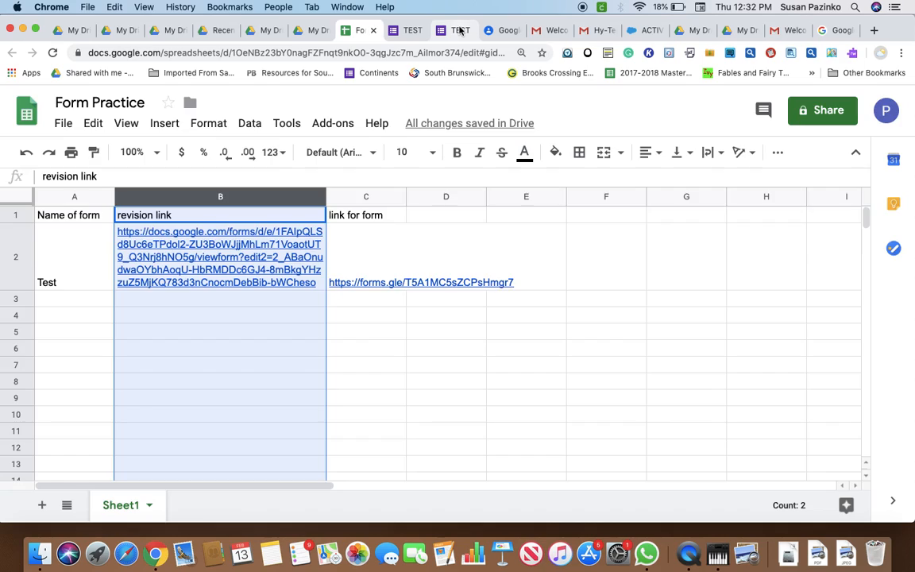
click(455, 30)
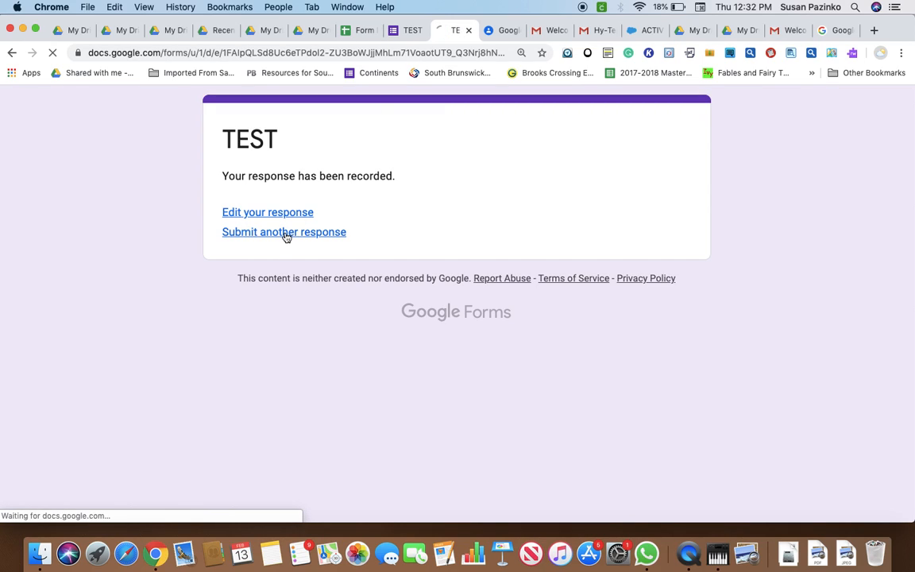
click(283, 231)
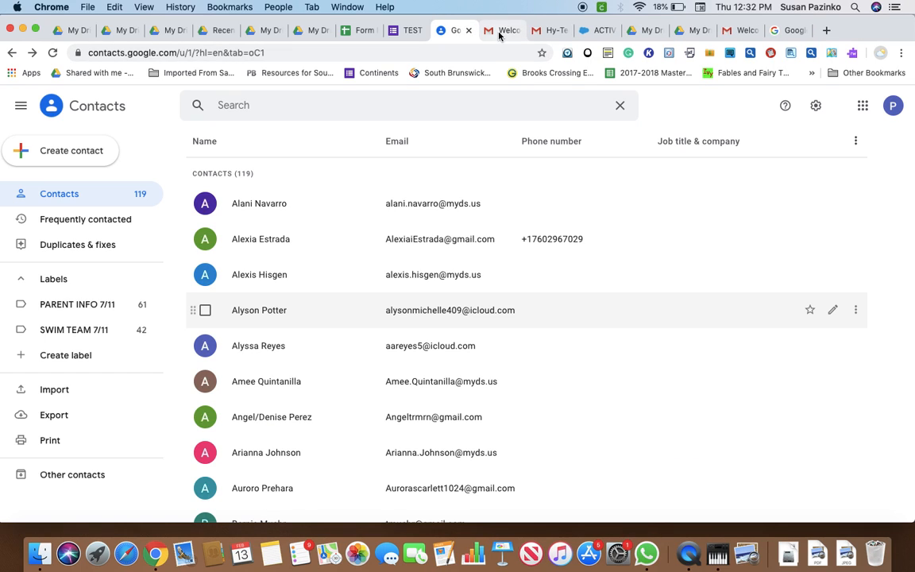
click(499, 30)
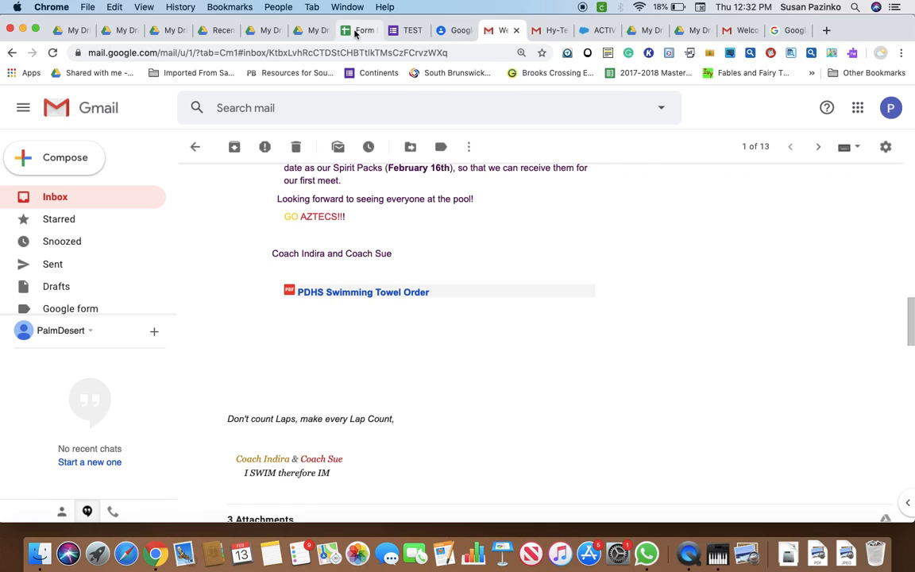
click(360, 31)
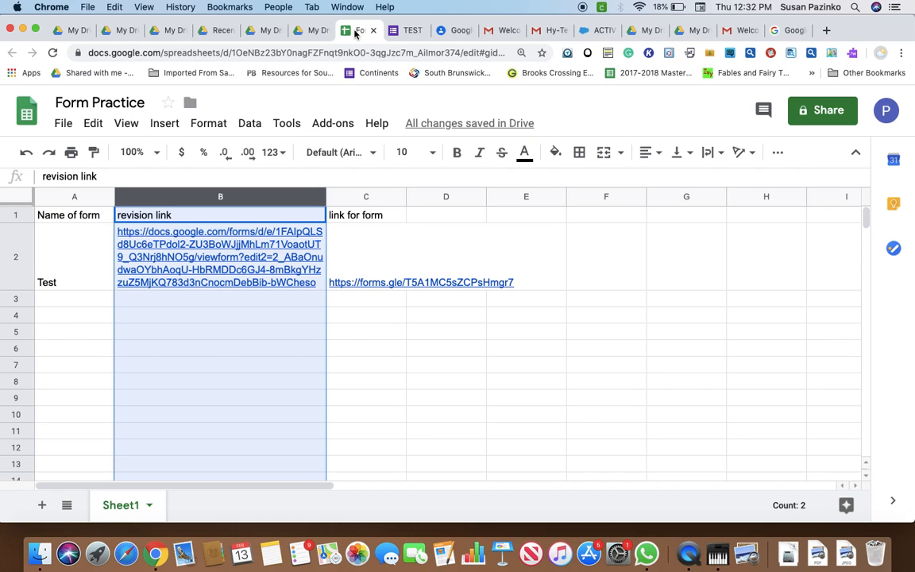
click(407, 30)
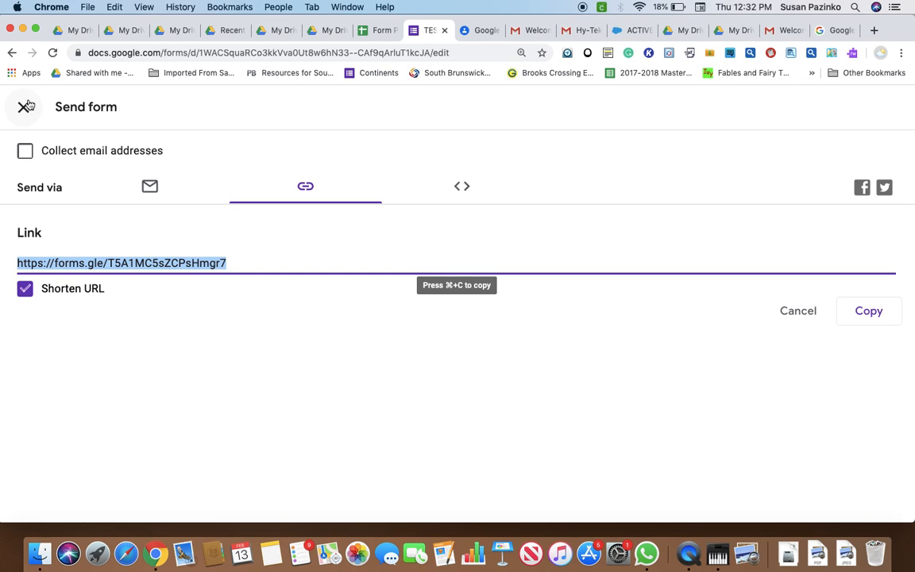
- Close Send form, review the TEST Responses summary, and start the linked-spreadsheet setup
click(25, 106)
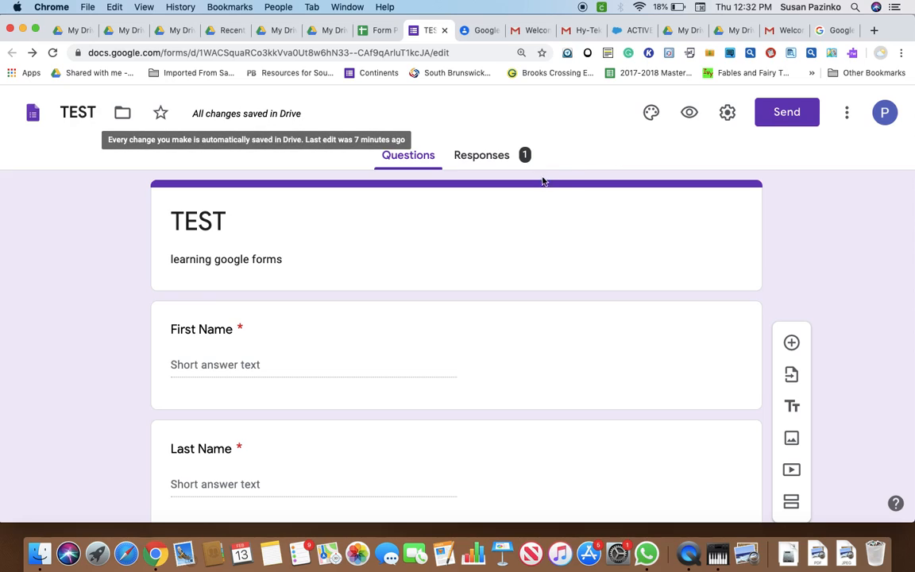
mouse_move(575, 149)
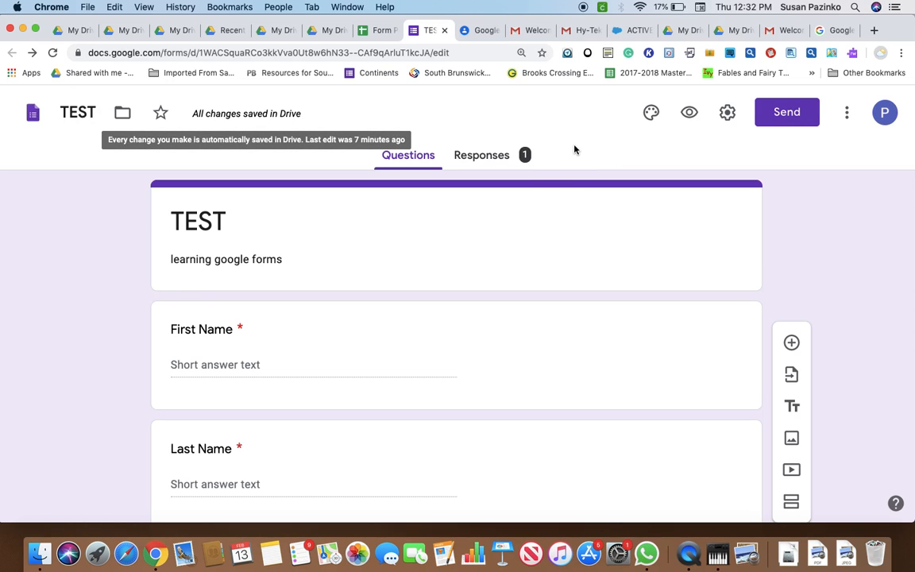
mouse_move(487, 159)
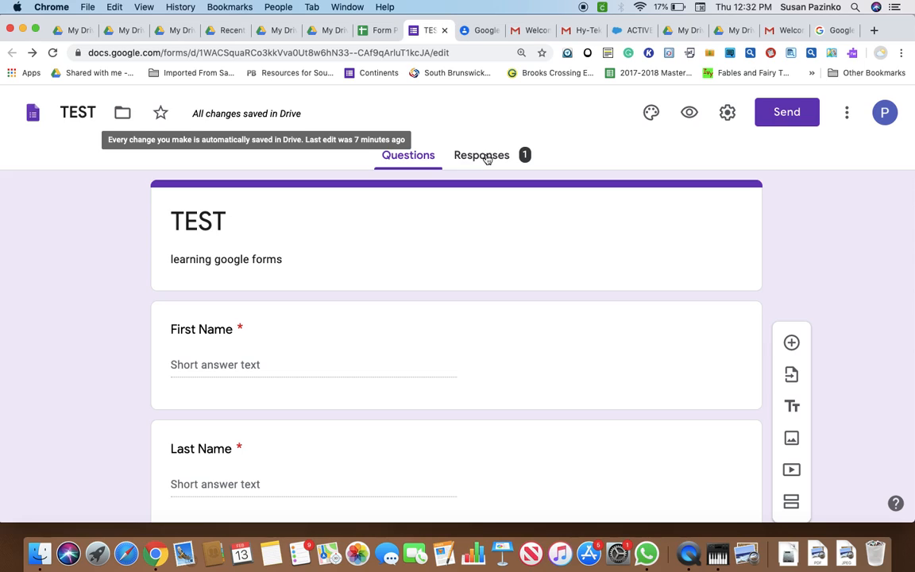
click(481, 155)
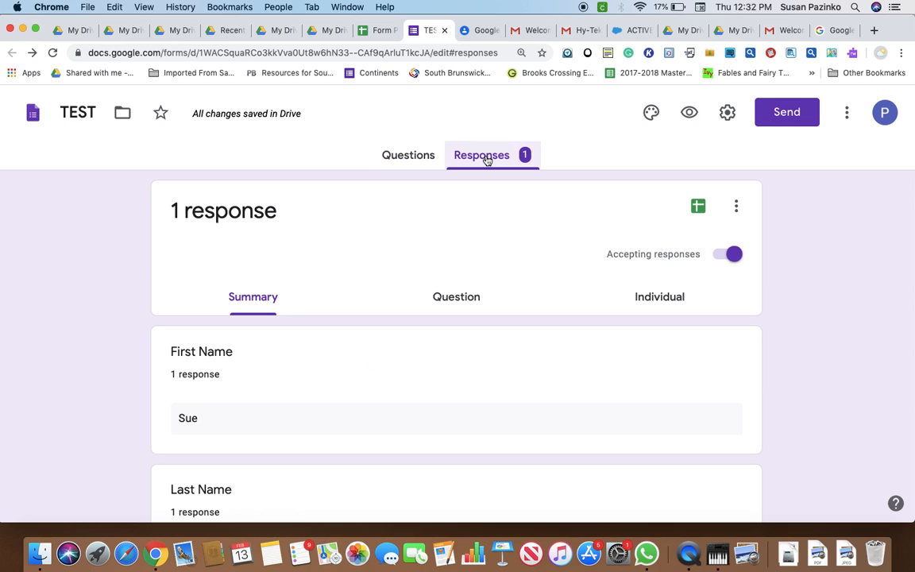
mouse_move(669, 230)
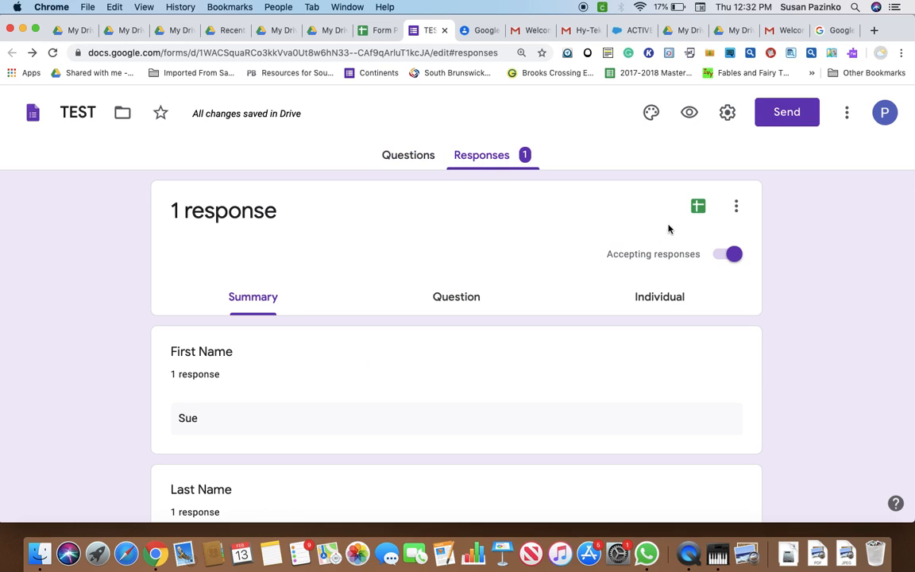
mouse_move(698, 206)
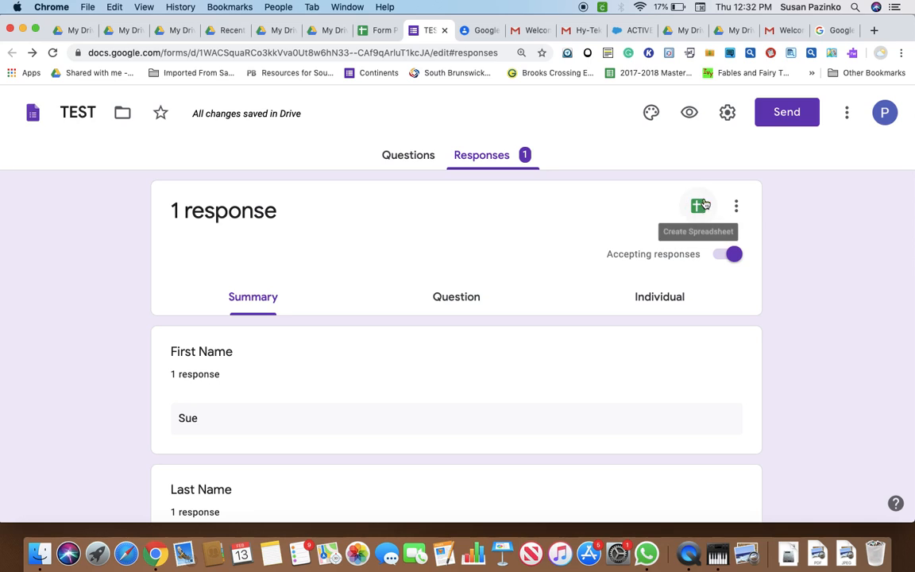
scroll(down, 3)
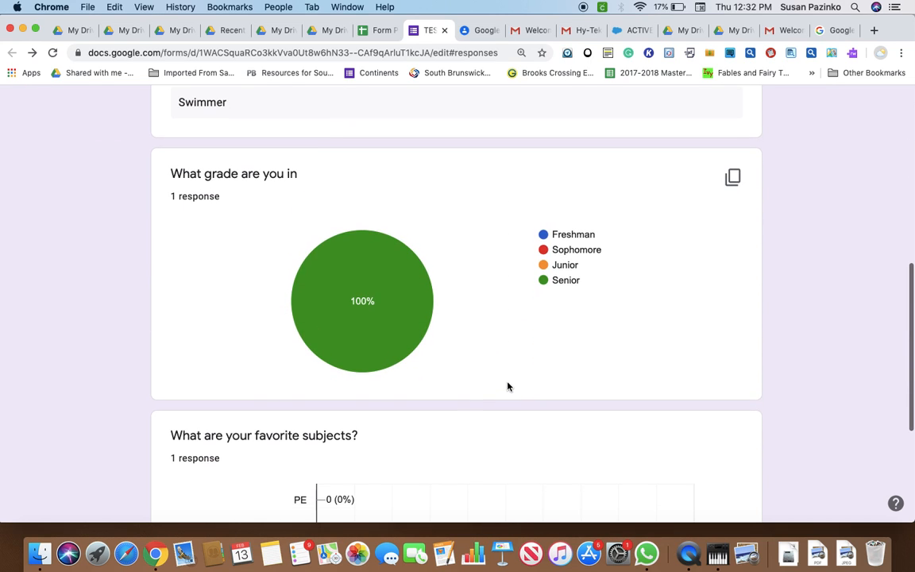
scroll(down, 3)
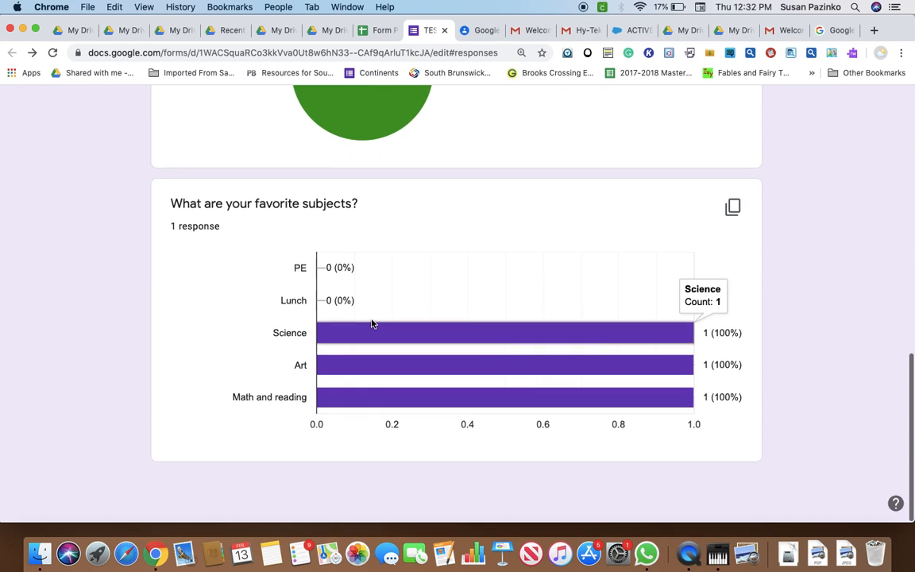
scroll(up, 3)
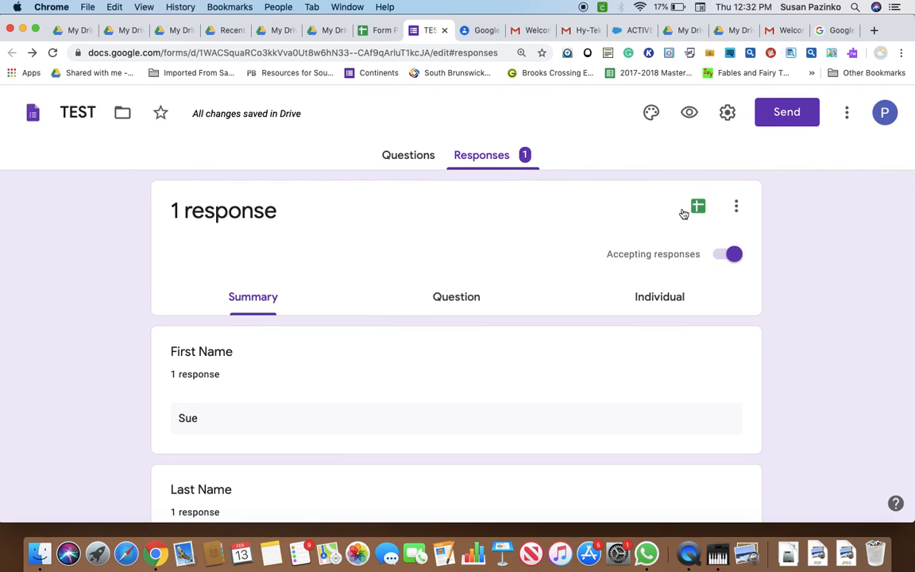
click(697, 206)
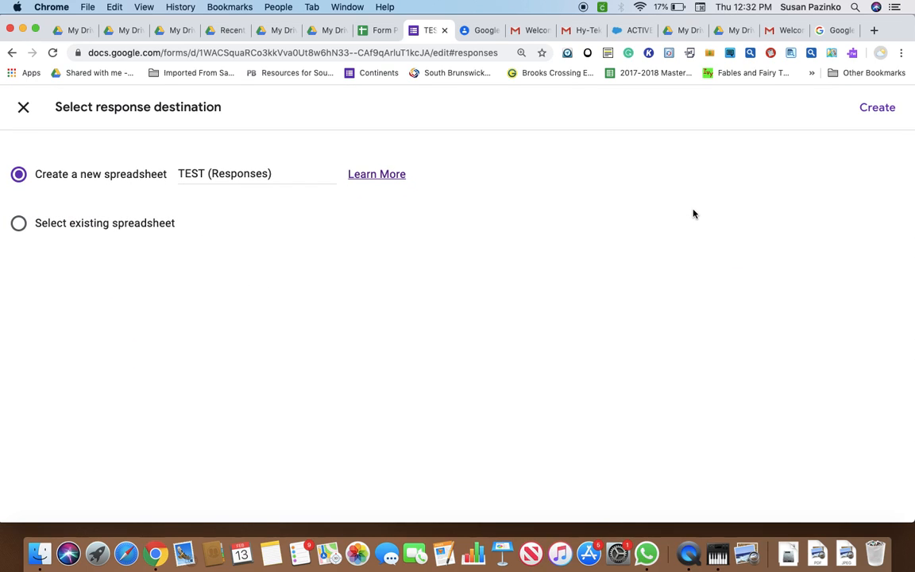
mouse_move(366, 147)
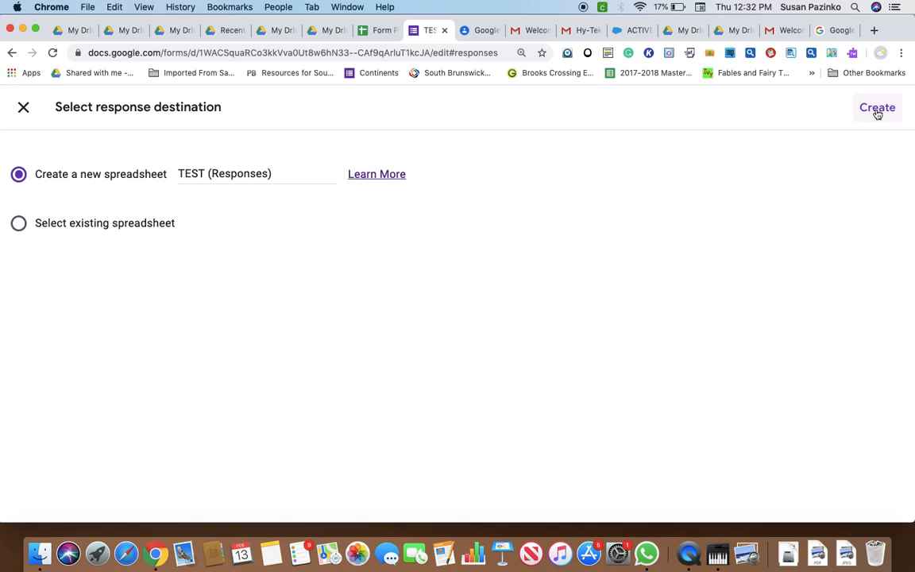
- Create the 'TEST (Responses)' spreadsheet and open it to view Sue Swimmer's answers
click(878, 108)
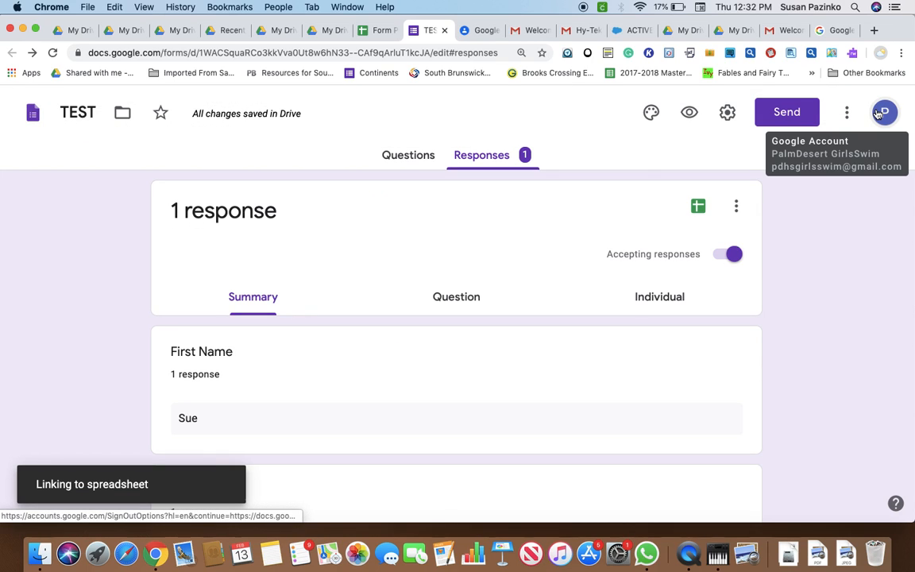
click(698, 206)
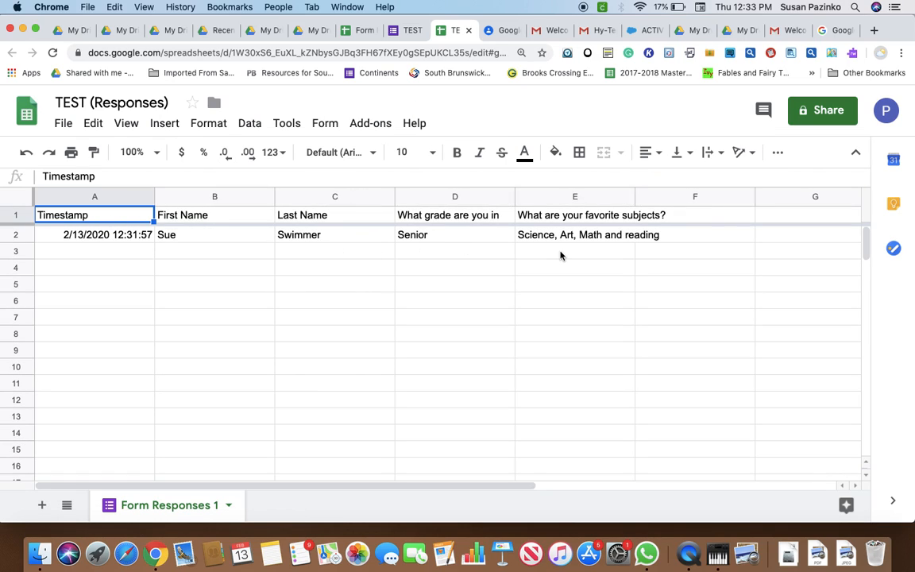
mouse_move(413, 256)
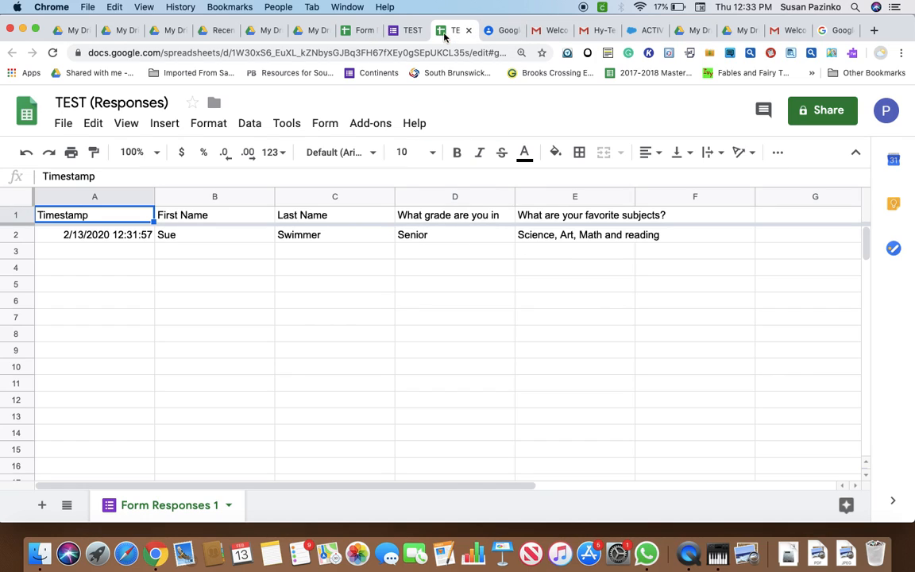
mouse_move(365, 30)
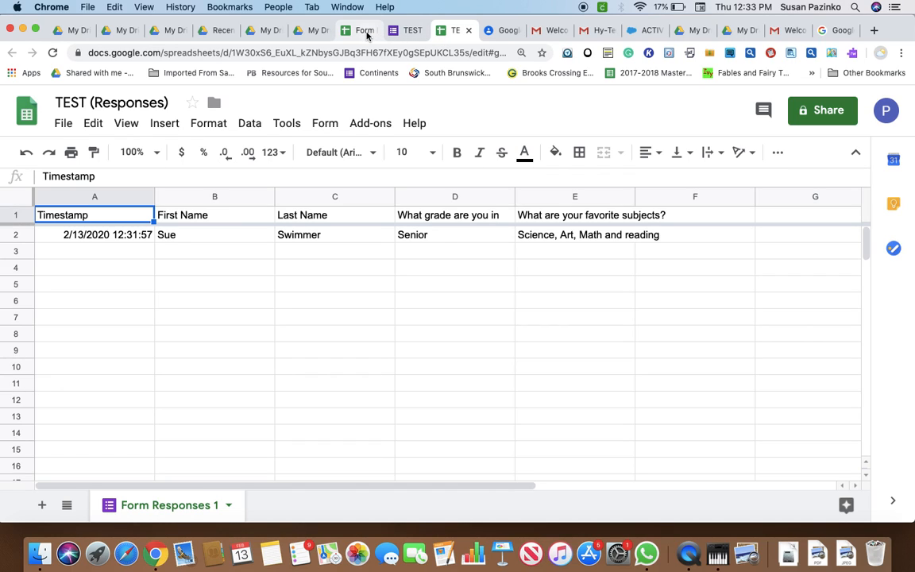
- Copy the revision link from cell B2 of Form Practice, then open a new browser tab
click(359, 30)
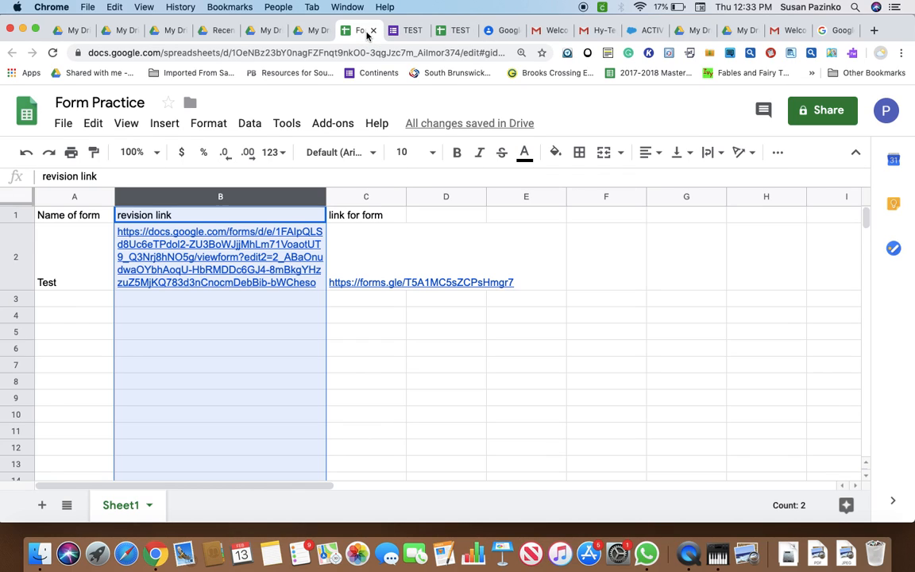
click(220, 331)
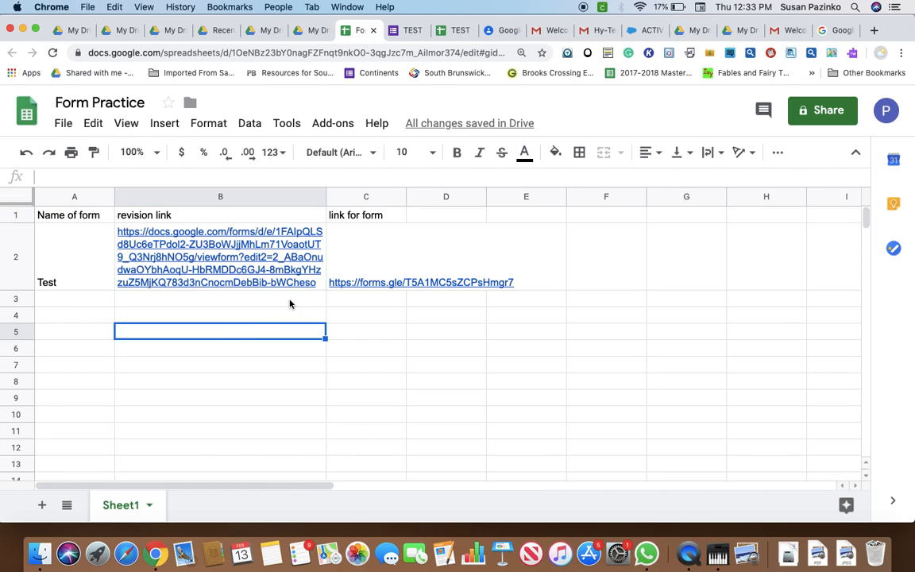
click(221, 257)
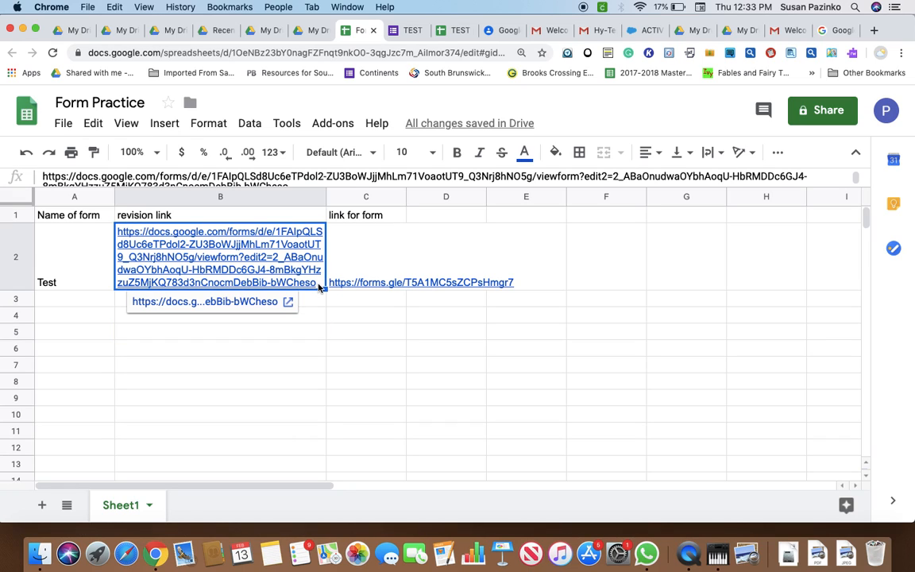
click(115, 7)
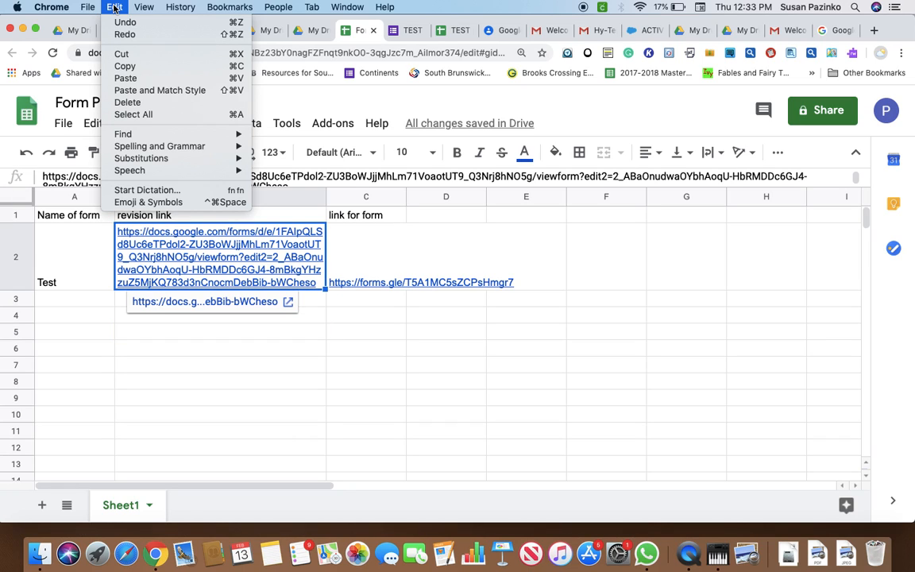
mouse_move(122, 53)
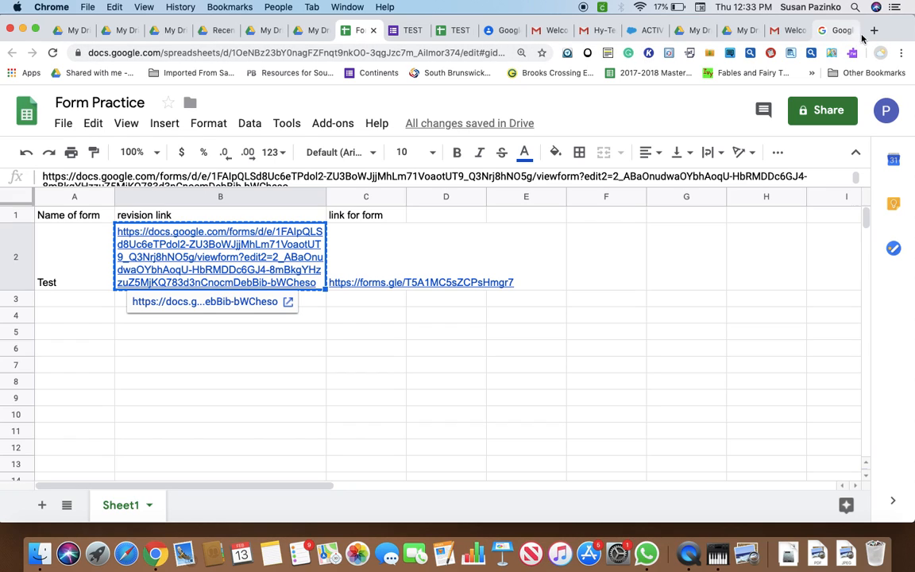
click(874, 30)
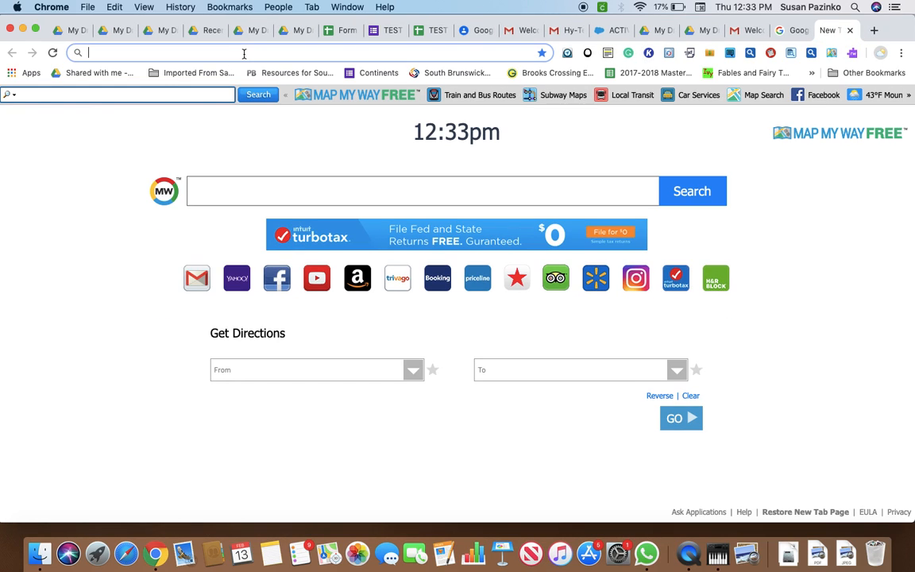
- Paste the saved revision link to reopen Sue Swimmer's response and scroll through its answers
click(114, 7)
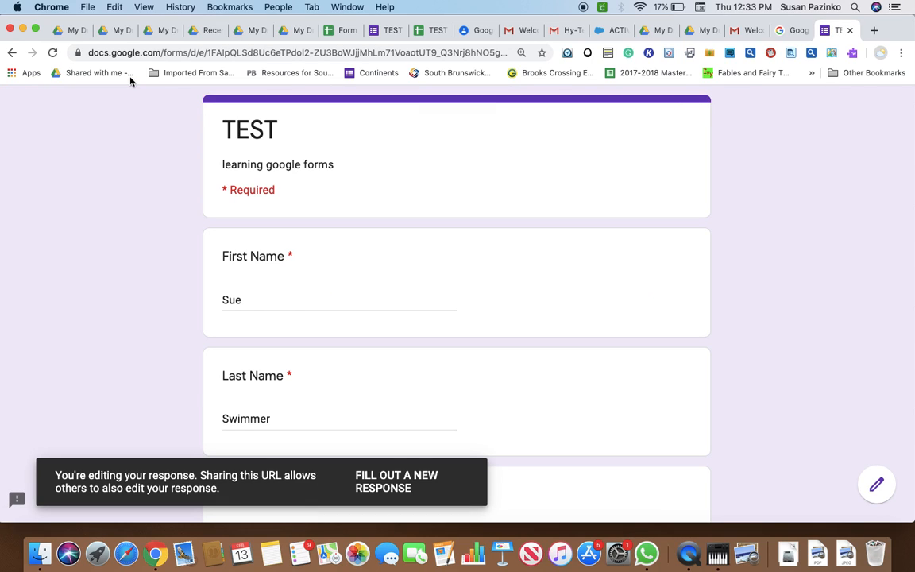
scroll(down, 3)
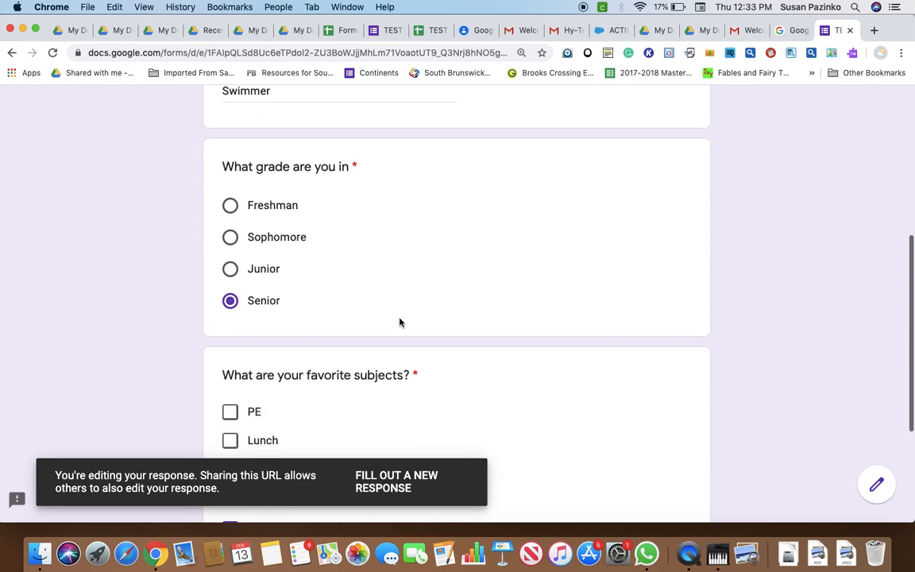
scroll(down, 3)
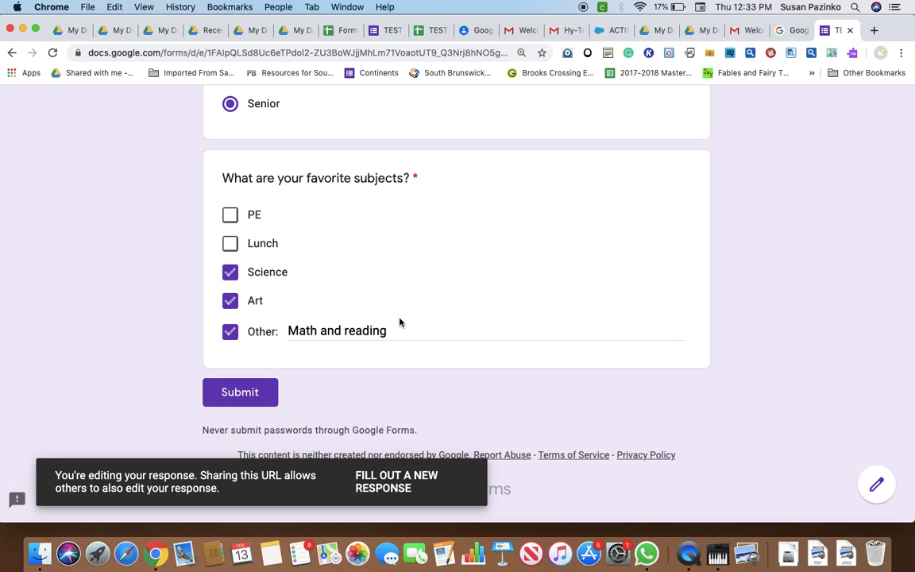
scroll(up, 3)
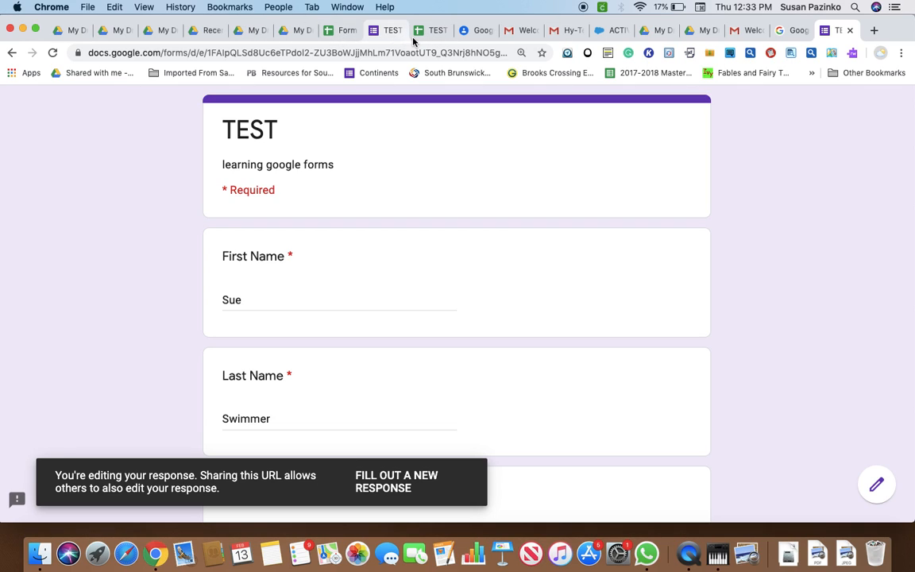
mouse_move(393, 30)
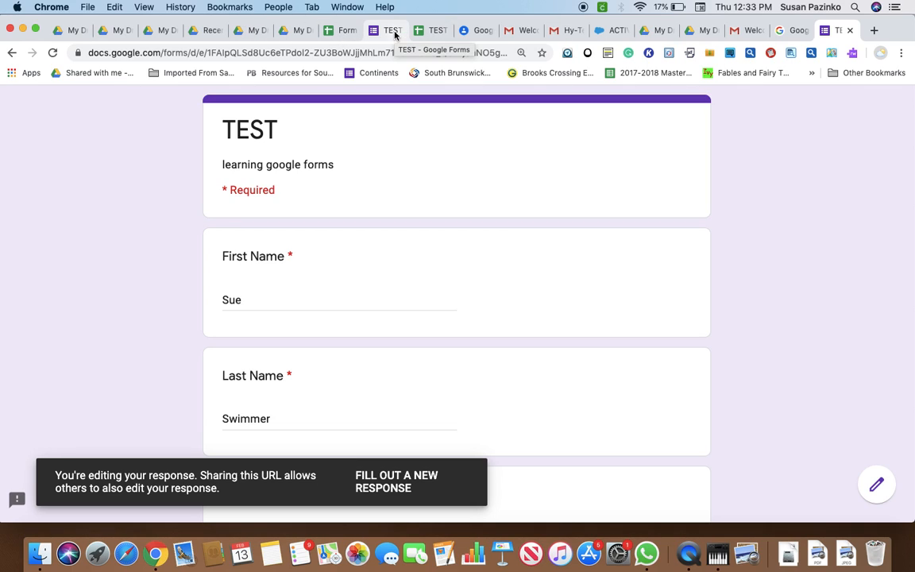